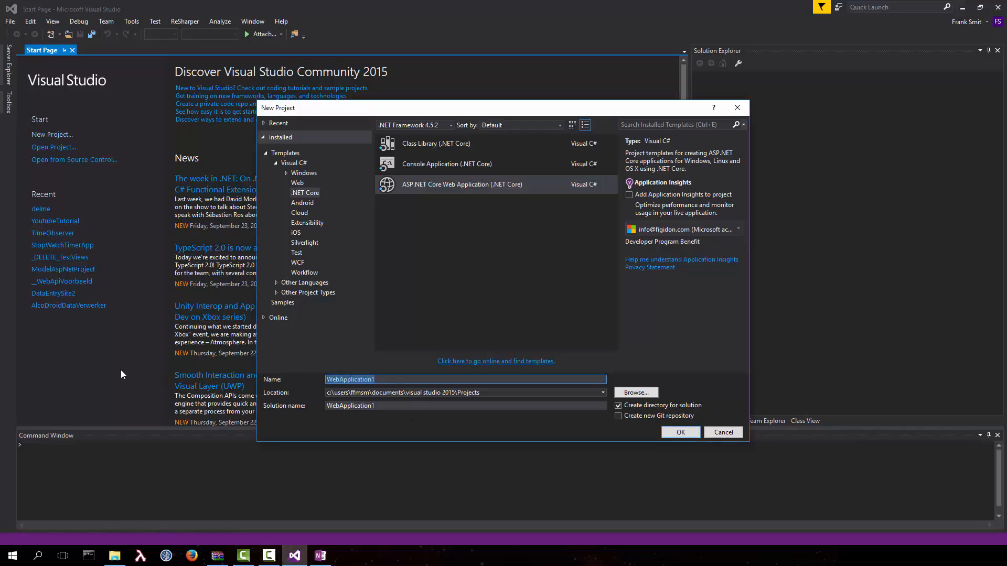
- Name the new ASP.NET Core Web Application project YoutubeTutorial_ES2015 and confirm it
{"action": "type", "text": "Youtube"}
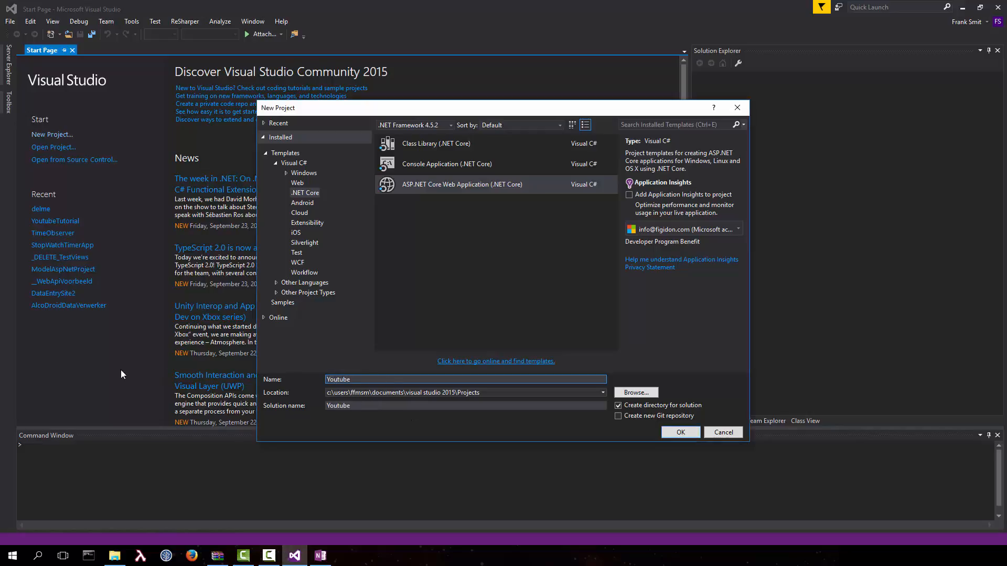
{"action": "type", "text": "YoutubeTutorial_ES"}
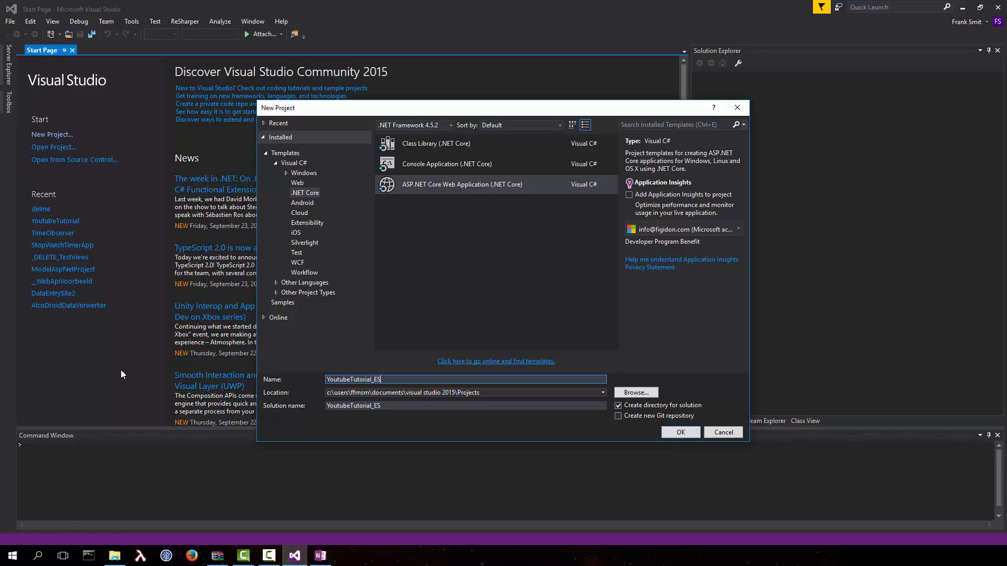
{"action": "type", "text": "2015"}
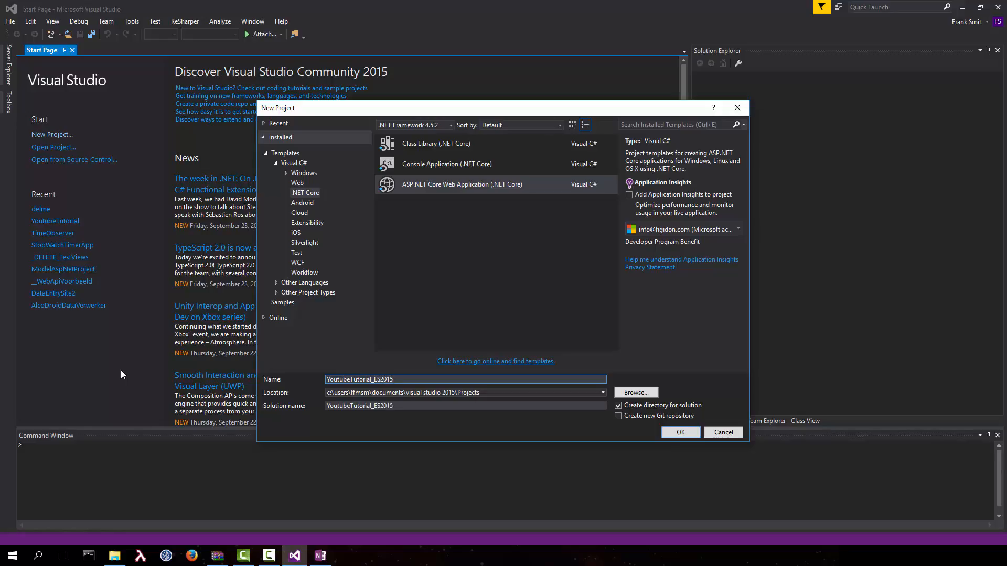
{"action": "mouse_move", "coordinate": [405, 502]}
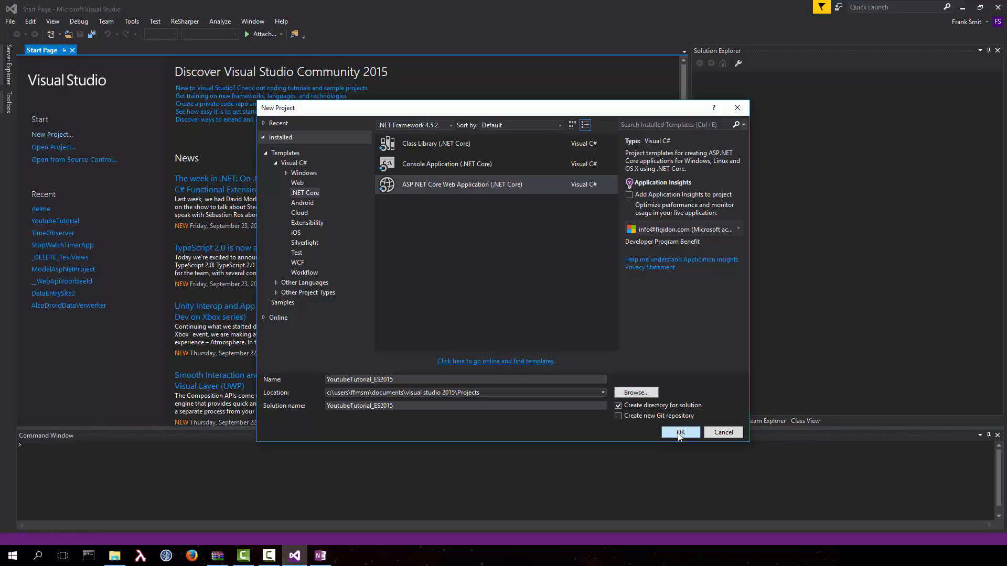
{"action": "left_click", "coordinate": [680, 432]}
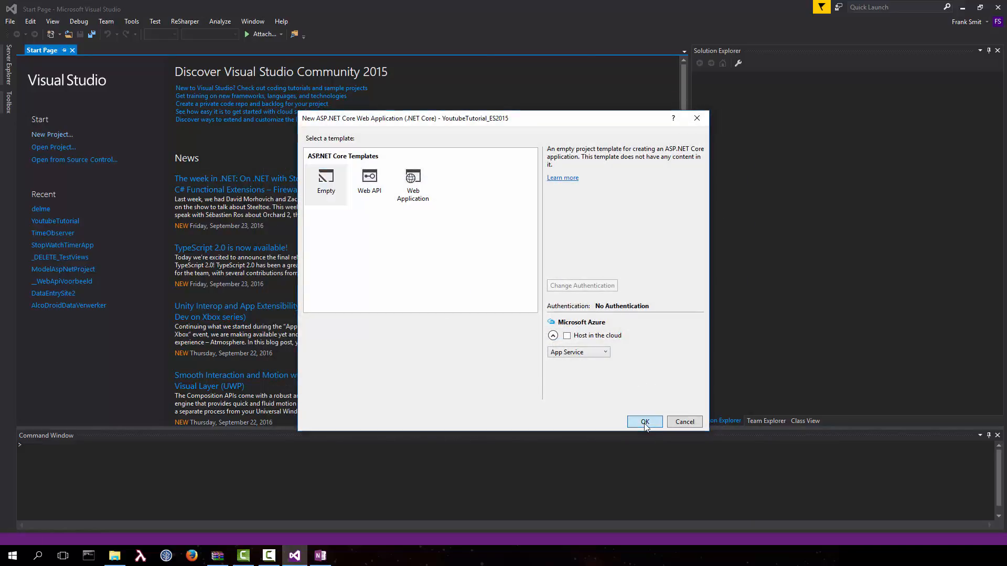
- Create the project from the Empty template and bring up the project's context actions in Solution Explorer
{"action": "left_click", "coordinate": [644, 421]}
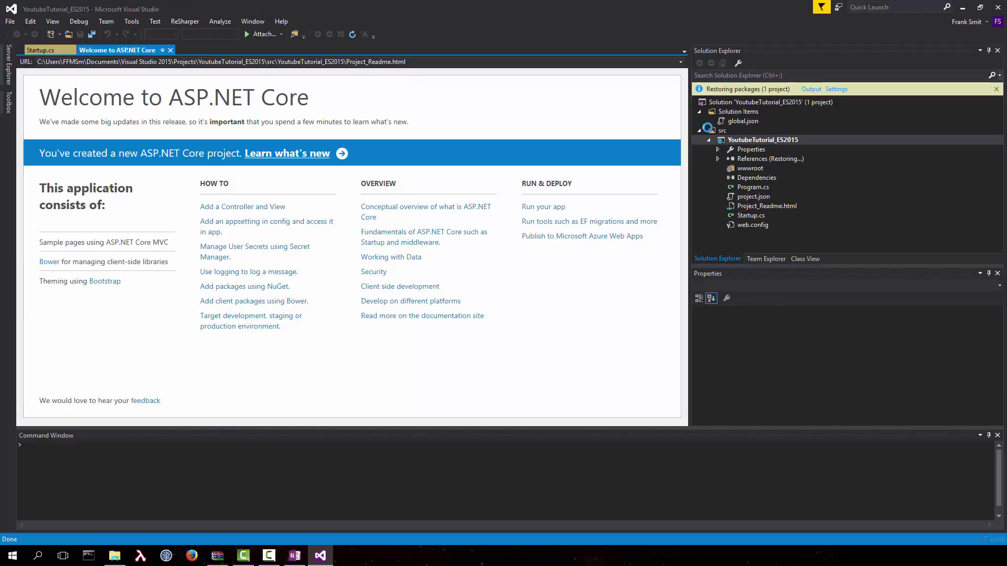
{"action": "left_click", "coordinate": [764, 140]}
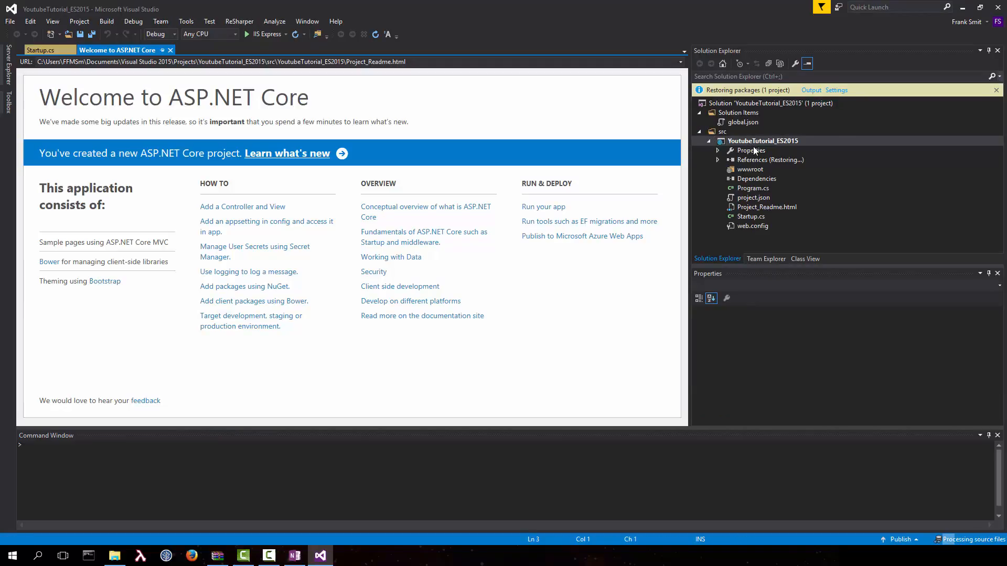
{"action": "right_click", "coordinate": [763, 140]}
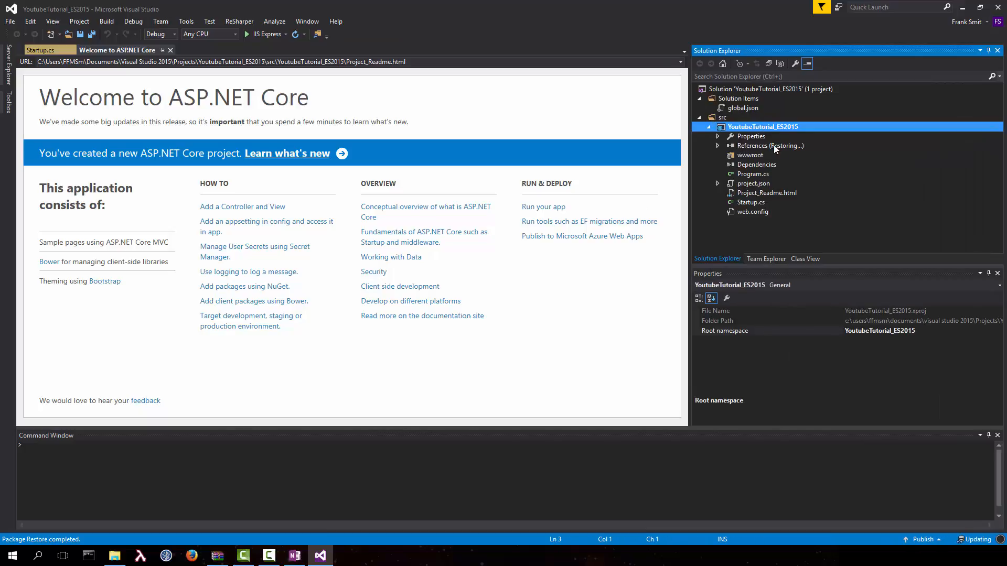
{"action": "right_click", "coordinate": [763, 127]}
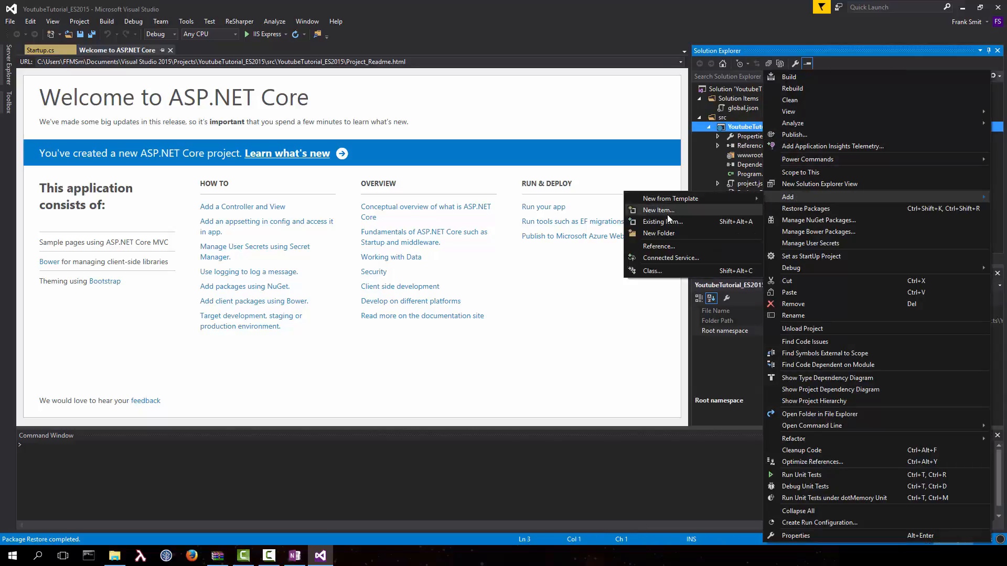
- Add an npm Configuration File (package.json) to the project
{"action": "left_click", "coordinate": [657, 209]}
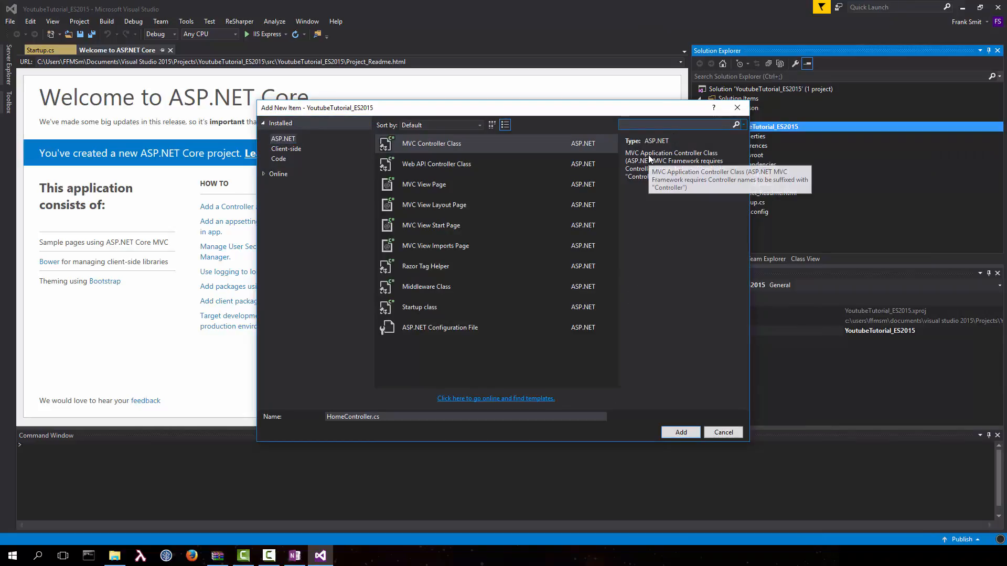
{"action": "type", "text": "npm"}
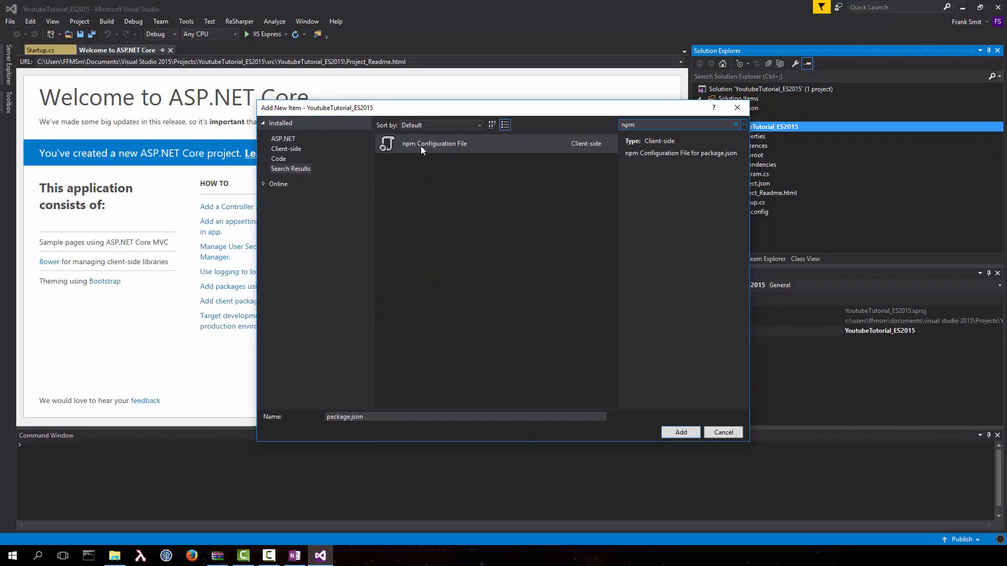
{"action": "left_click", "coordinate": [680, 431]}
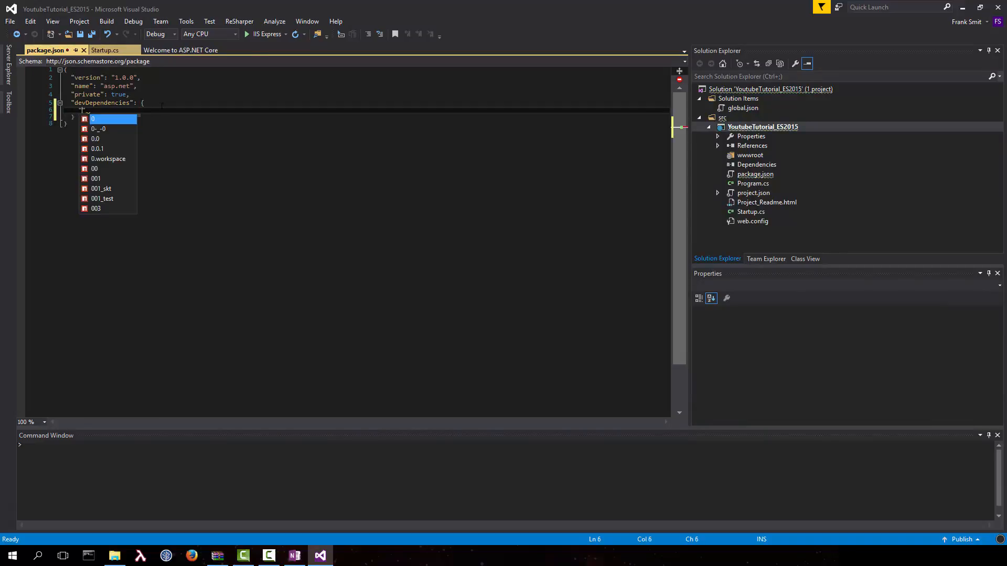
- List babel-cli and babel-preset-es2015, both 6.14.0, under devDependencies
{"action": "type", "text": "babel-cli"}
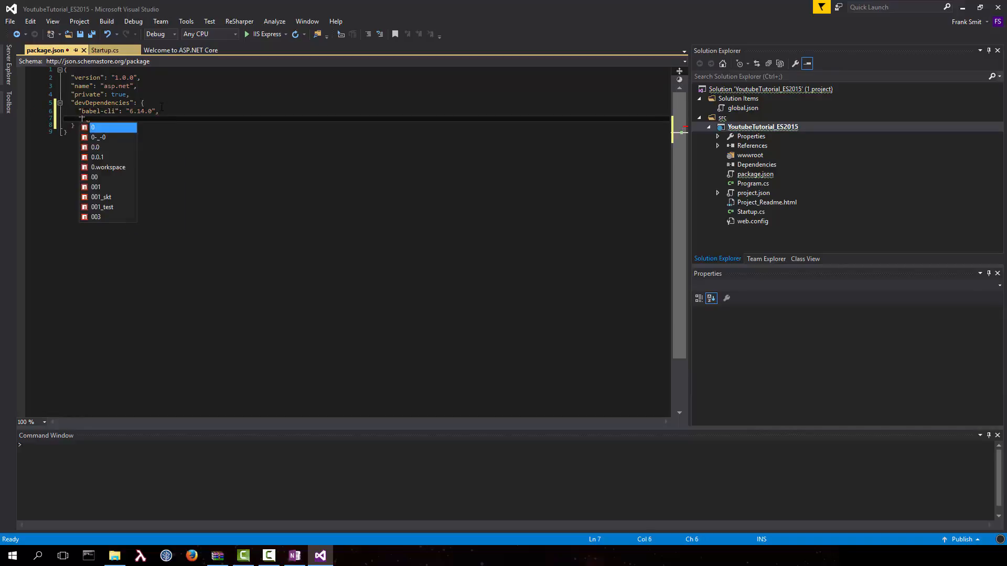
{"action": "type", "text": "babel-"}
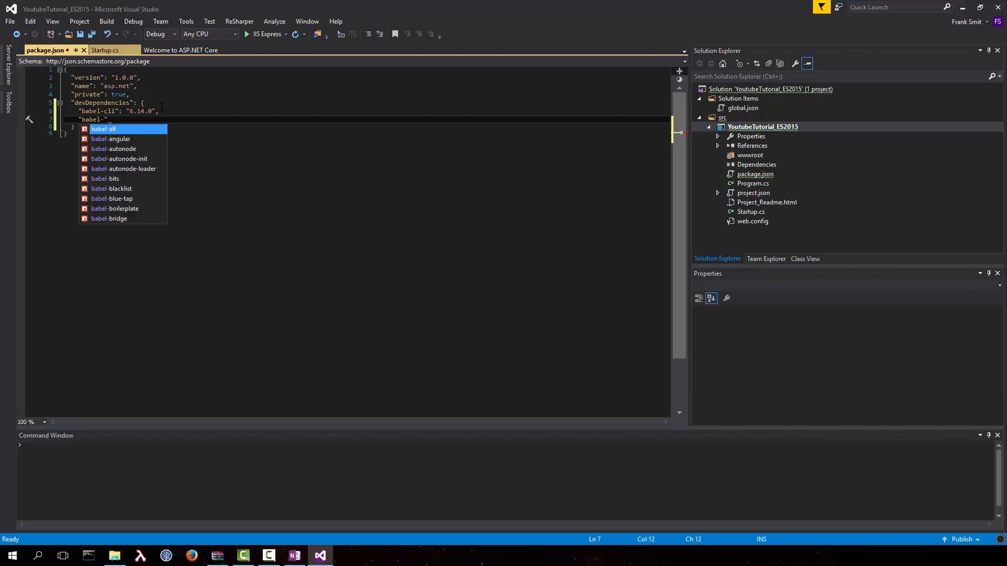
{"action": "type", "text": "p"}
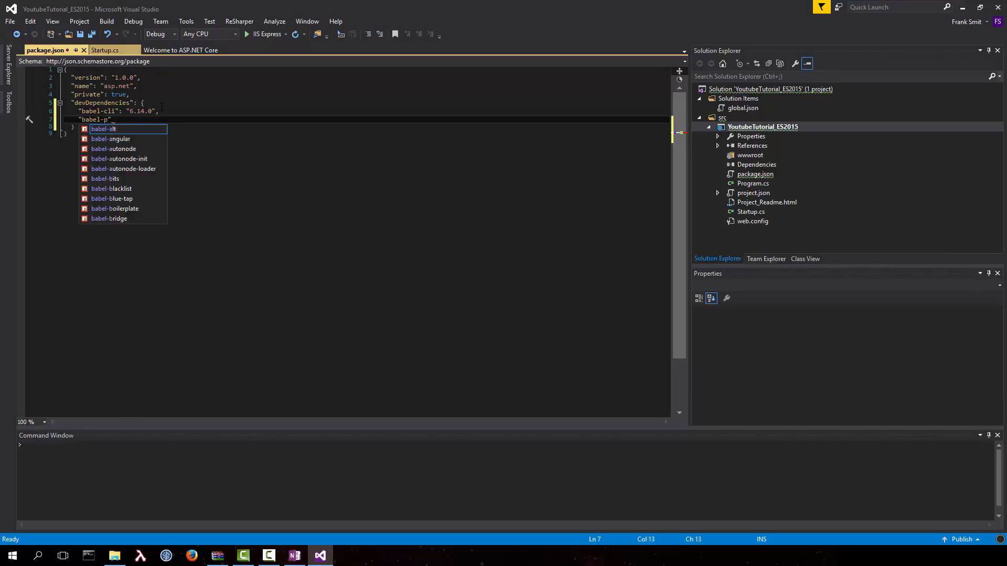
{"action": "type", "text": "reset-es2015"}
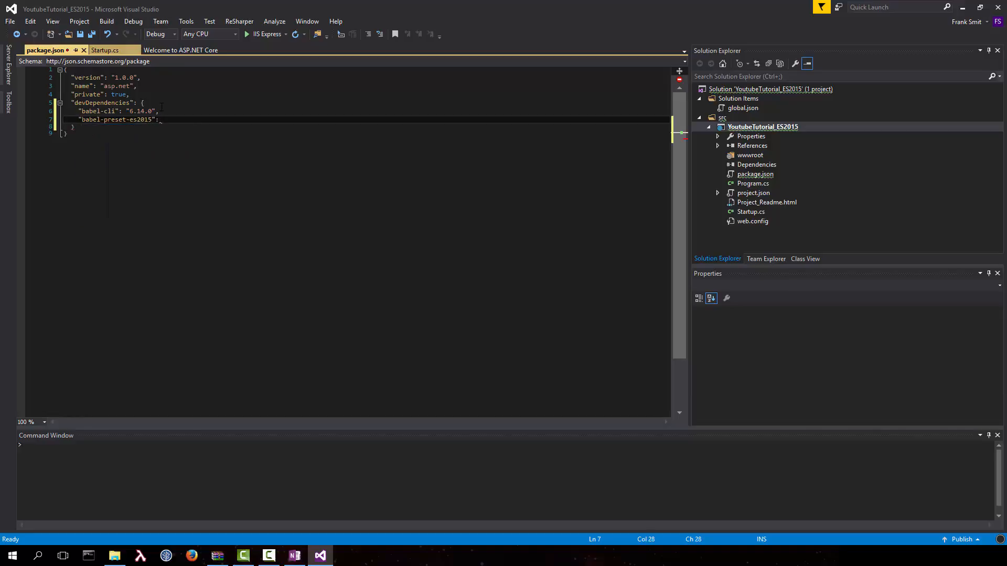
{"action": "type", "text": "\"\""}
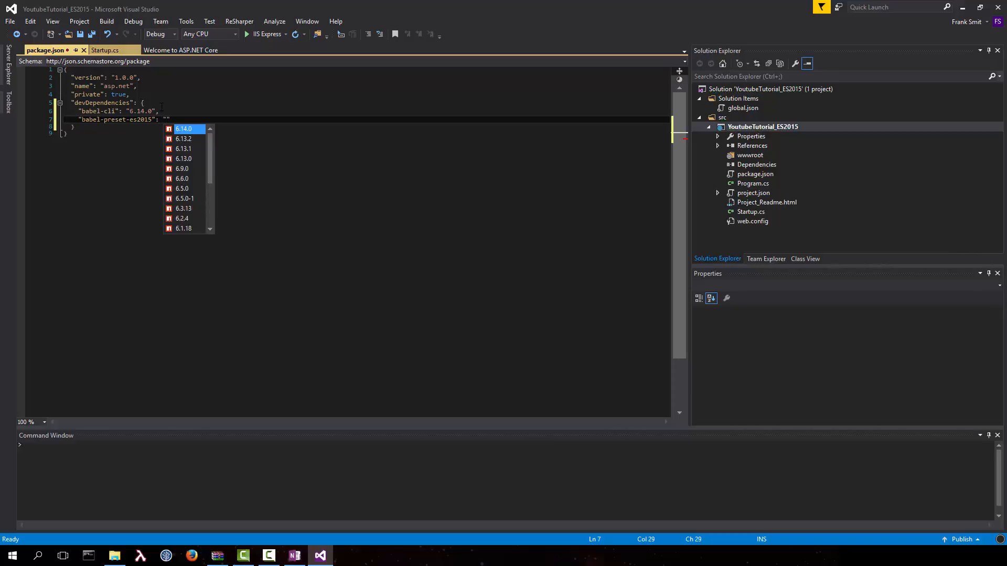
{"action": "left_click", "coordinate": [186, 128]}
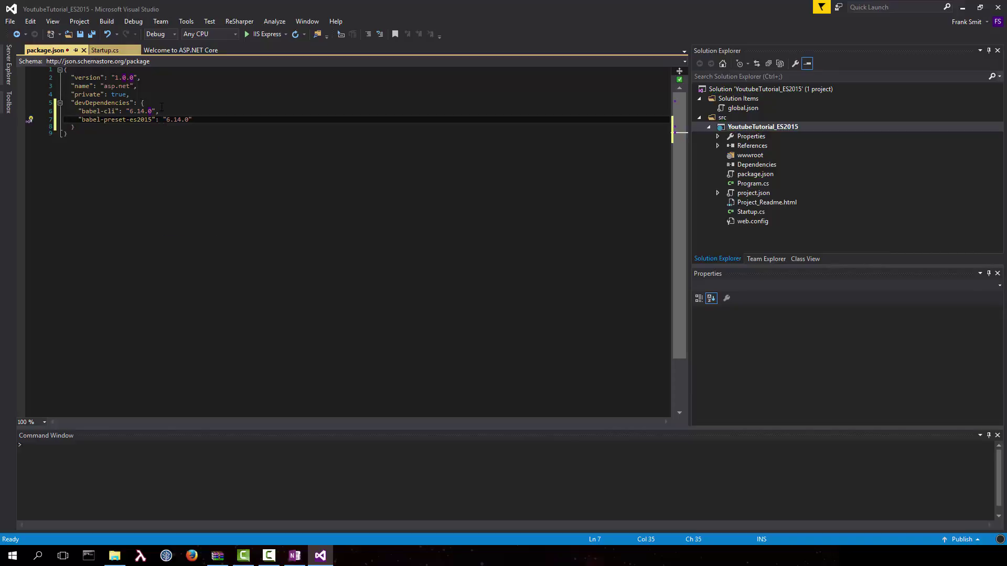
- Add a js folder to the project containing a new JavaScript file main.js
{"action": "right_click", "coordinate": [761, 126]}
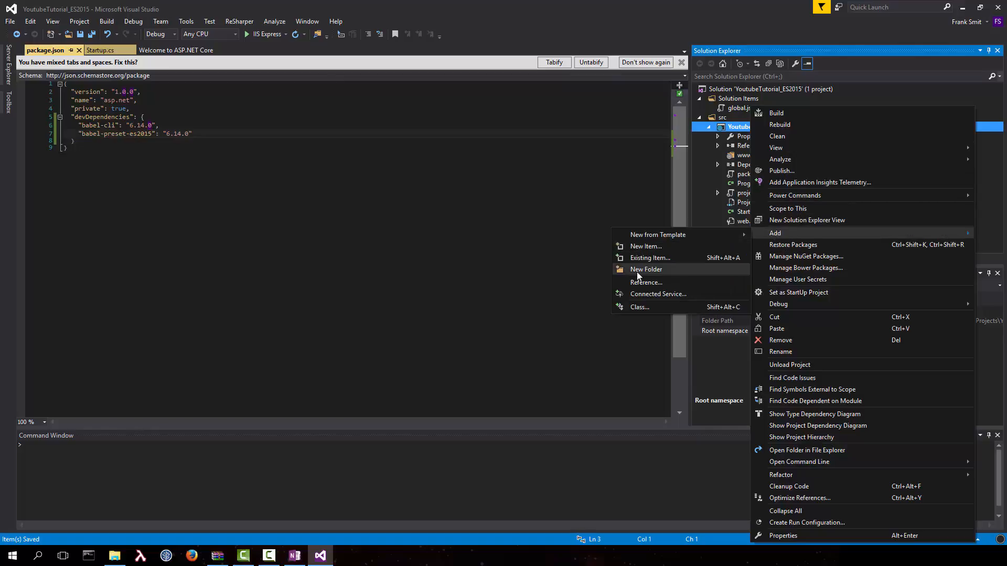
{"action": "left_click", "coordinate": [646, 269]}
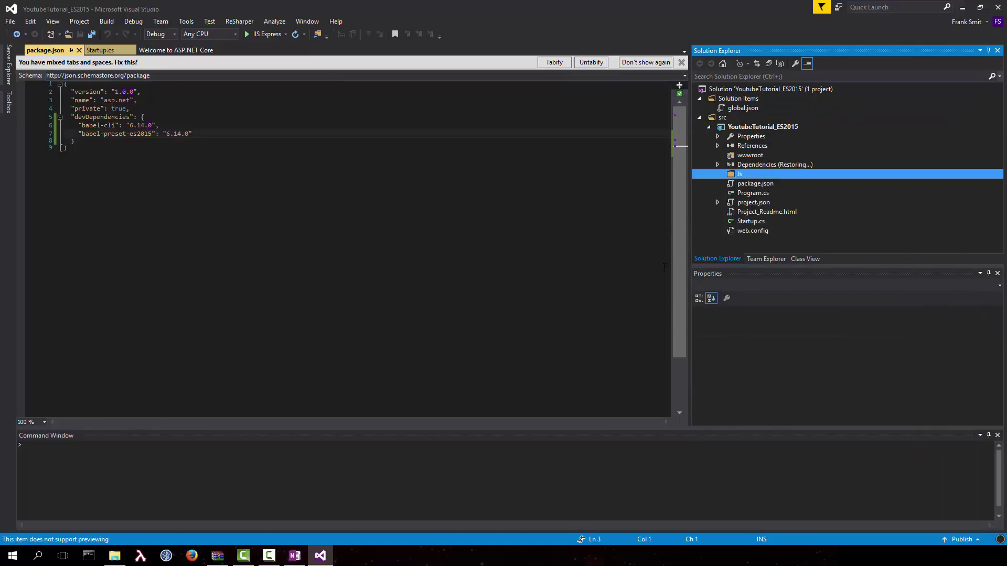
{"action": "right_click", "coordinate": [739, 175]}
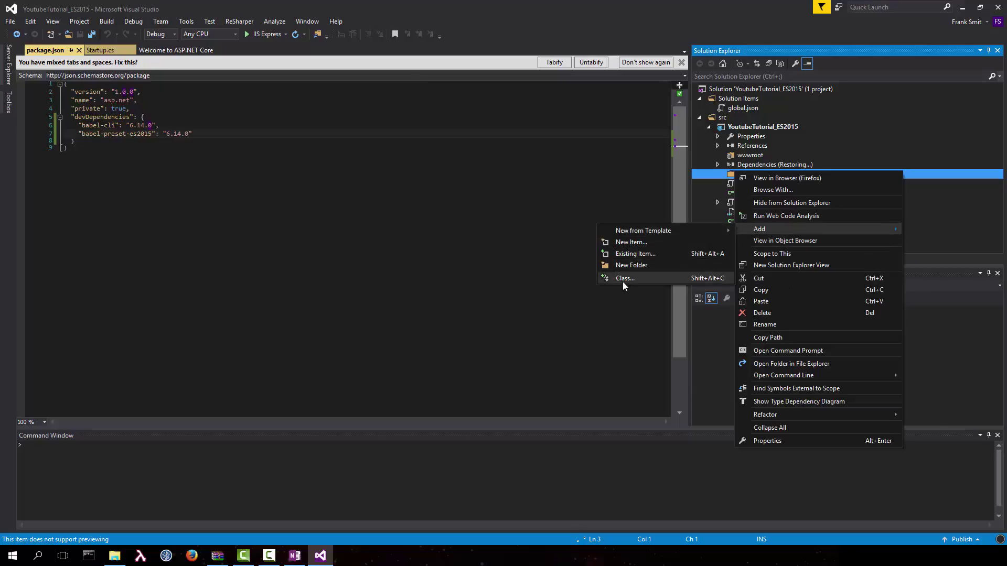
{"action": "left_click", "coordinate": [632, 243]}
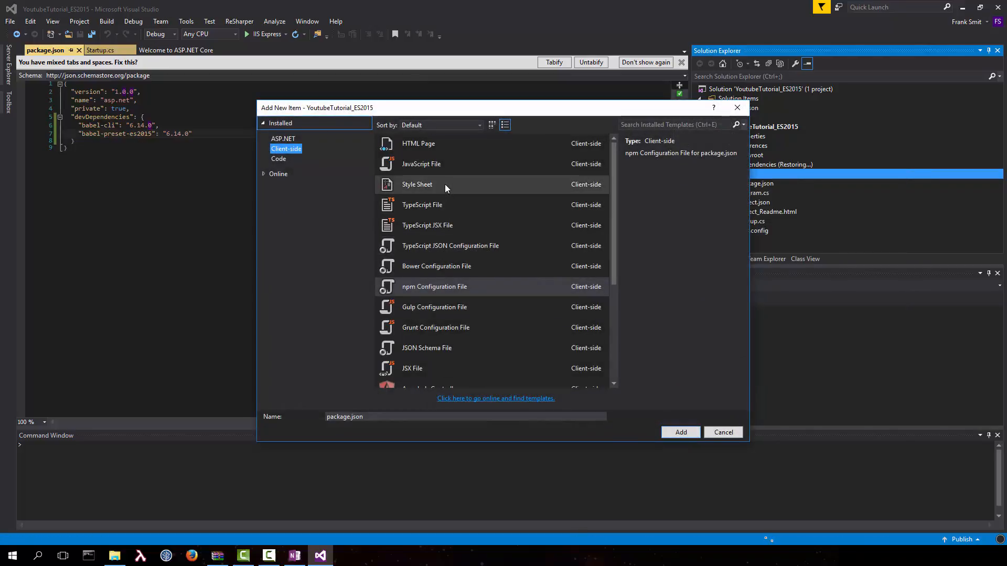
{"action": "left_click", "coordinate": [421, 163]}
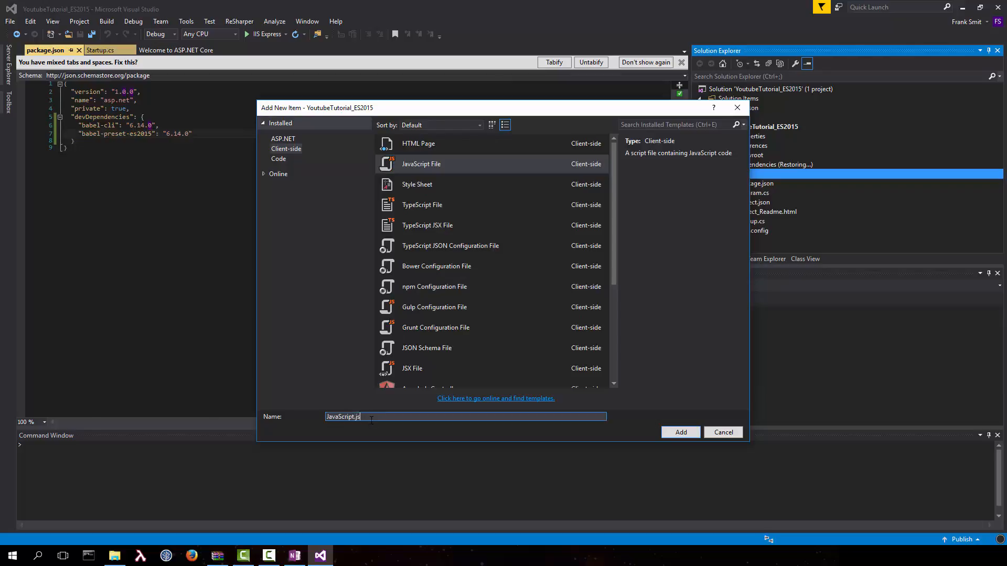
{"action": "type", "text": "main.j"}
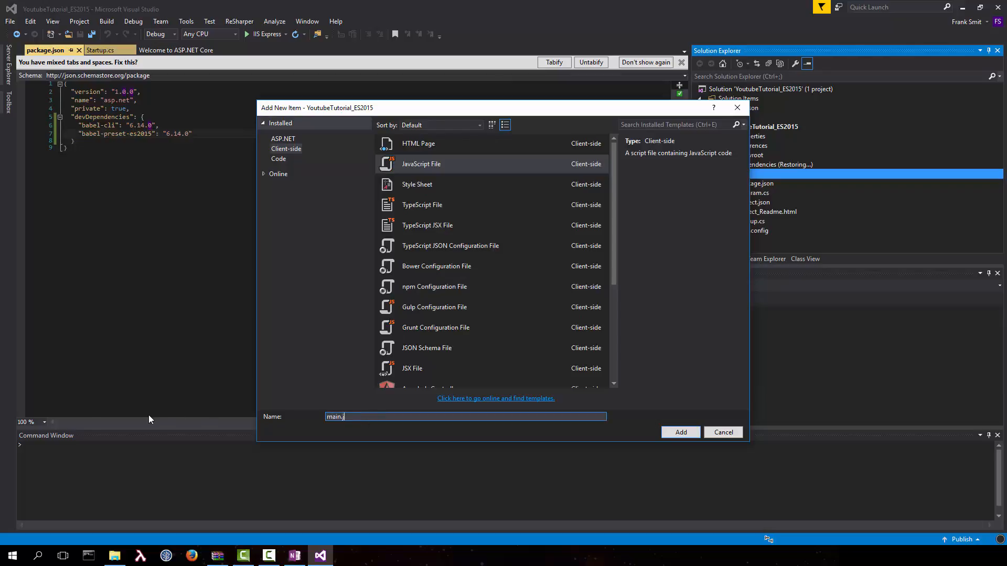
{"action": "left_click", "coordinate": [680, 432]}
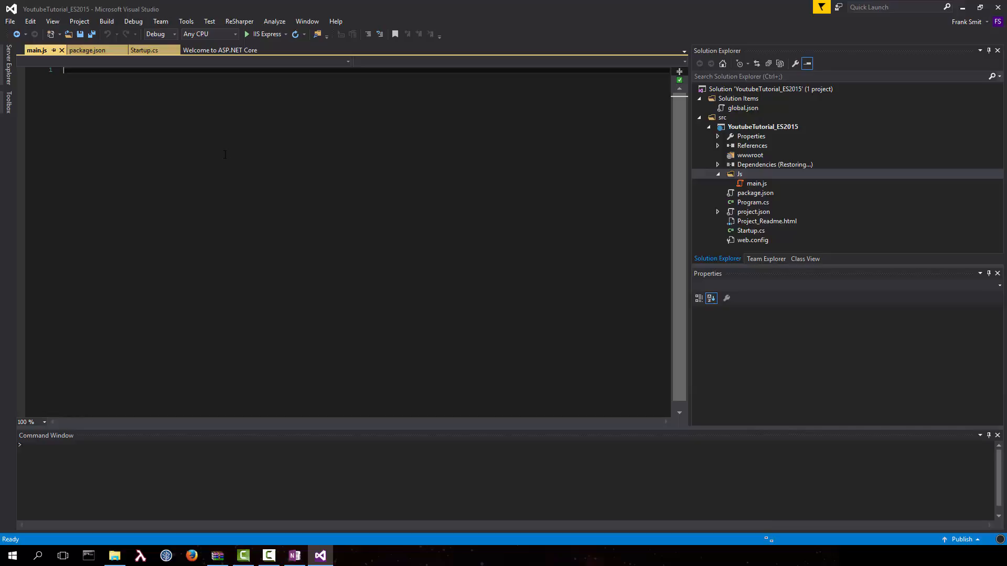
- Write a Mouth class with logSomething(message) calling console.log and alertSomething(message) calling alert
{"action": "type", "text": "class Motu"}
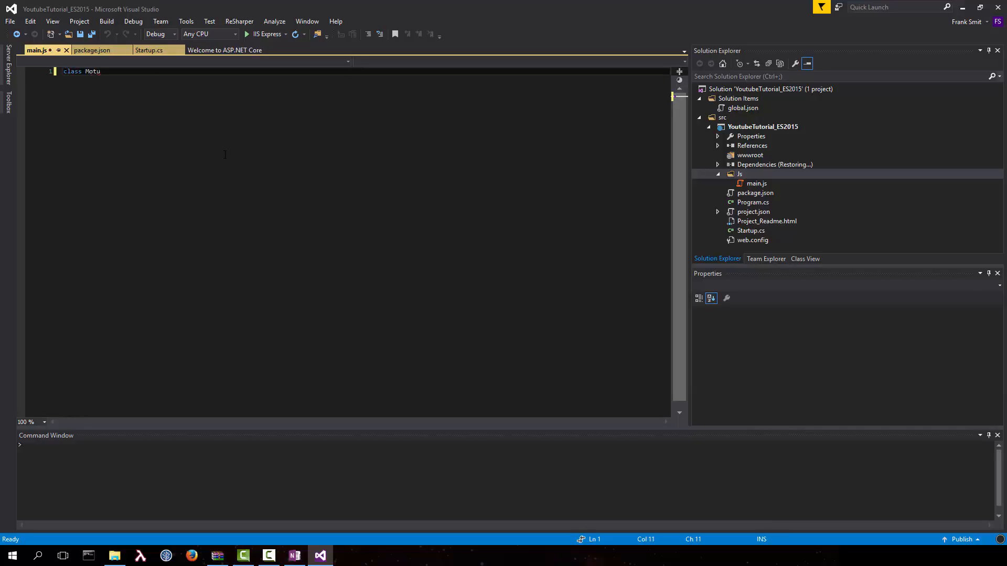
{"action": "type", "text": "h {}"}
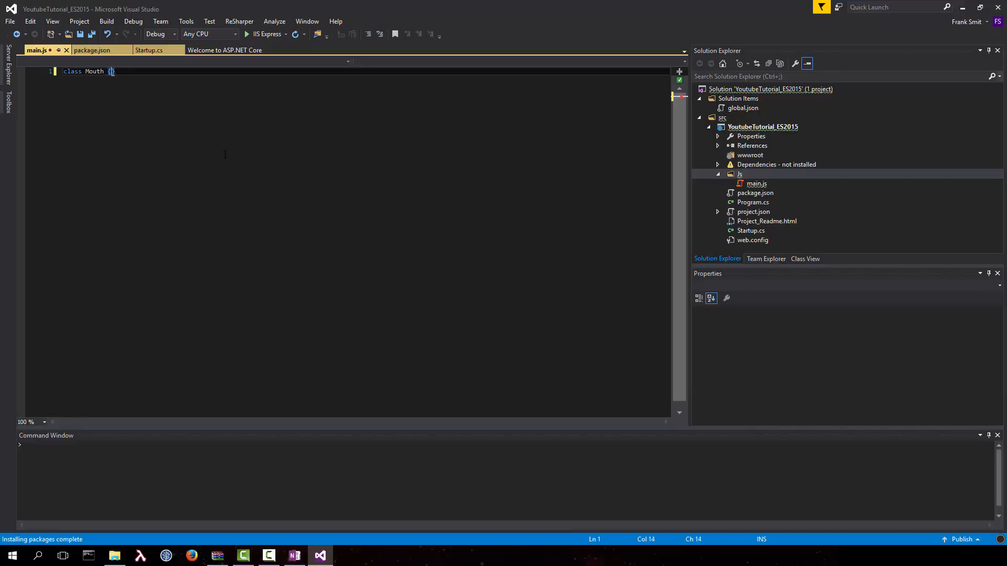
{"action": "type", "text": "logSomethinbg("}
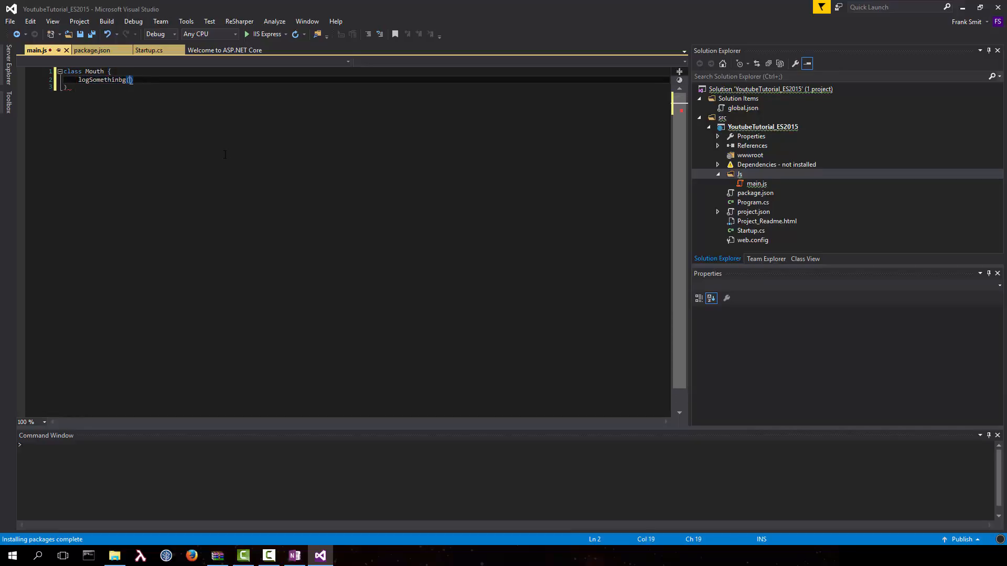
{"action": "type", "text": "message"}
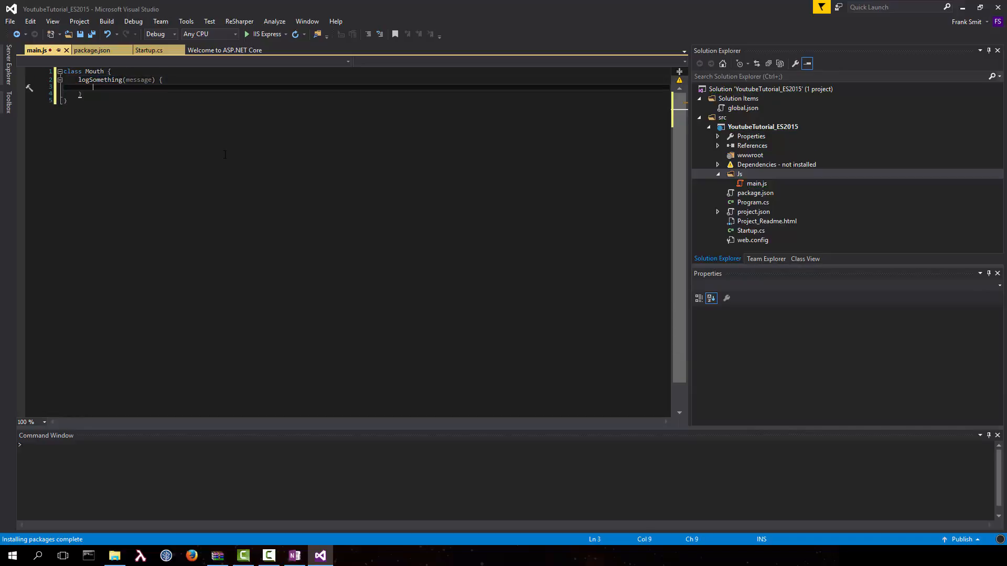
{"action": "type", "text": "console.log("}
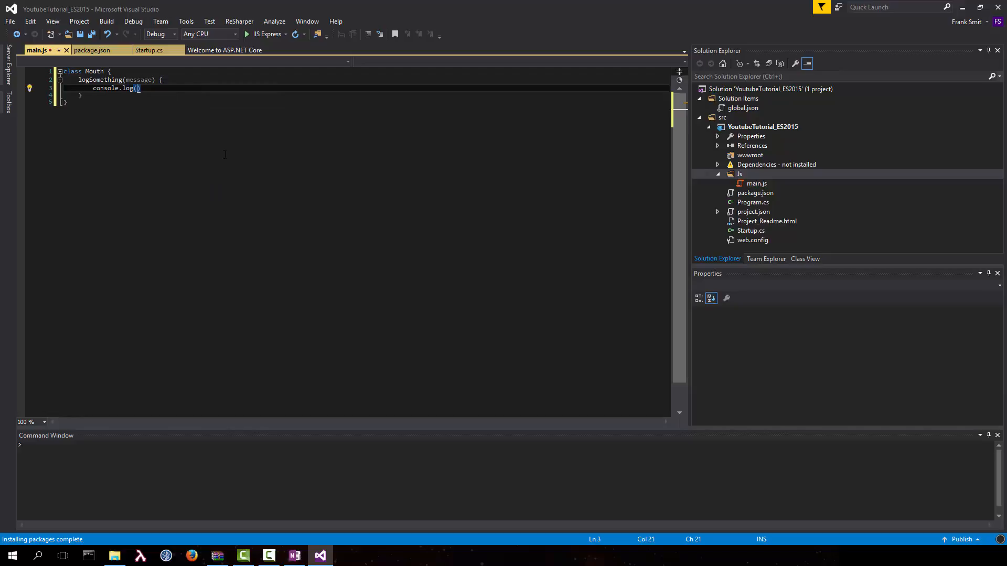
{"action": "type", "text": "message);"}
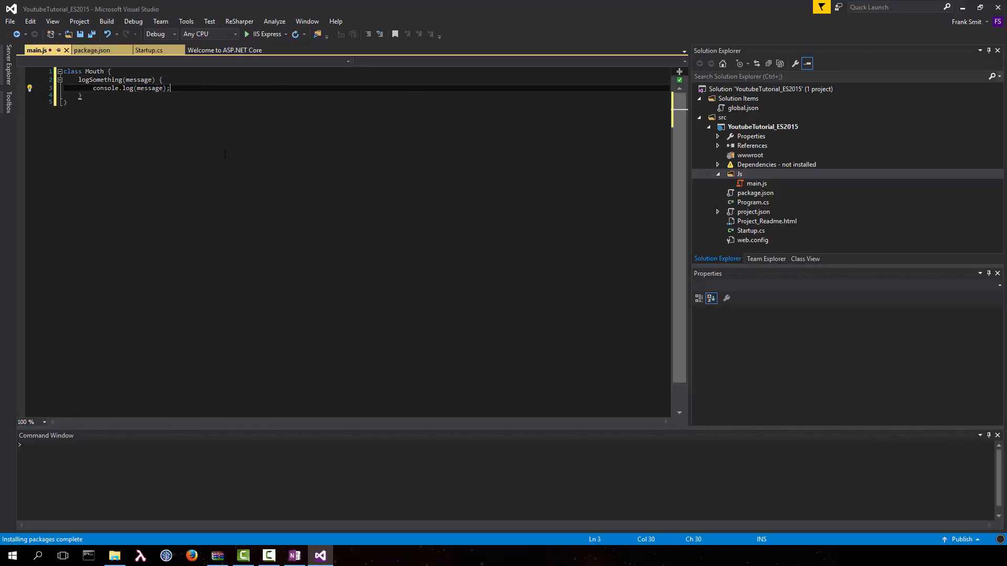
{"action": "key", "text": "enter"}
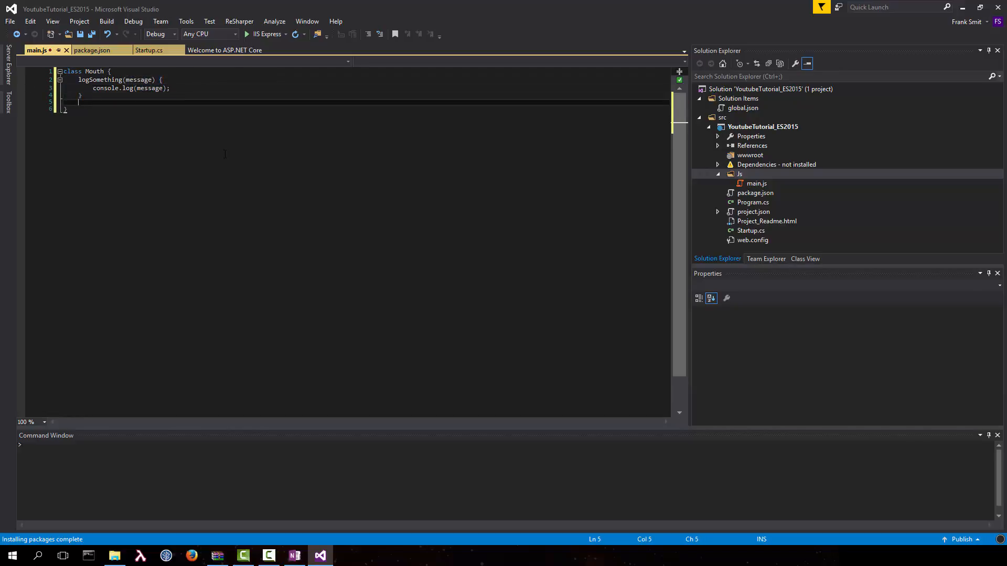
{"action": "type", "text": "alertSomething(message) {"}
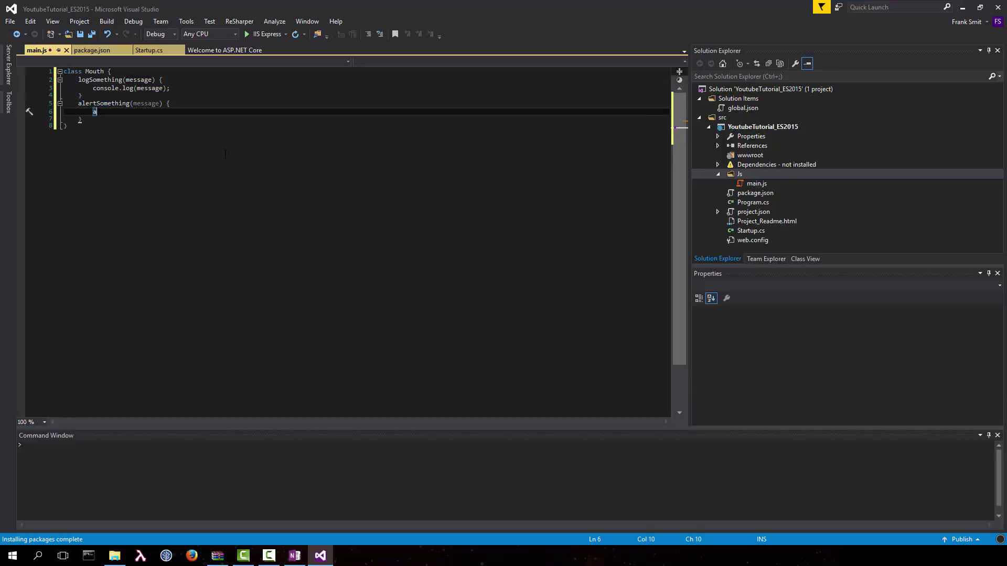
{"action": "type", "text": "alert(message);"}
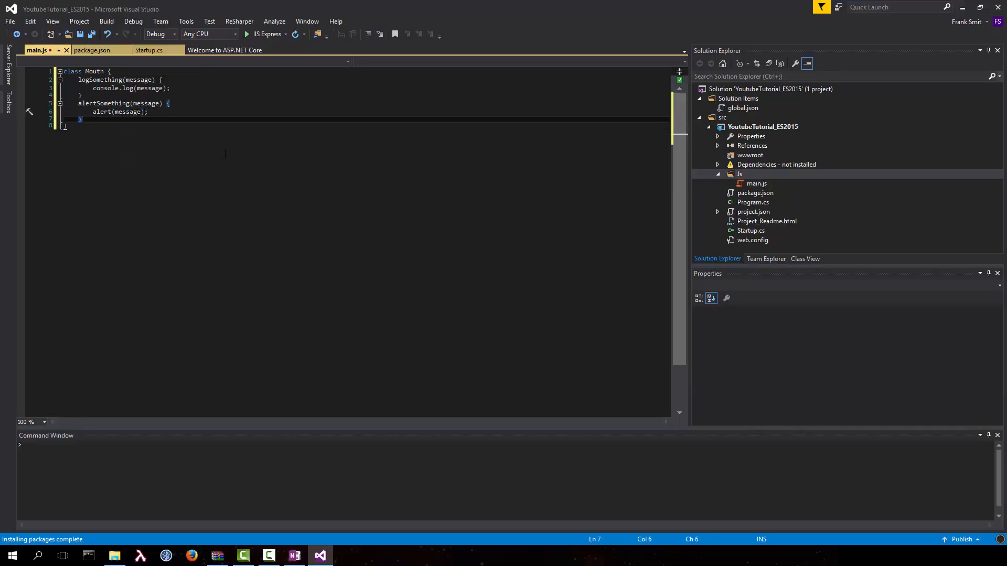
- Add class Person extends Mouth with a constructor(name) that calls super()
{"action": "type", "text": "class"}
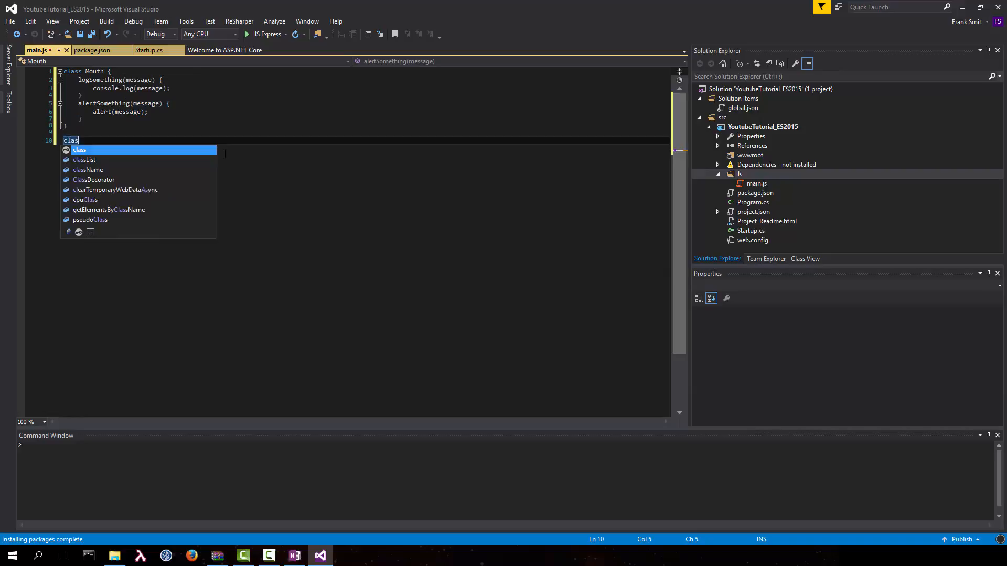
{"action": "type", "text": "P"}
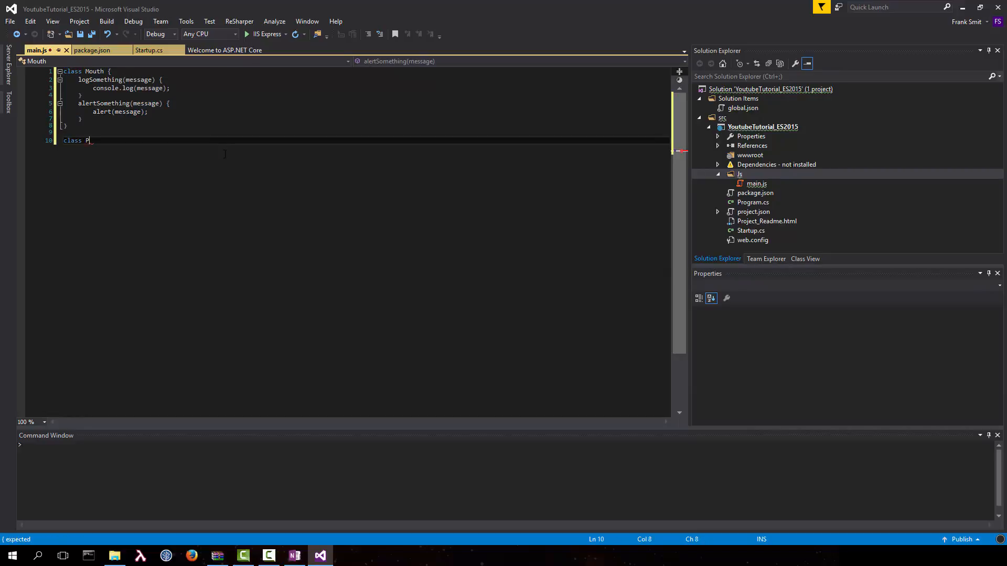
{"action": "type", "text": "erson extends Mouth {"}
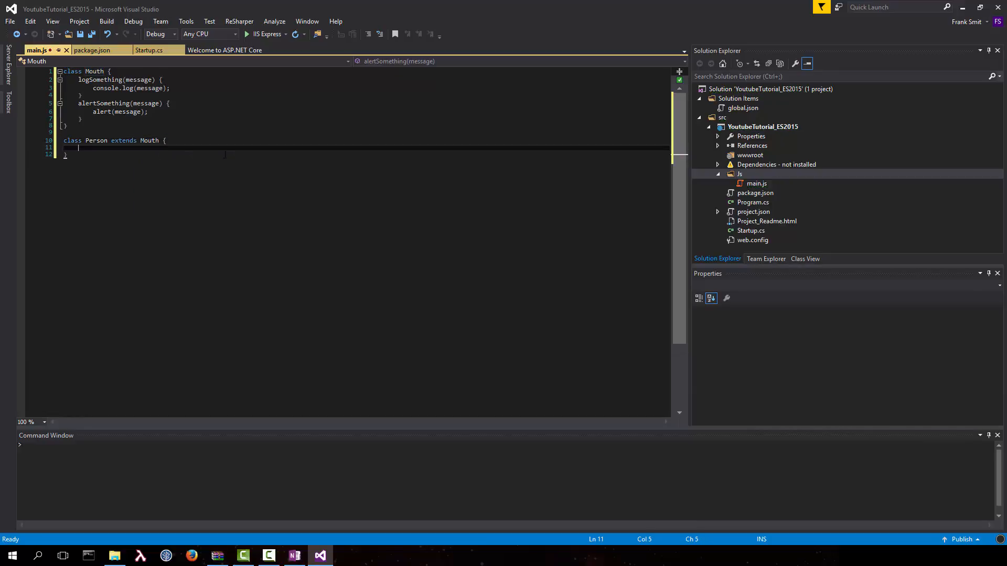
{"action": "type", "text": "constructor("}
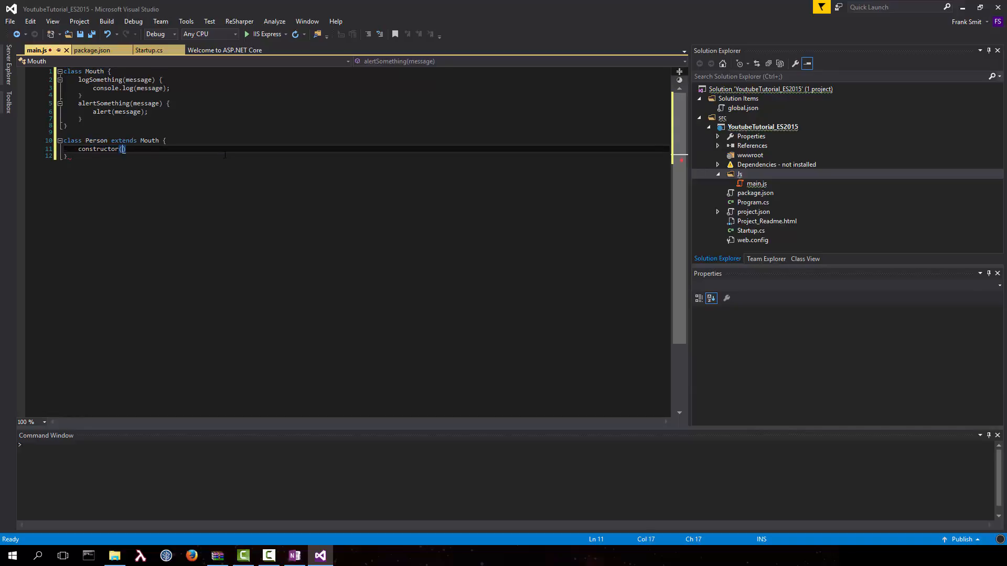
{"action": "type", "text": "name) {"}
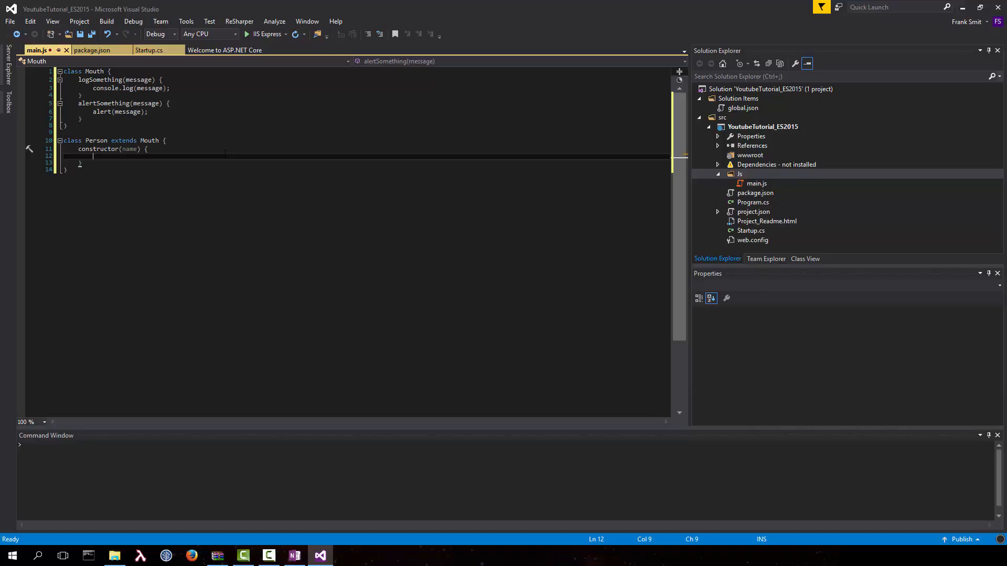
{"action": "type", "text": "super()"}
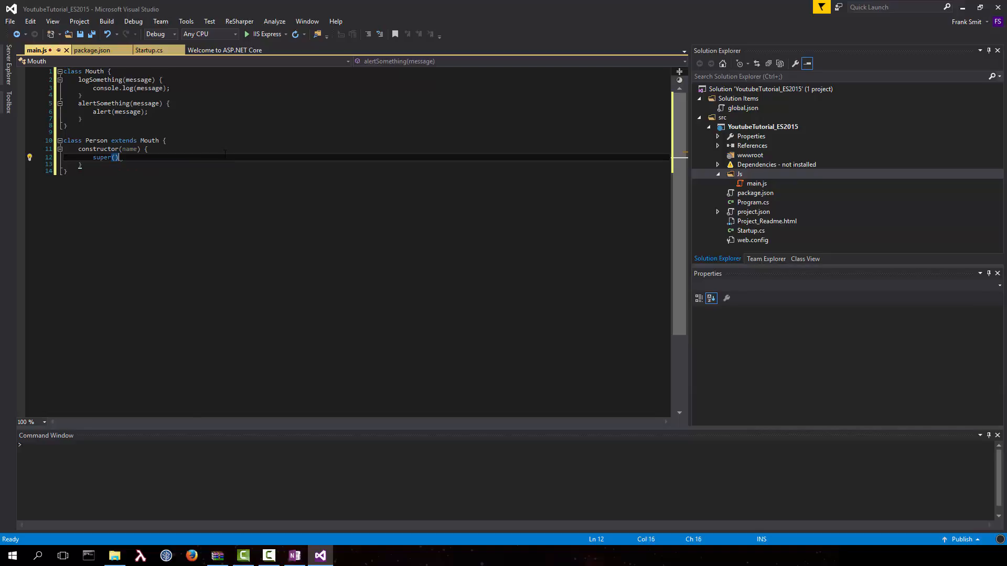
{"action": "type", "text": ";"}
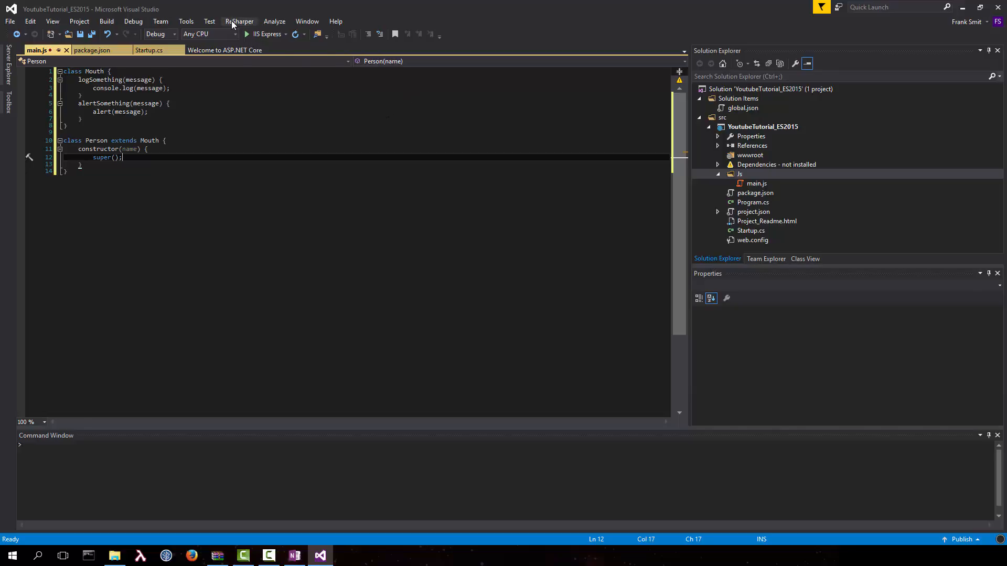
- Set ReSharper's JavaScript inspections language level to ECMAScript 2015 and save
{"action": "left_click", "coordinate": [240, 21]}
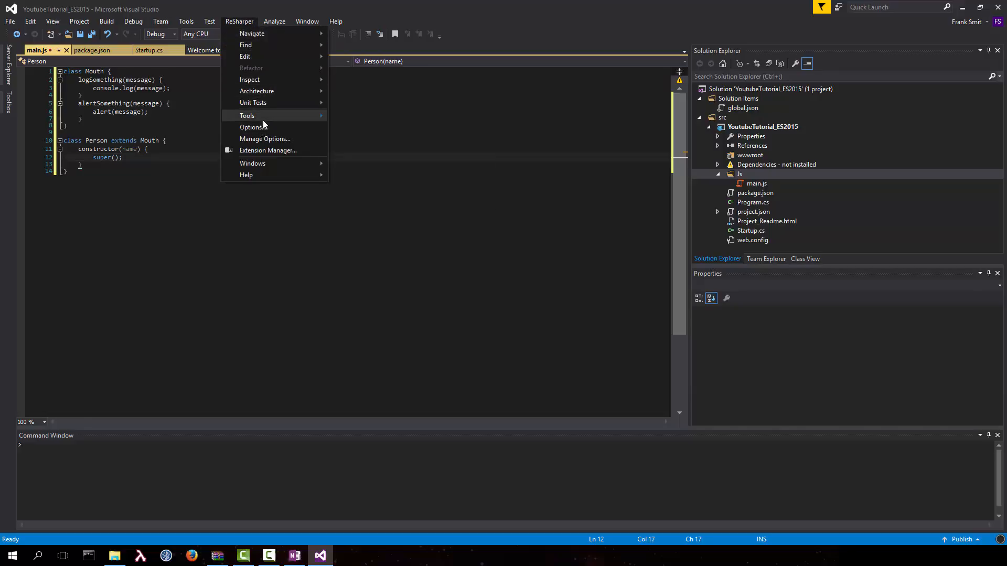
{"action": "mouse_move", "coordinate": [252, 127]}
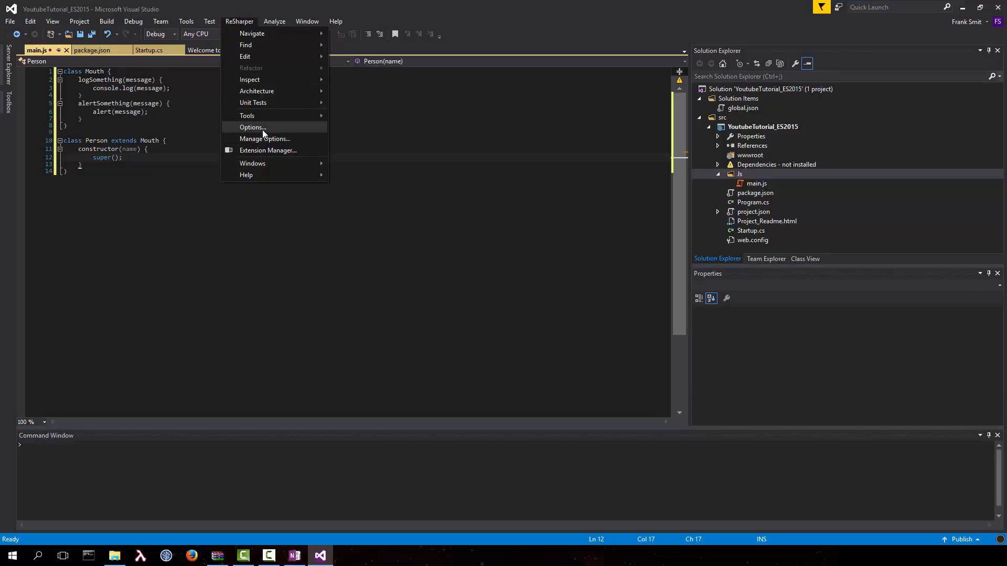
{"action": "left_click", "coordinate": [252, 127]}
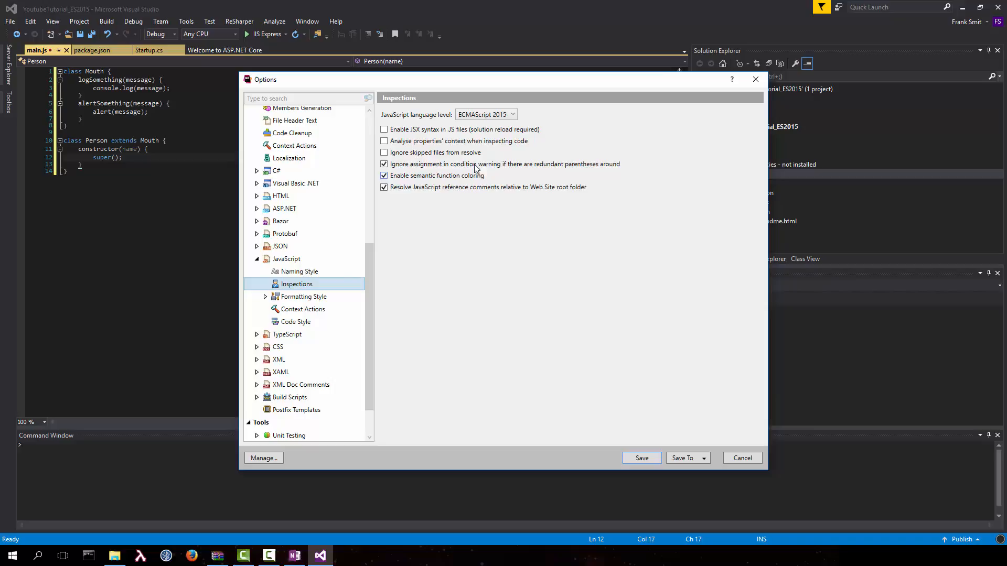
{"action": "left_click", "coordinate": [485, 115]}
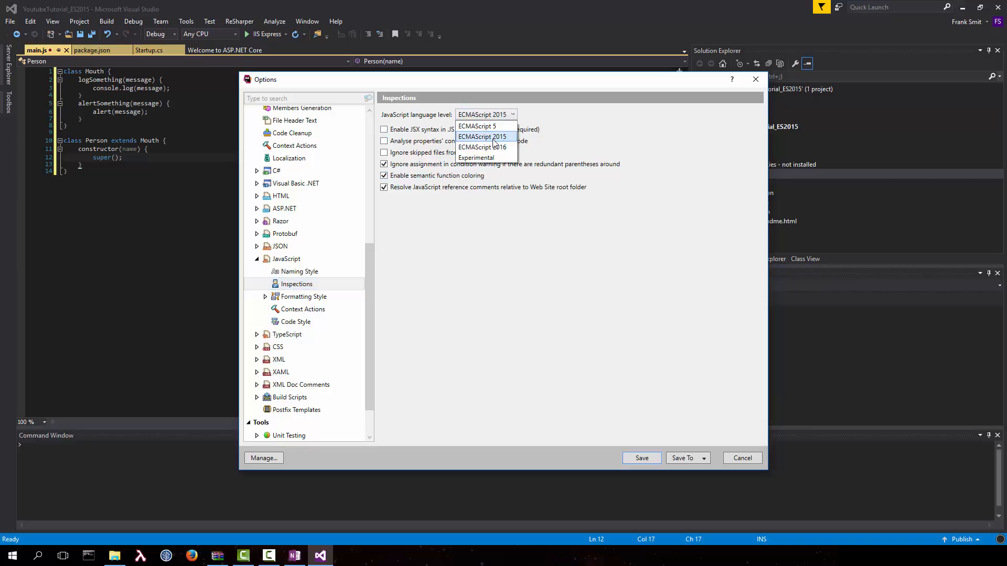
{"action": "left_click", "coordinate": [478, 126]}
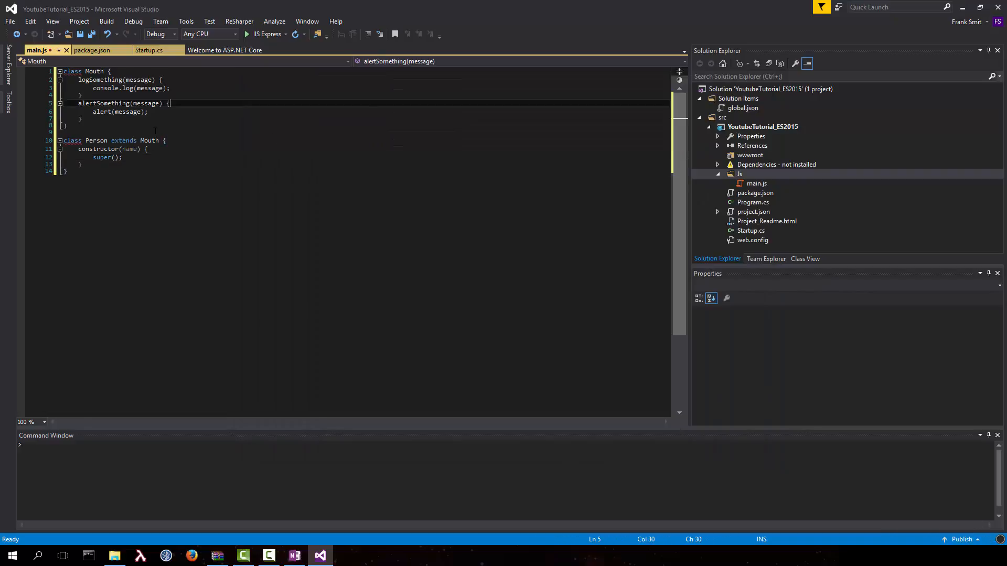
{"action": "mouse_move", "coordinate": [100, 80]}
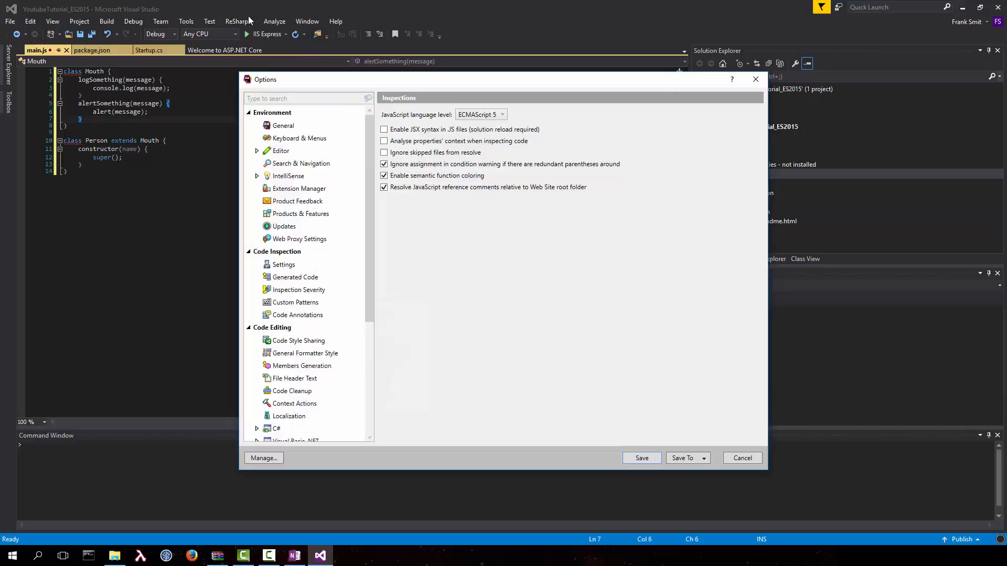
{"action": "scroll", "scroll_direction": "down", "scroll_amount": 3}
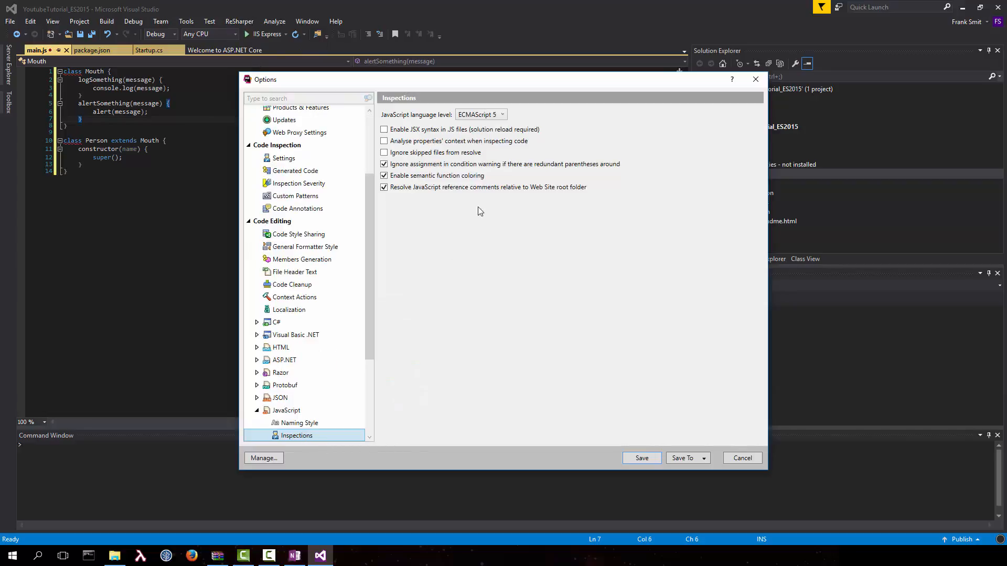
{"action": "left_click", "coordinate": [481, 114]}
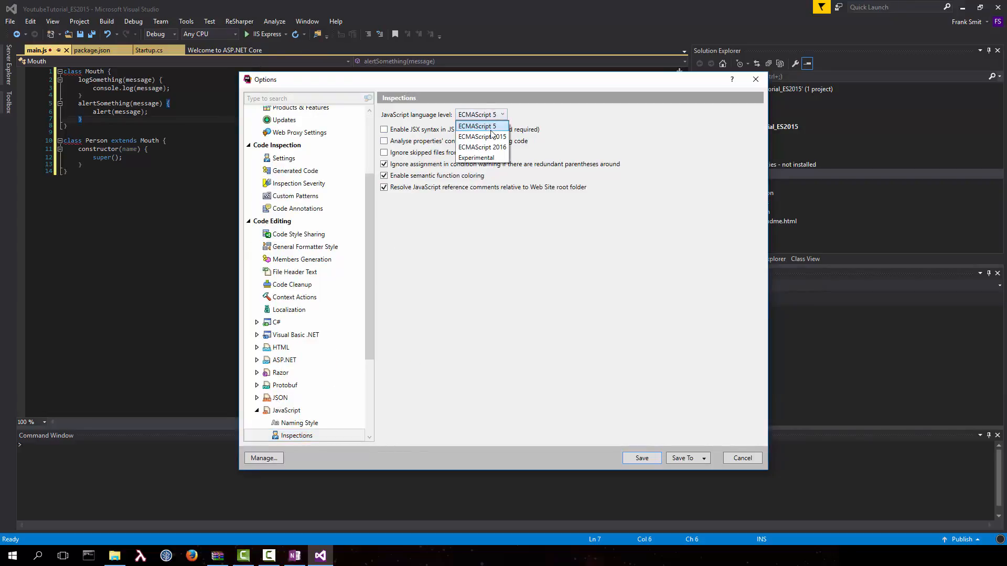
{"action": "left_click", "coordinate": [483, 137]}
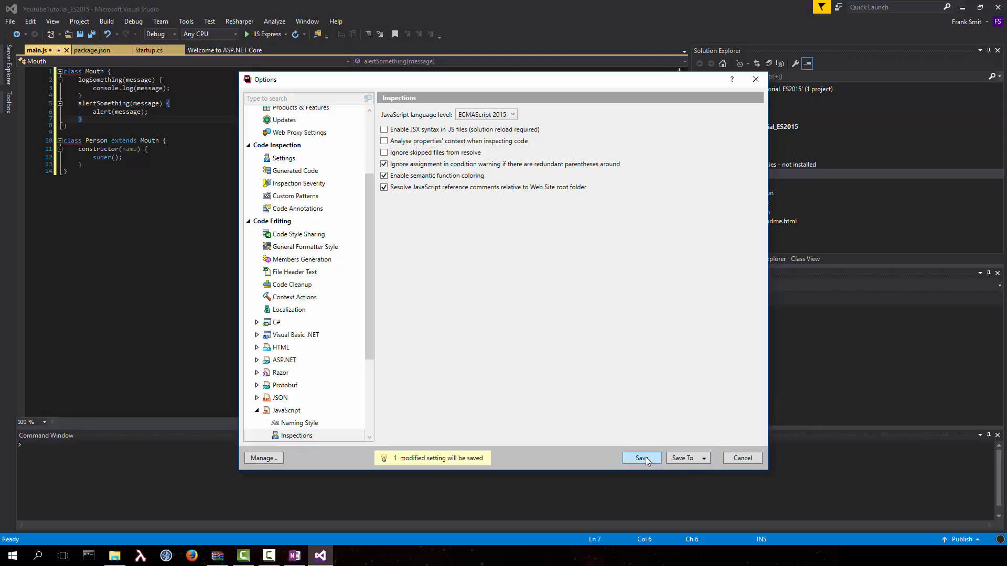
{"action": "left_click", "coordinate": [641, 458]}
{"action": "type", "text": "this.name = name;"}
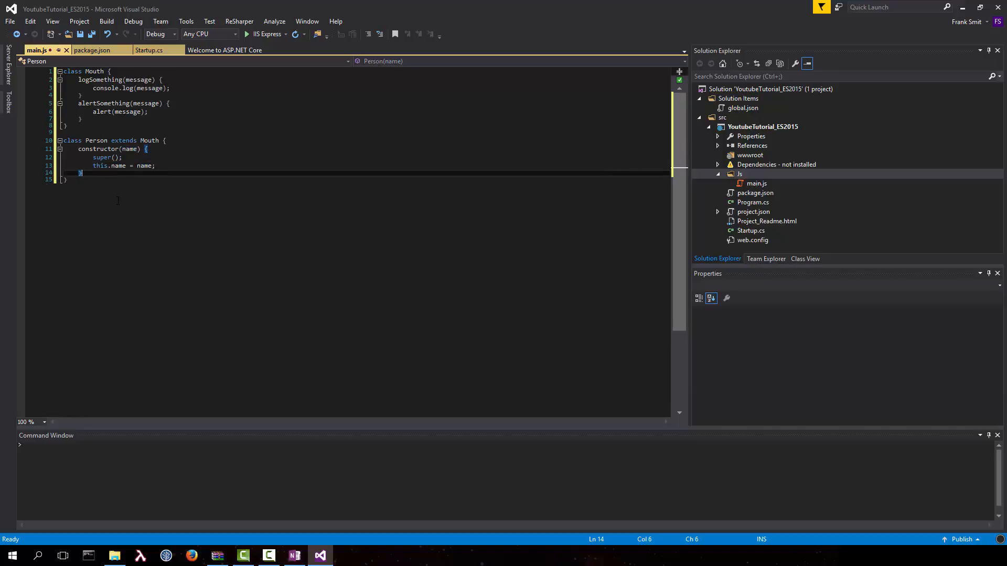
- Add a useMouth(message) method to Person that calls super.alertSomething with the name and message
{"action": "key", "text": "Enter"}
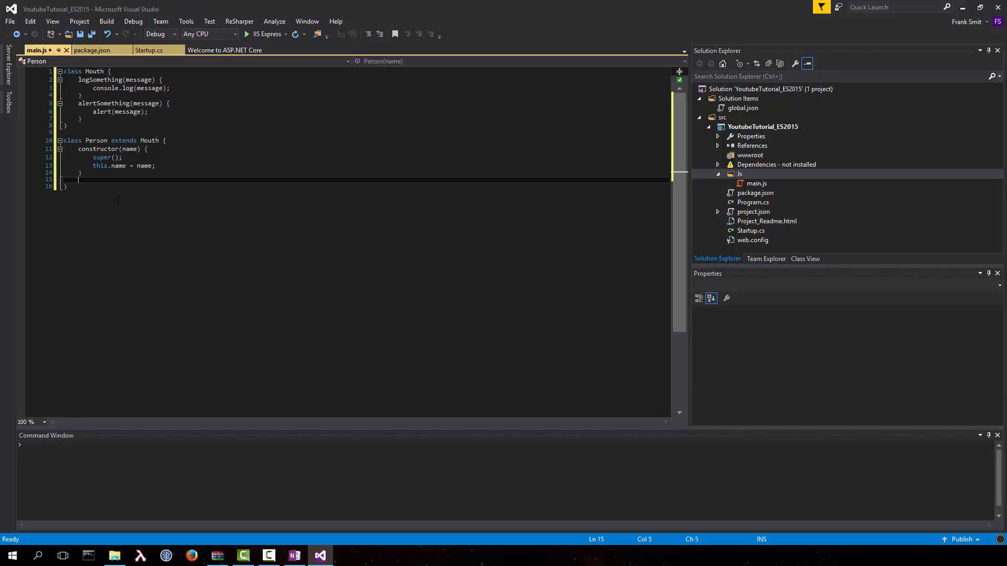
{"action": "type", "text": "useMouth(message) {"}
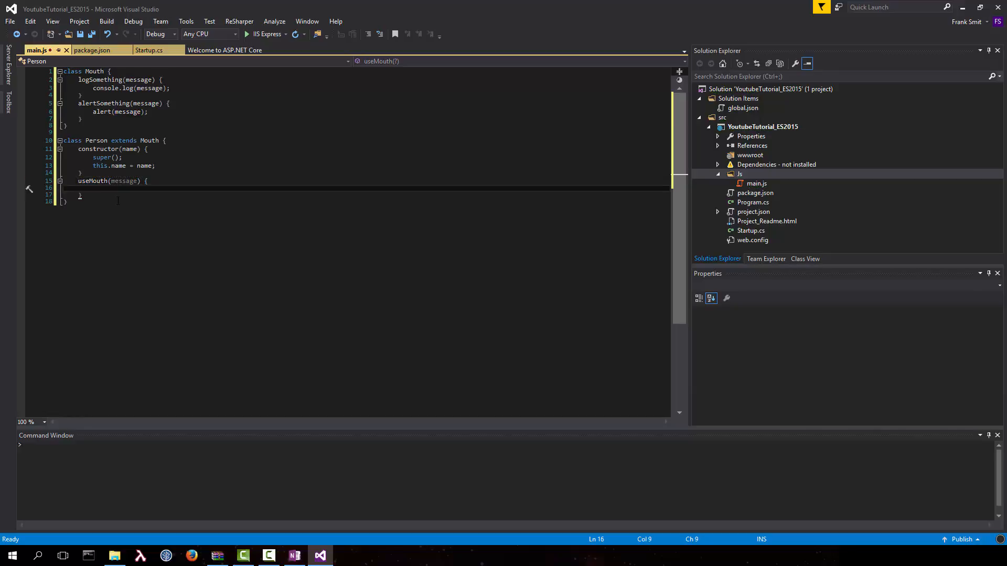
{"action": "type", "text": "super"}
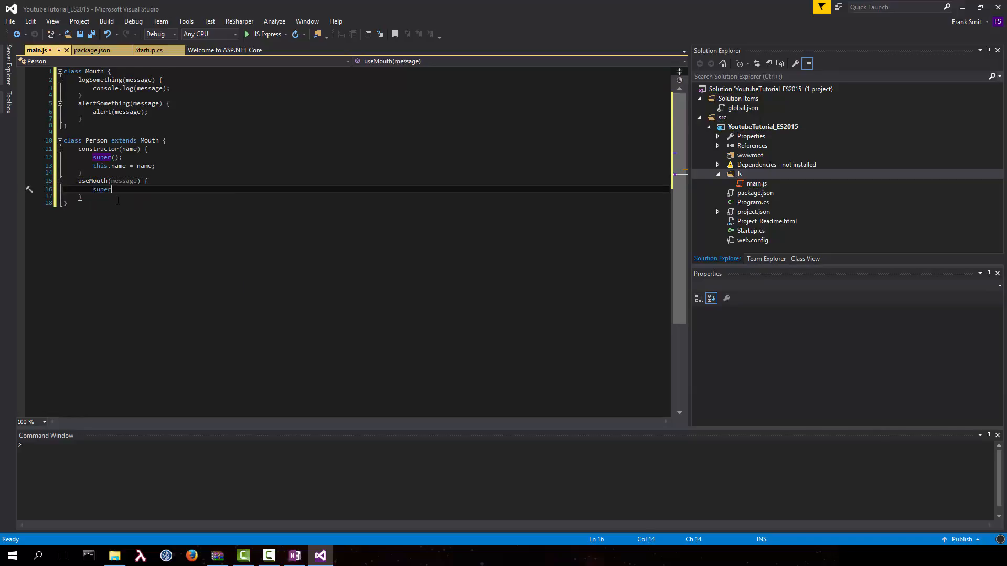
{"action": "type", "text": ".alertSomethin"}
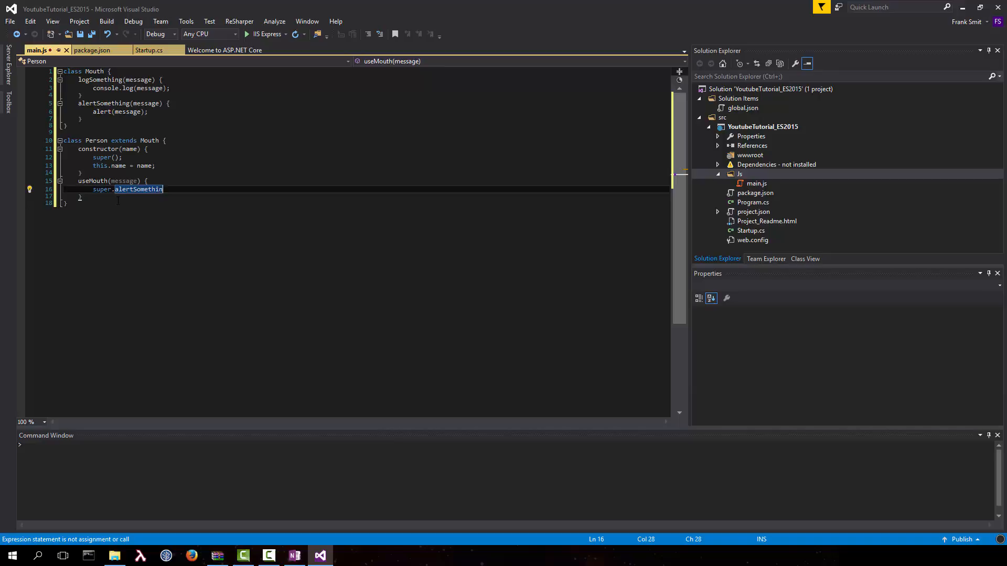
{"action": "type", "text": "g(this.name + \" alerts: \" +"}
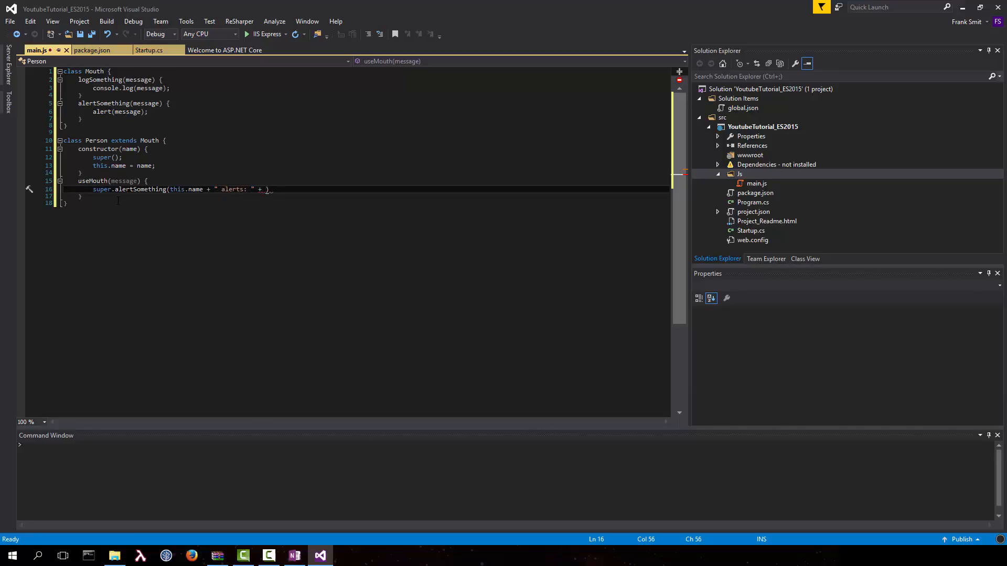
{"action": "type", "text": "message);"}
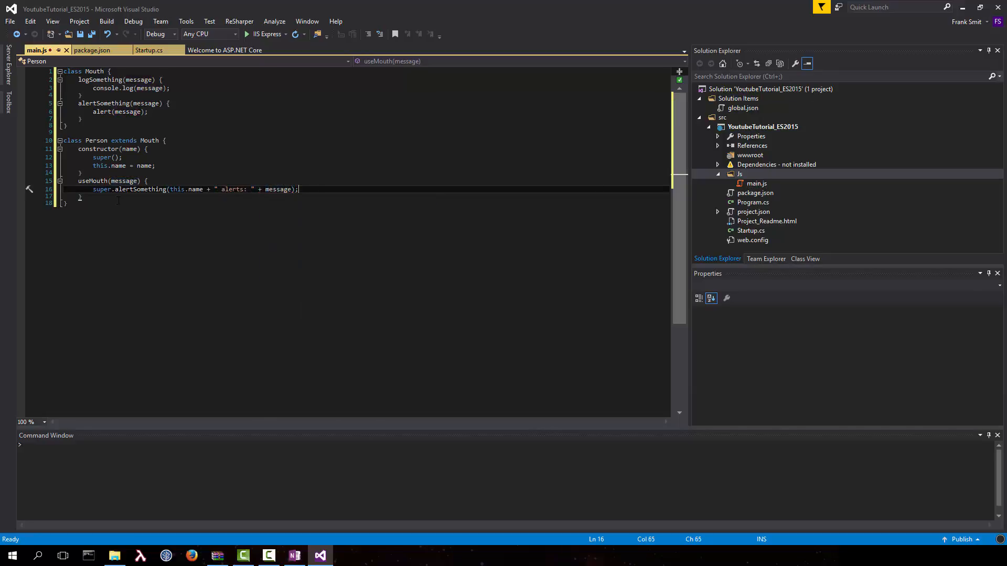
- Change the second call to super.logSomething with a "logs:" prefix
{"action": "key", "text": "Home"}
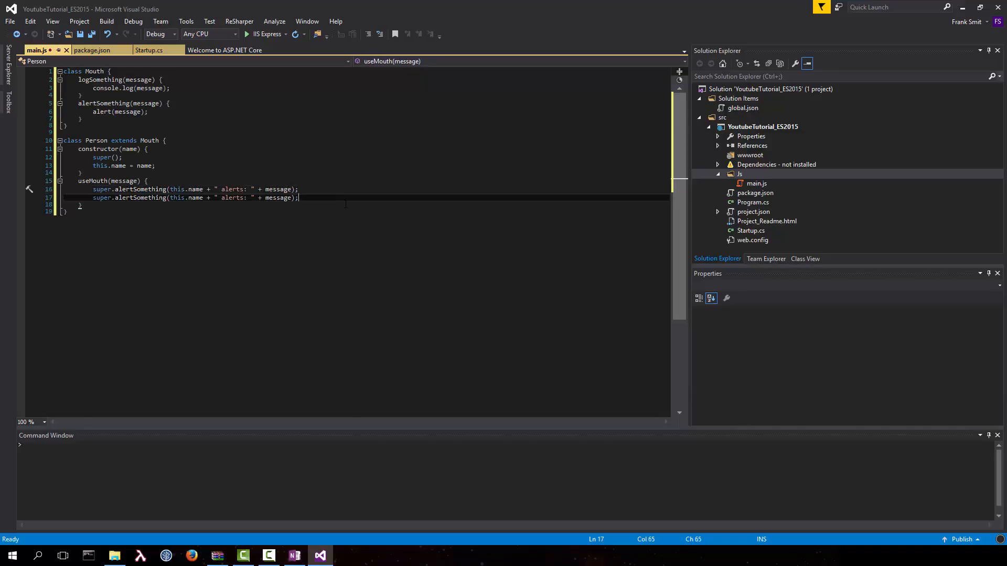
{"action": "double_click", "coordinate": [139, 198]}
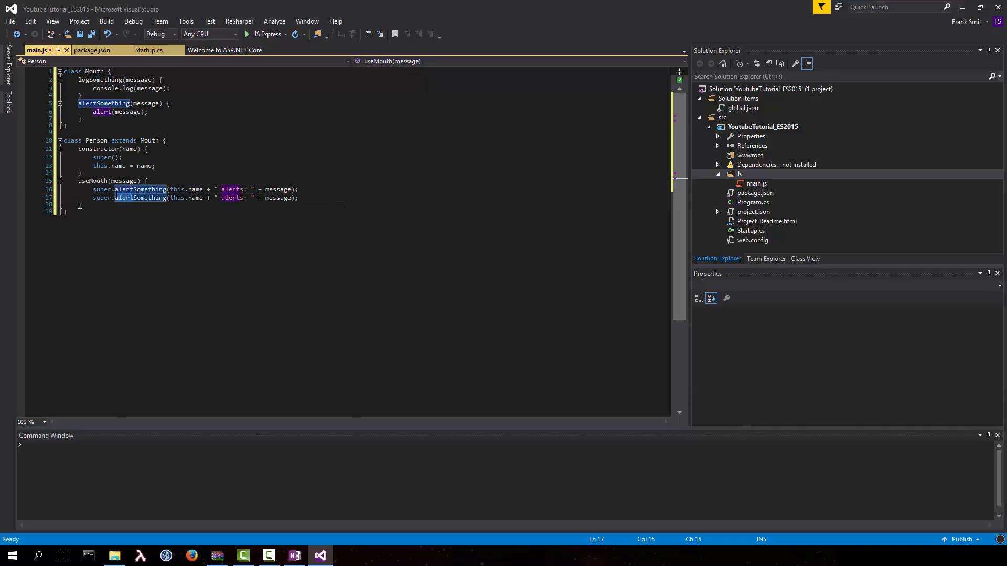
{"action": "type", "text": "logSomething"}
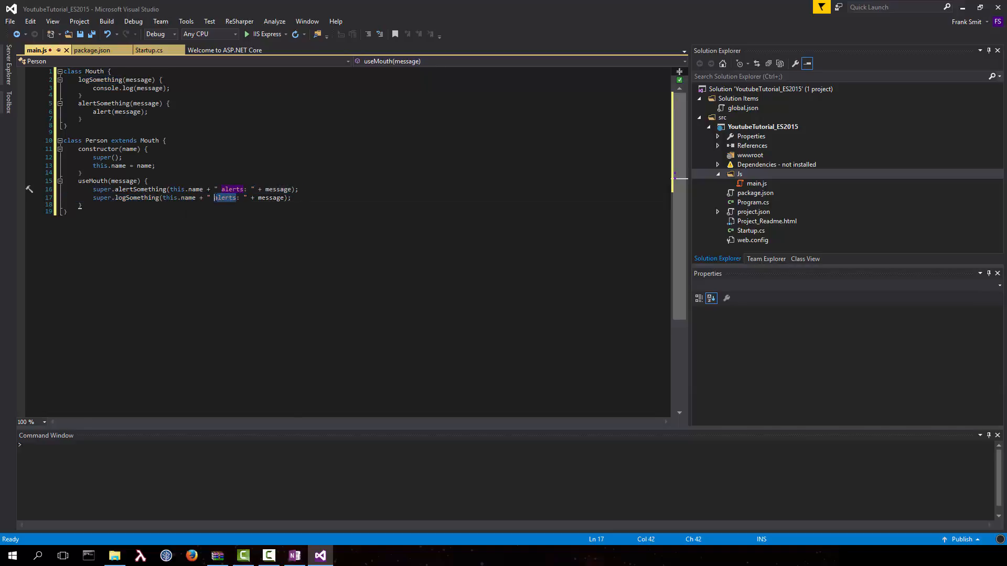
{"action": "type", "text": "logs"}
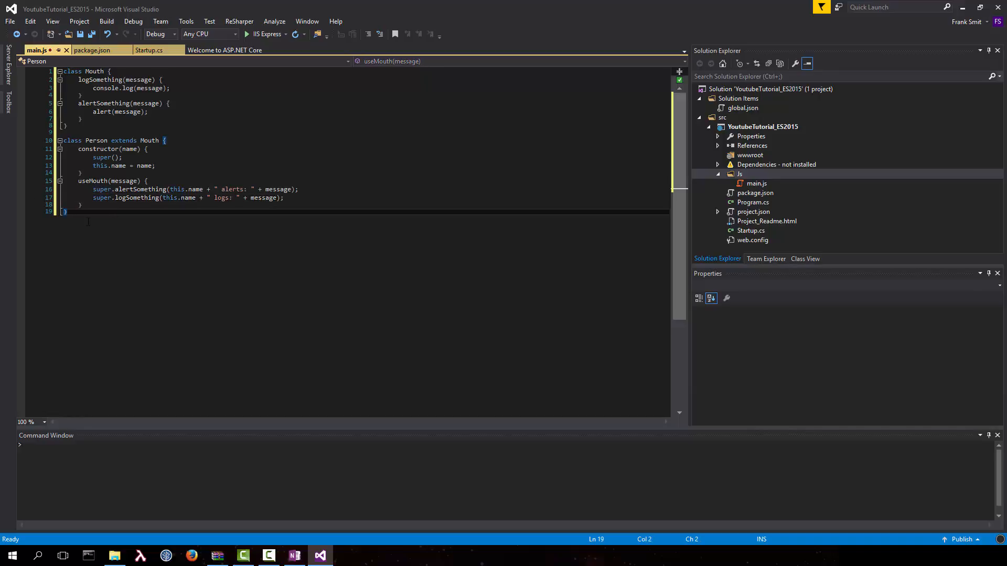
{"action": "type", "text": "window.onload = ("}
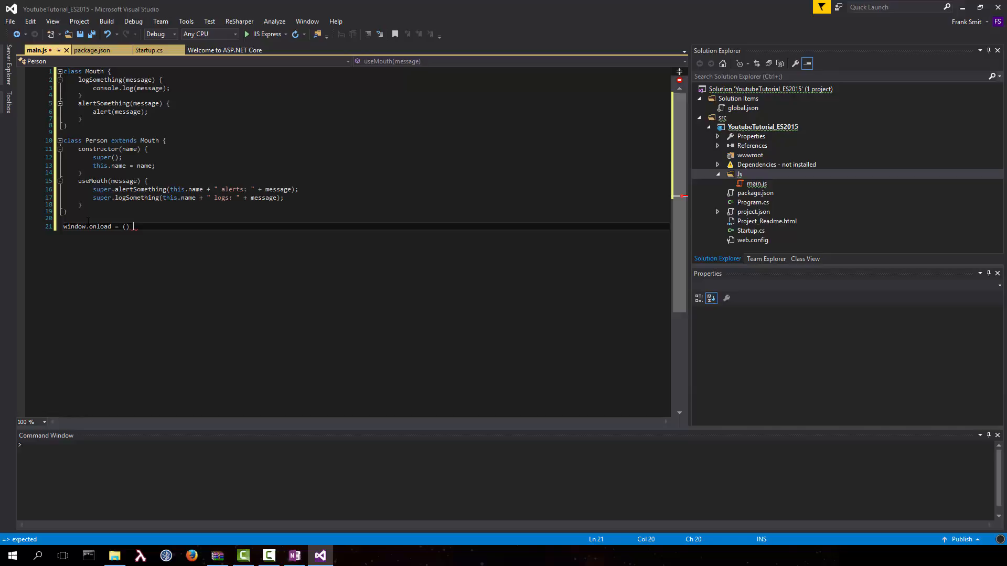
- Write window.onload creating new Person("Figidon") and calling testPerson.useMouth("Hello World!")
{"action": "type", "text": "="}
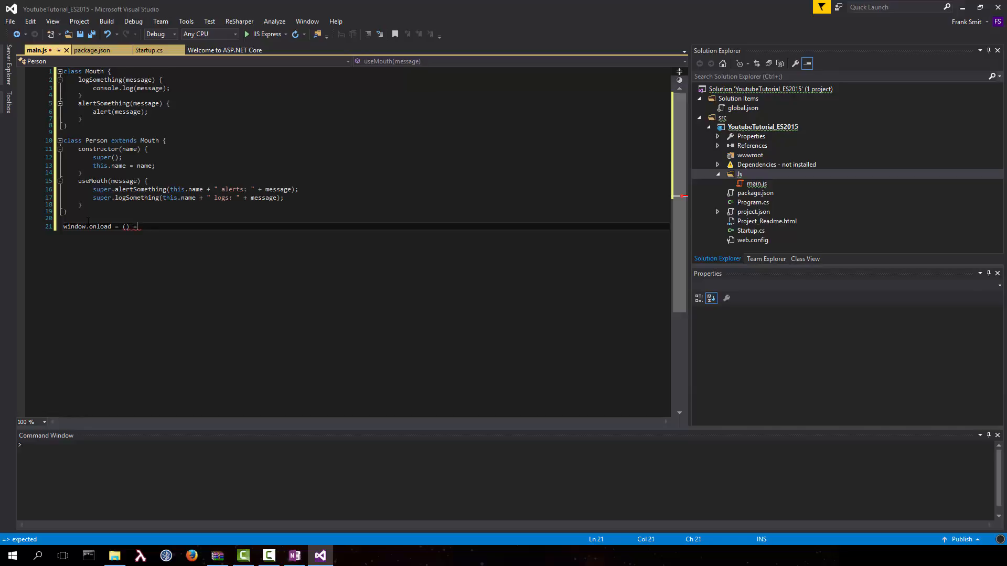
{"action": "type", "text": ">"}
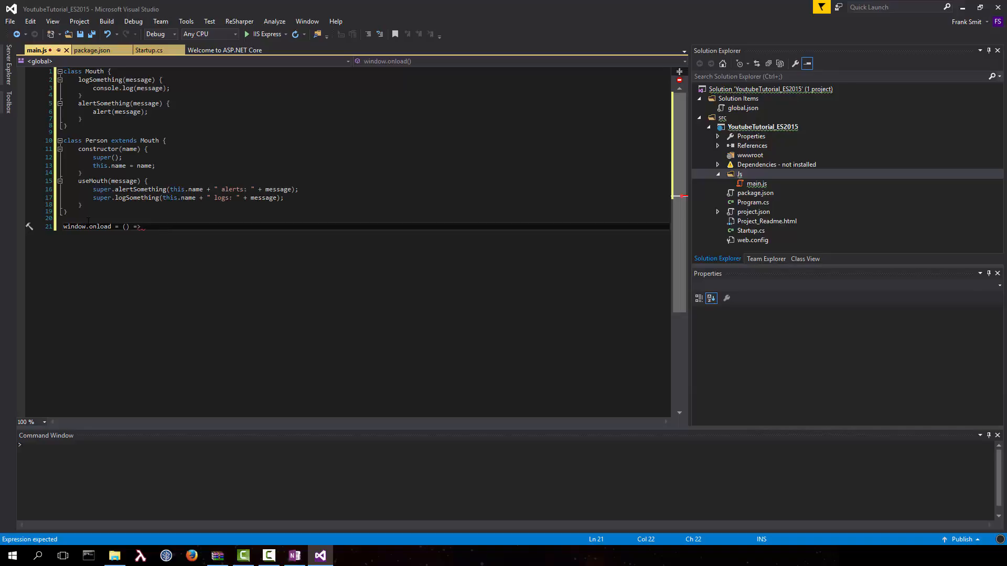
{"action": "type", "text": "{"}
{"action": "type", "text": "var test"}
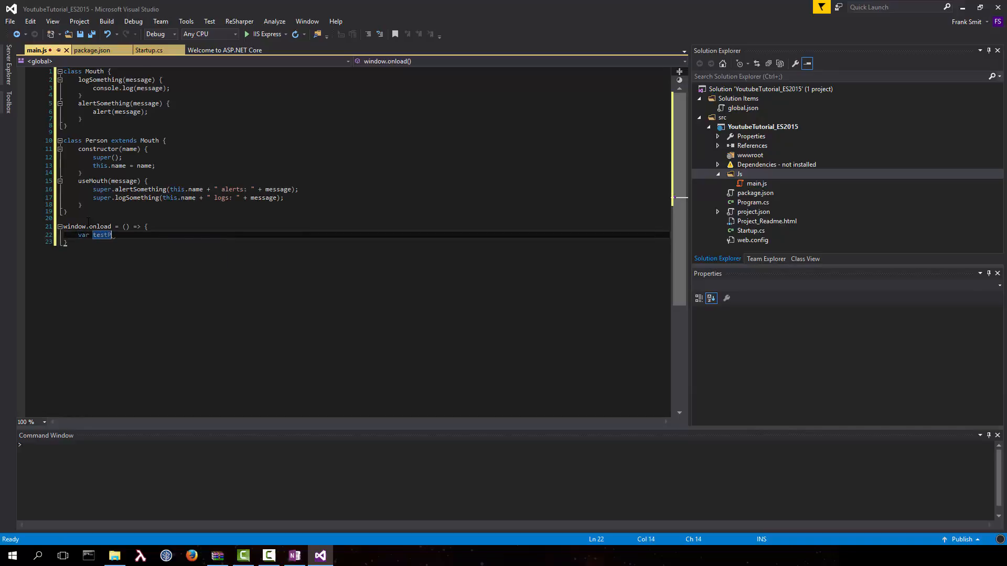
{"action": "type", "text": "Person = new"}
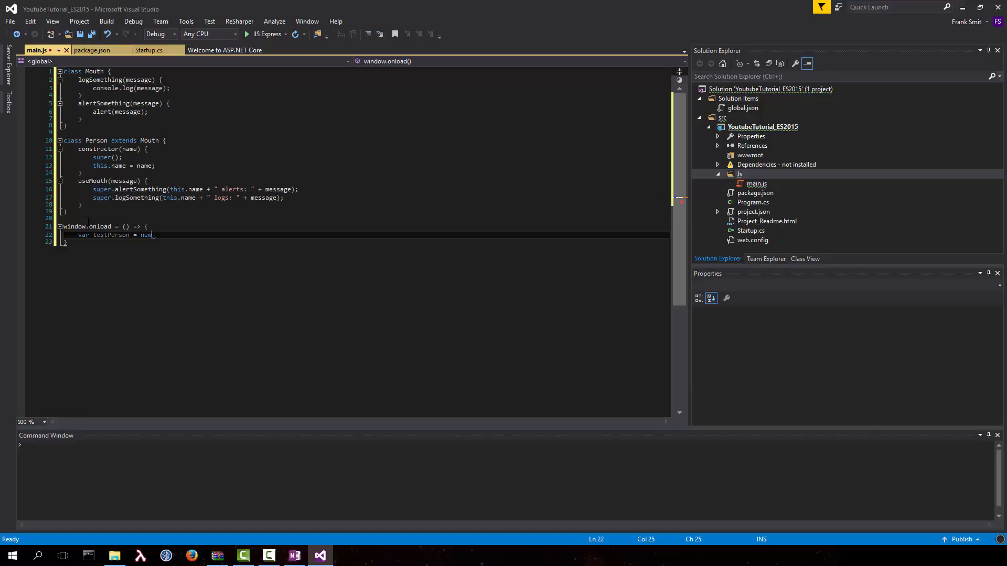
{"action": "type", "text": "Person(\"F\""}
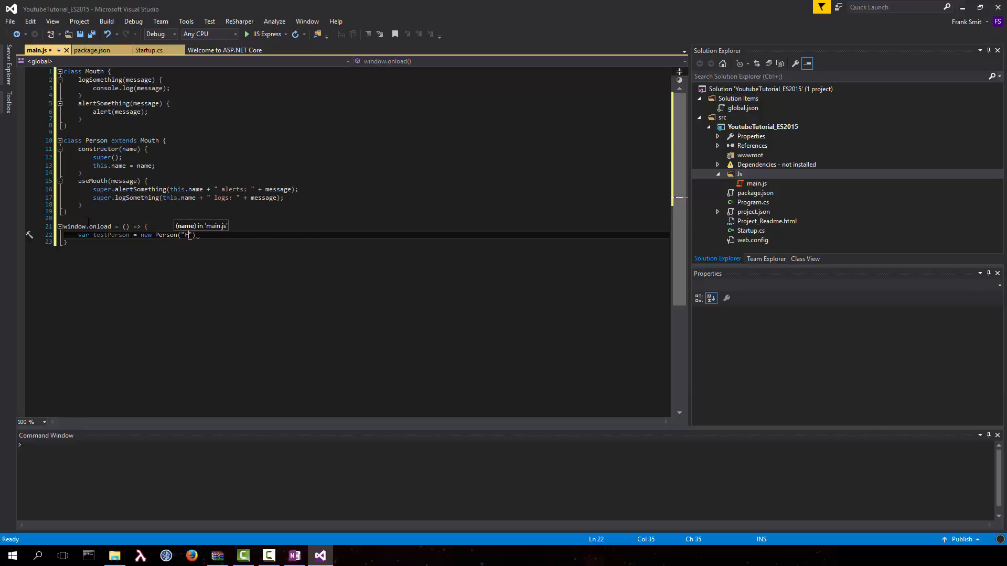
{"action": "type", "text": "igidon"}
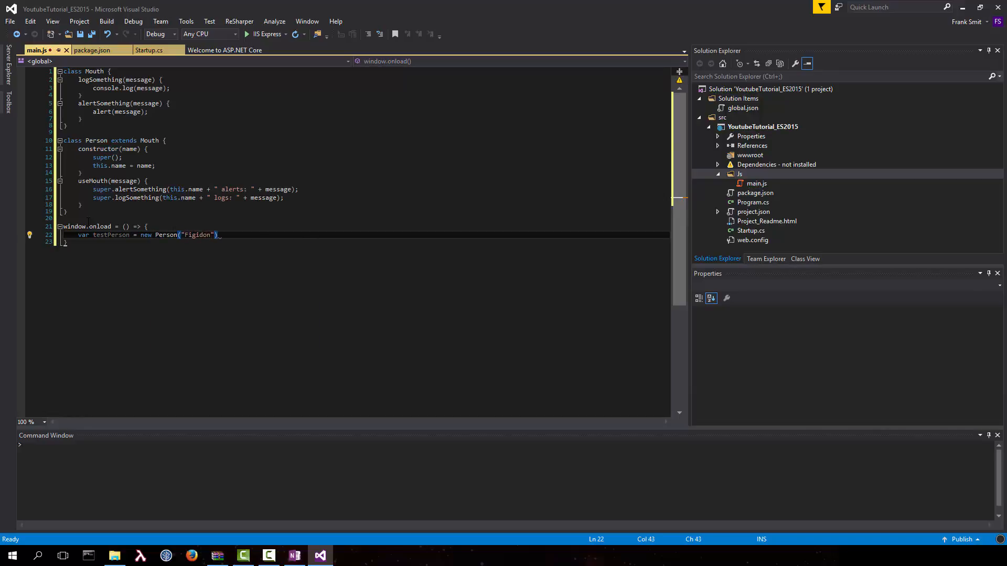
{"action": "type", "text": "testPerson.useMouth(\""}
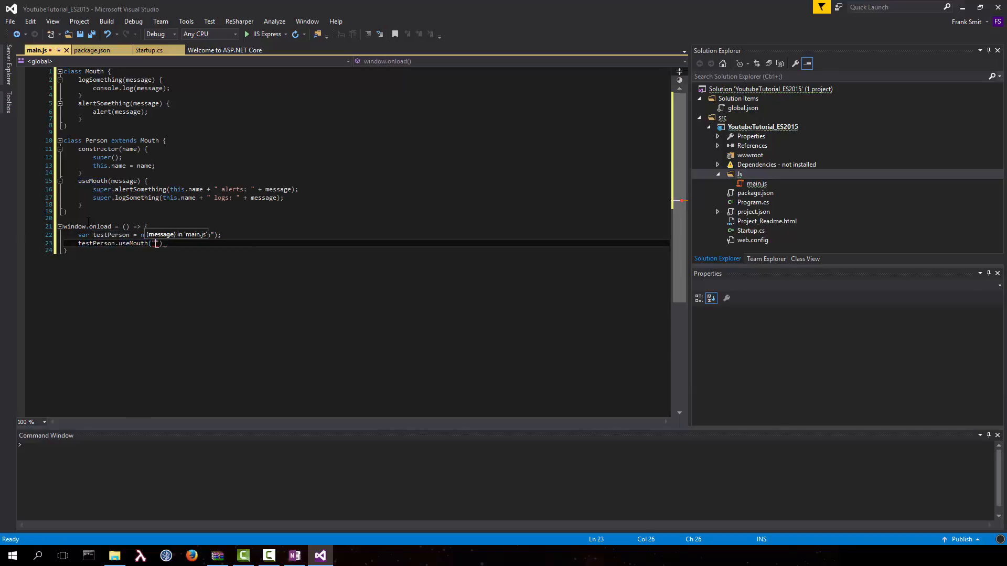
{"action": "type", "text": "Hello World!"}
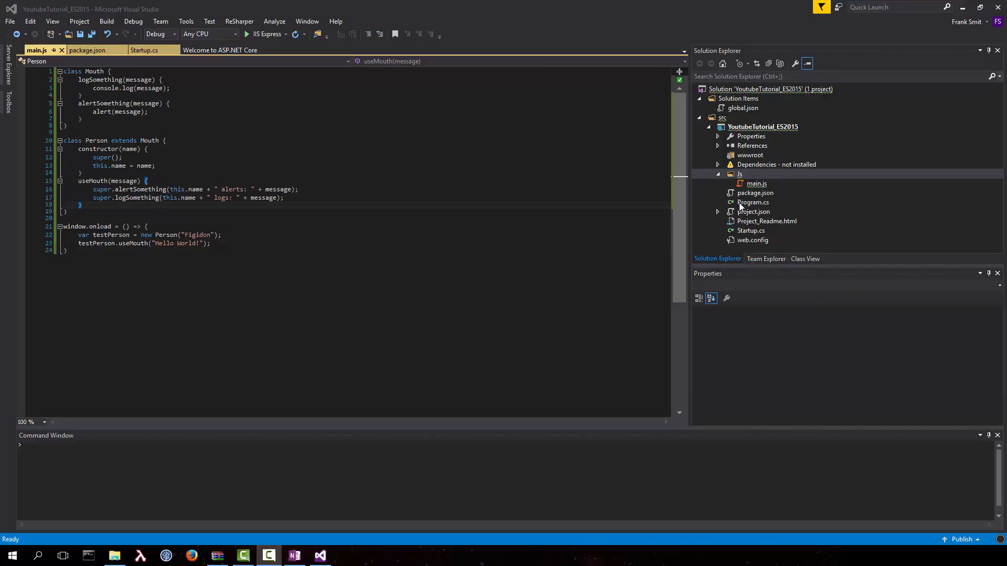
- Add a "scripts" build entry "babel Js -d wwwroot/js" to package.json and save it
{"action": "left_click", "coordinate": [90, 50]}
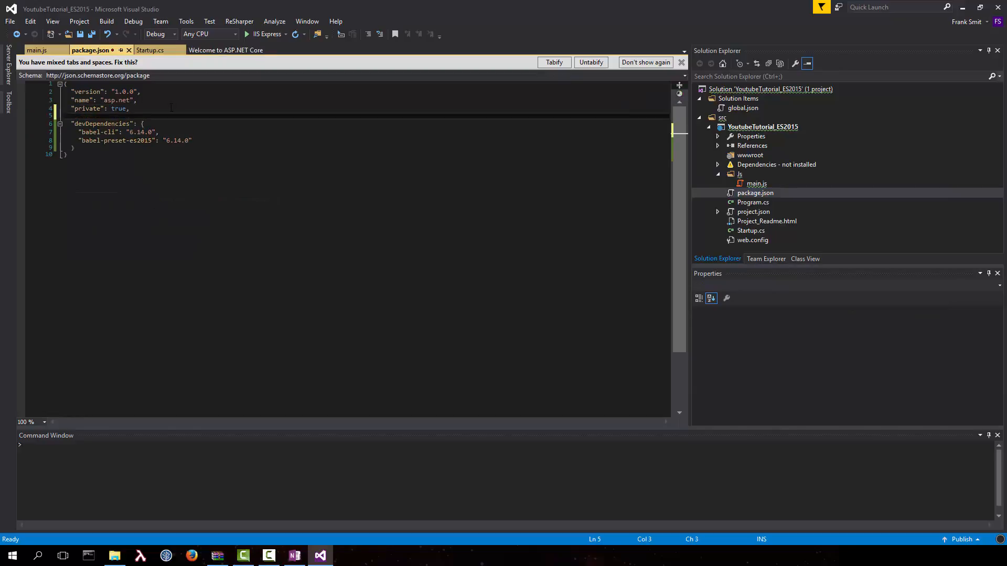
{"action": "type", "text": "\"scripts\": {"}
{"action": "type", "text": "\"build\": \"babel "}
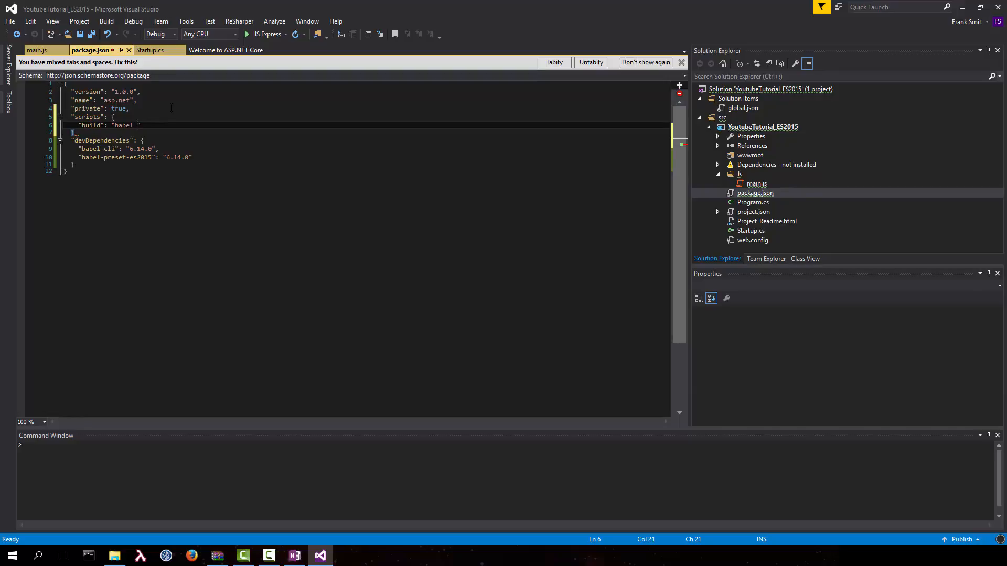
{"action": "type", "text": "Js"}
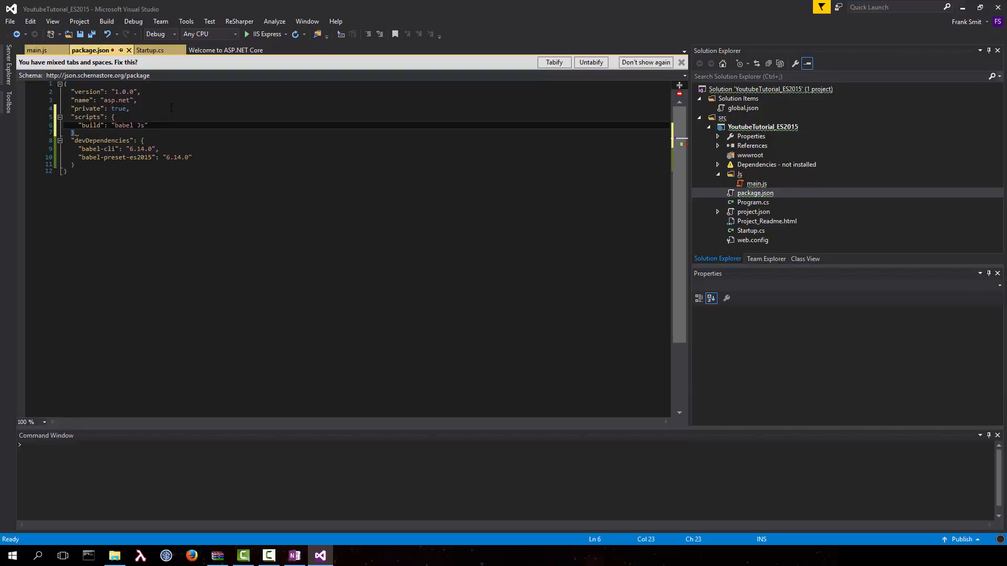
{"action": "mouse_move", "coordinate": [759, 221]}
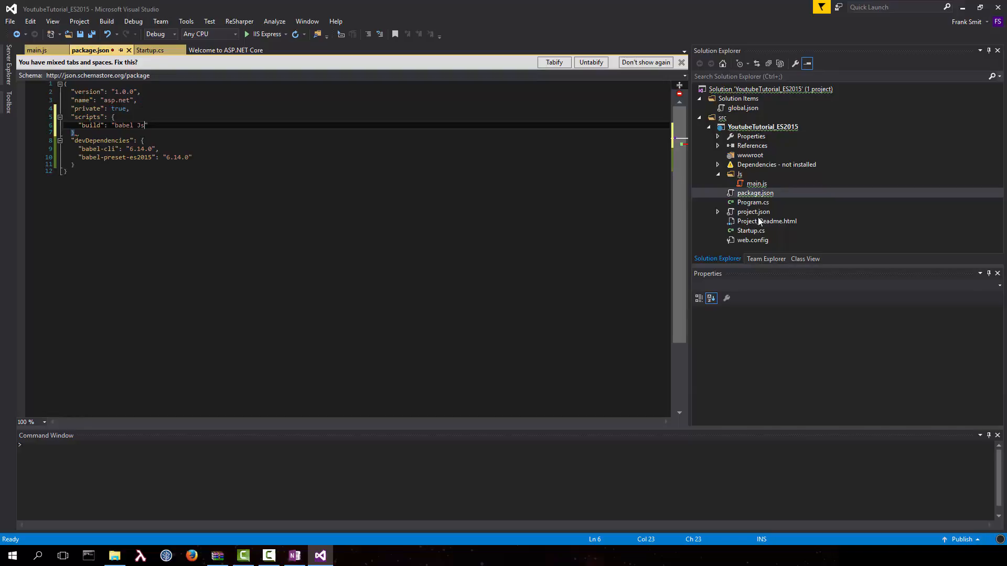
{"action": "left_click", "coordinate": [739, 174]}
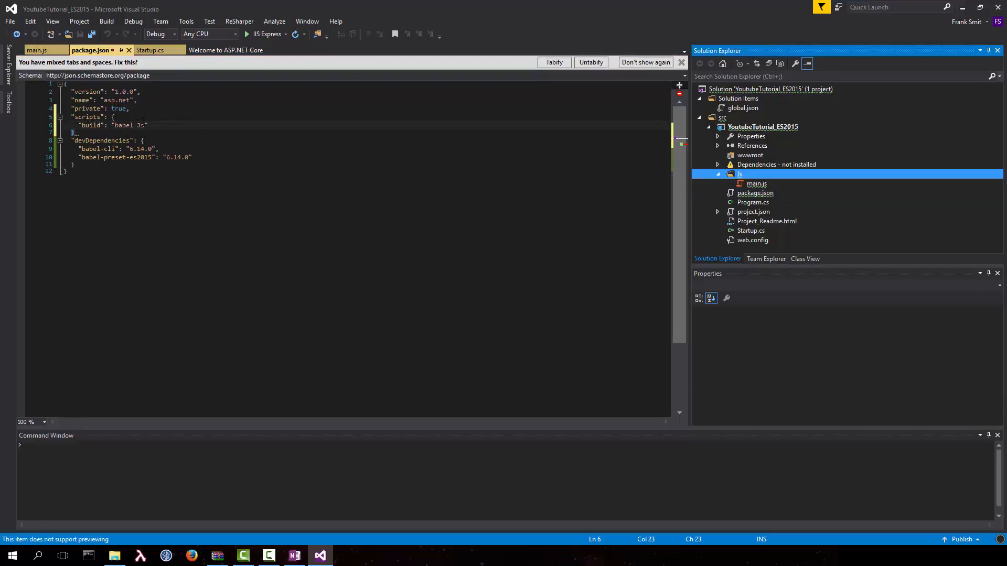
{"action": "type", "text": "-d"}
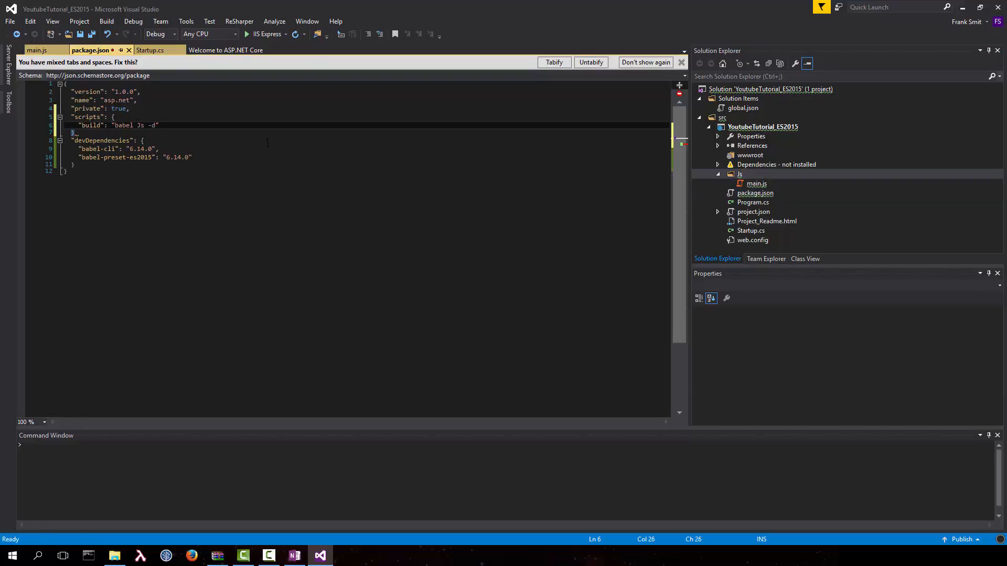
{"action": "type", "text": "wwwroot"}
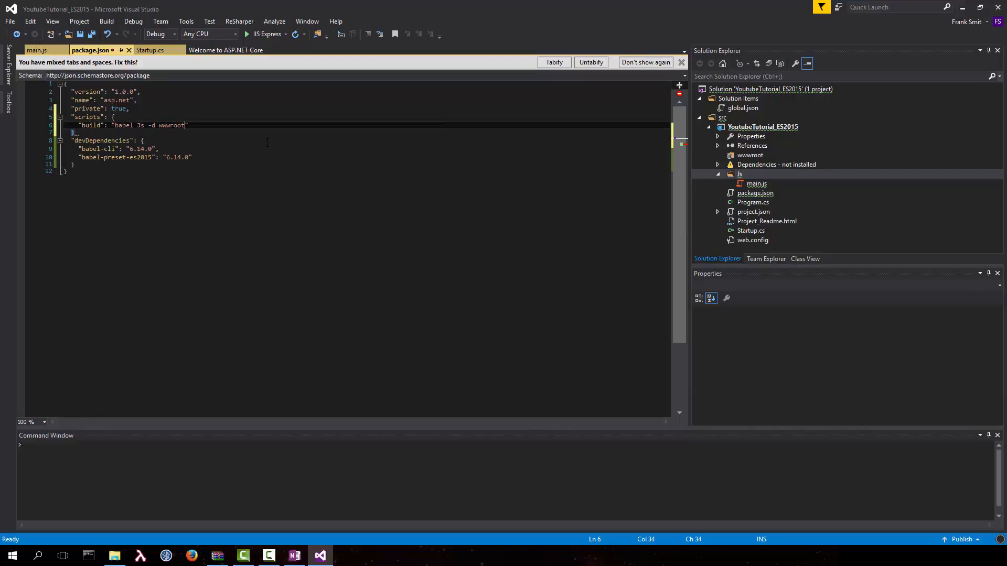
{"action": "type", "text": "/js"}
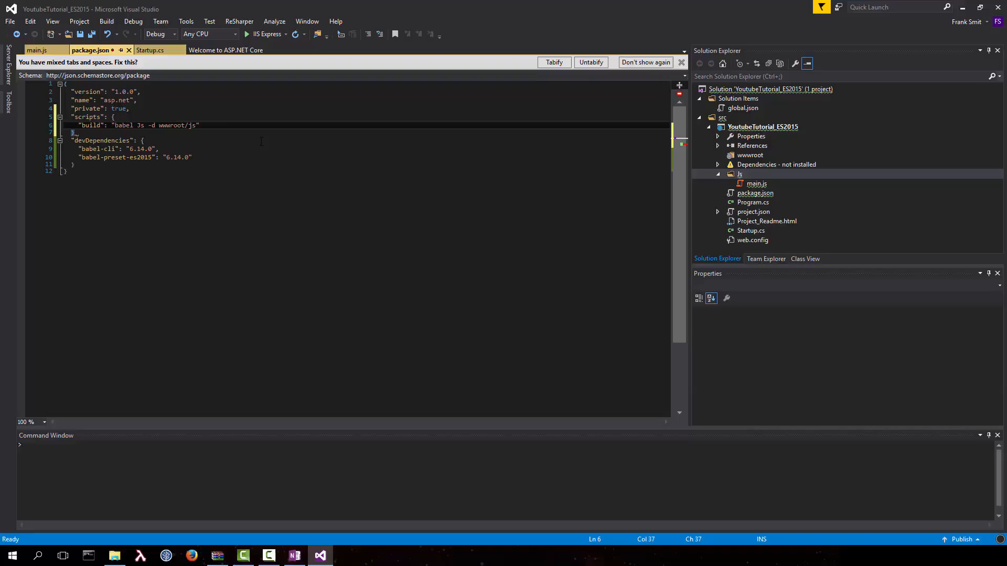
{"action": "double_click", "coordinate": [177, 124]}
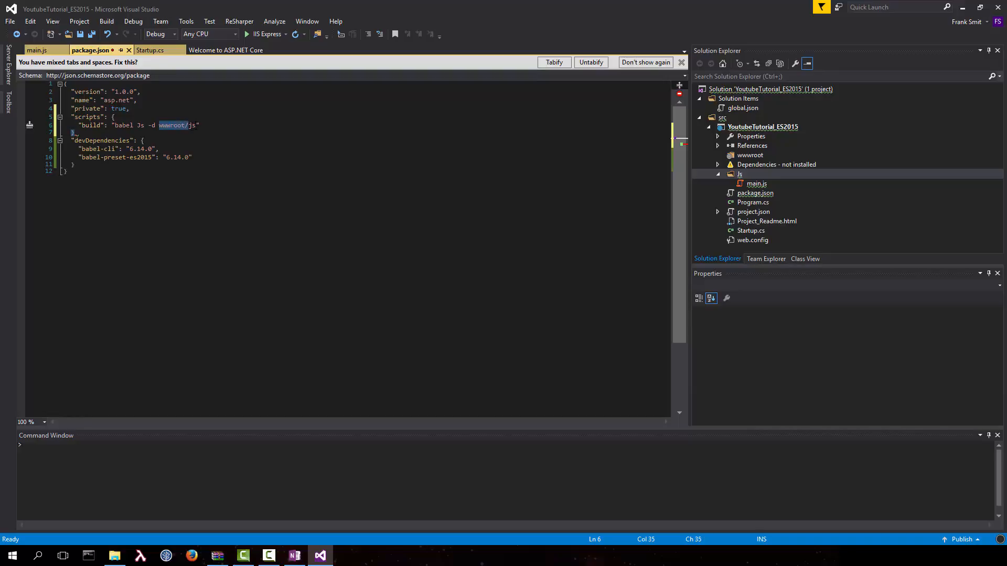
{"action": "left_click", "coordinate": [201, 125]}
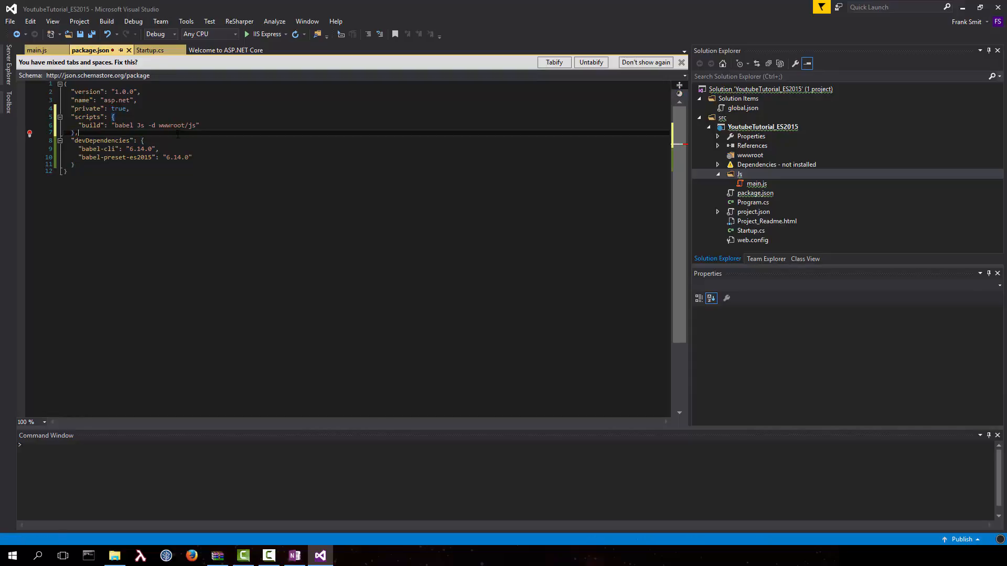
{"action": "key", "text": "ctrl+s"}
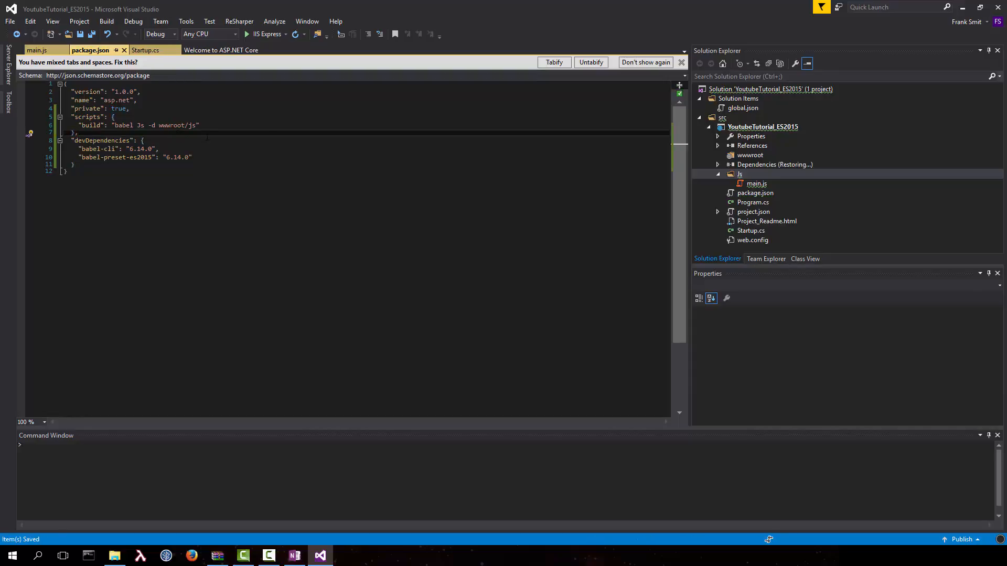
- Check the installed npm babel packages under Dependencies, then switch to Startup.cs
{"action": "left_click", "coordinate": [774, 165]}
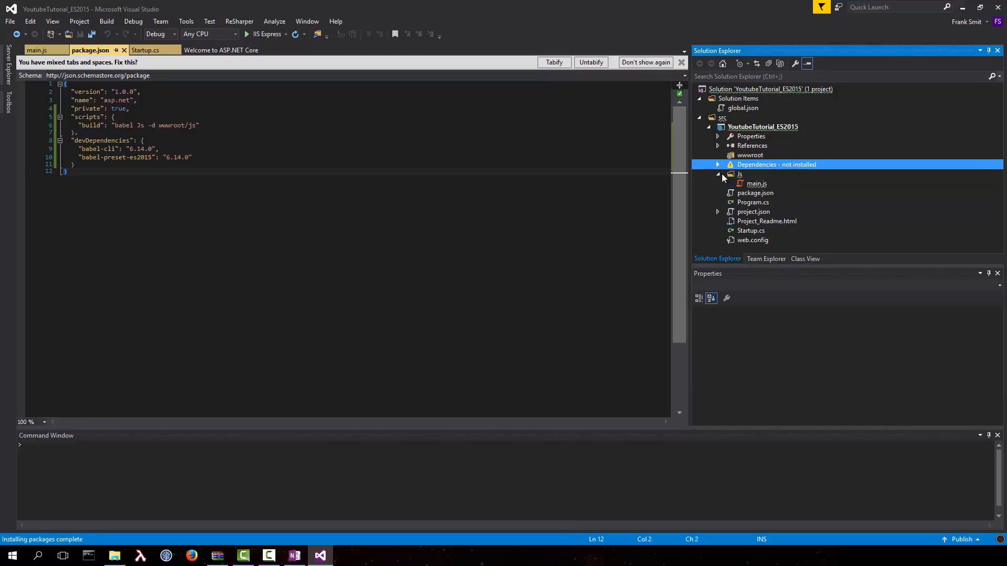
{"action": "left_click", "coordinate": [718, 164]}
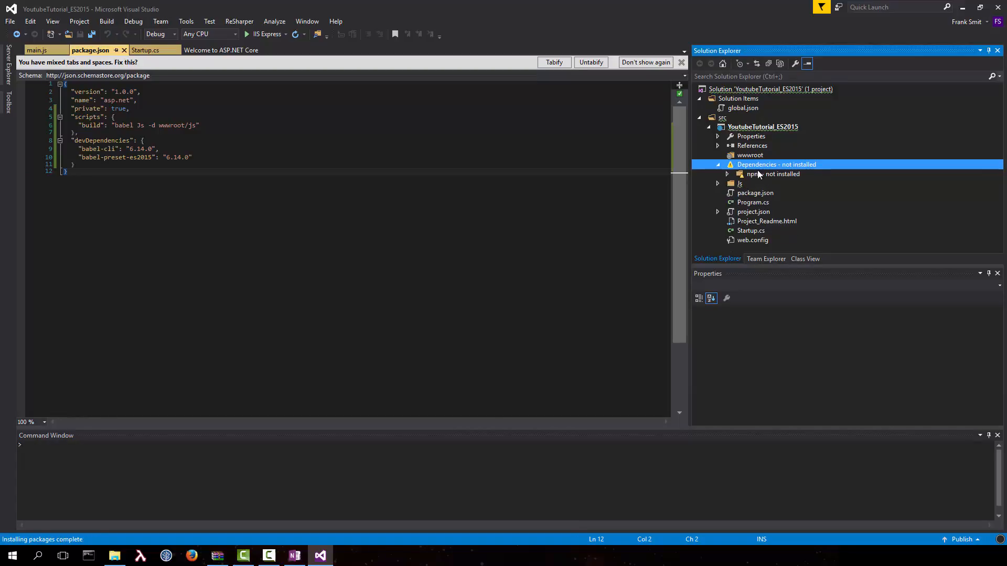
{"action": "left_click", "coordinate": [726, 174]}
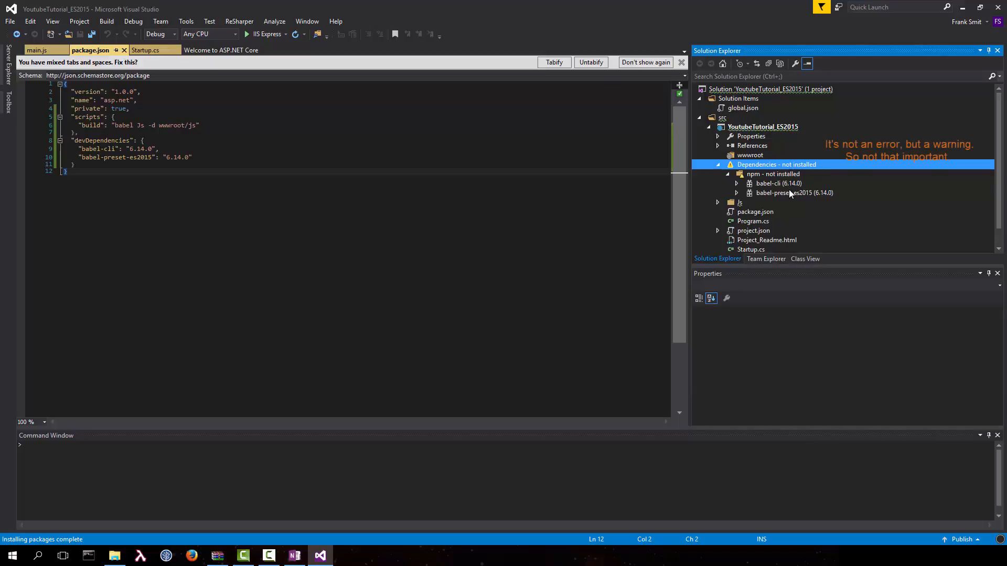
{"action": "left_click", "coordinate": [728, 173]}
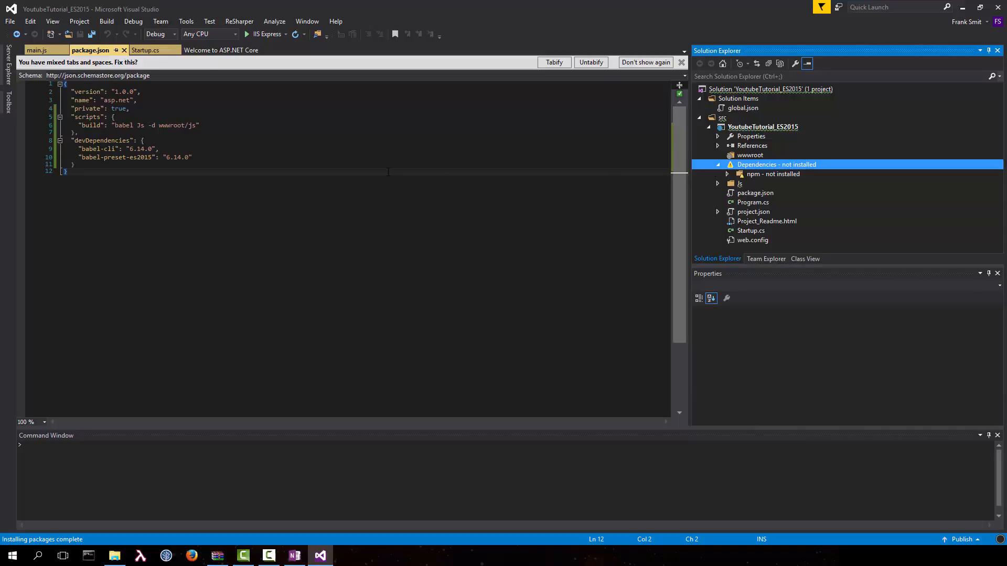
{"action": "left_click", "coordinate": [147, 50]}
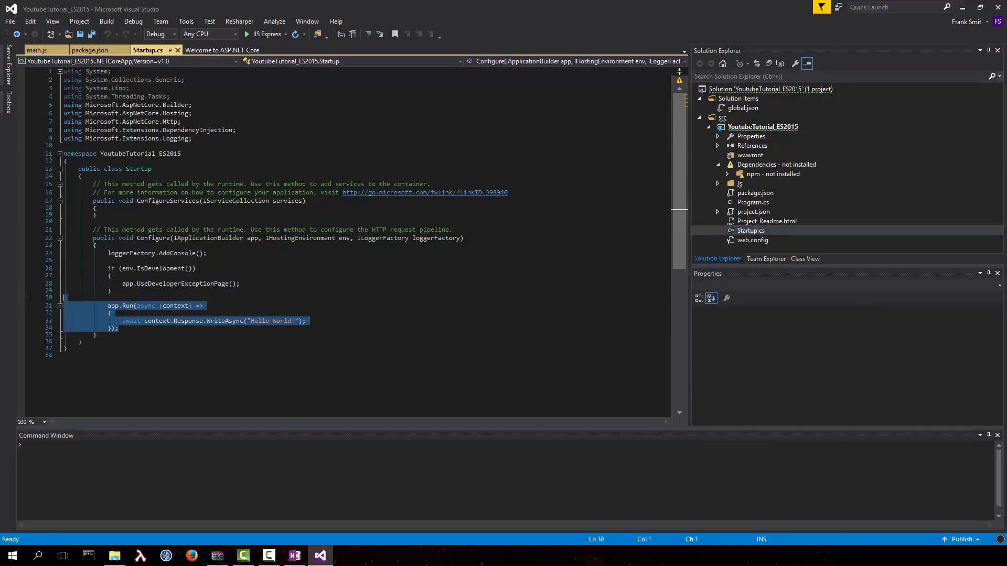
- Replace the Hello World response with app.UseDefaultFiles() and app.UseStaticFiles() in Configure and save Startup.cs
{"action": "key", "text": "Delete"}
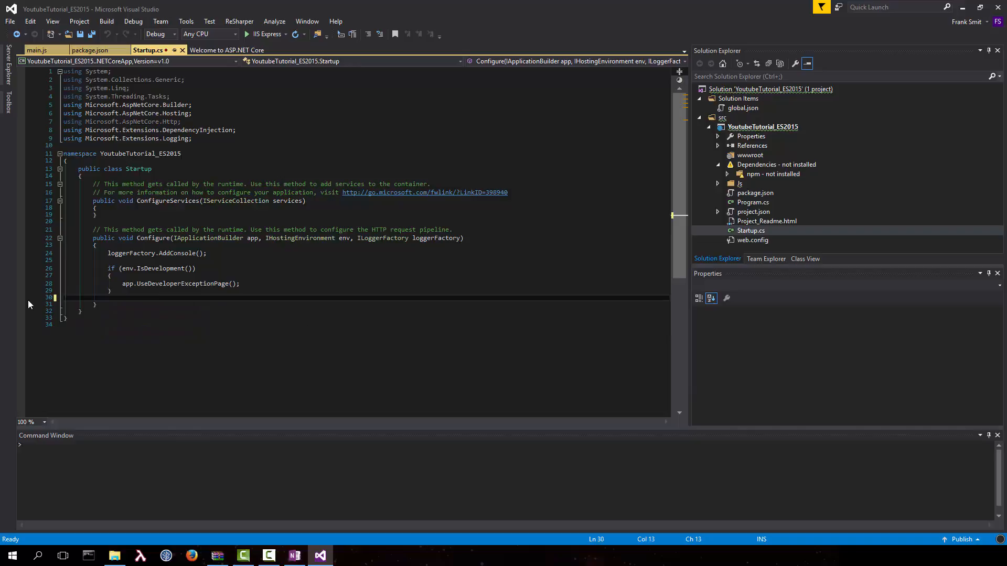
{"action": "type", "text": "app."}
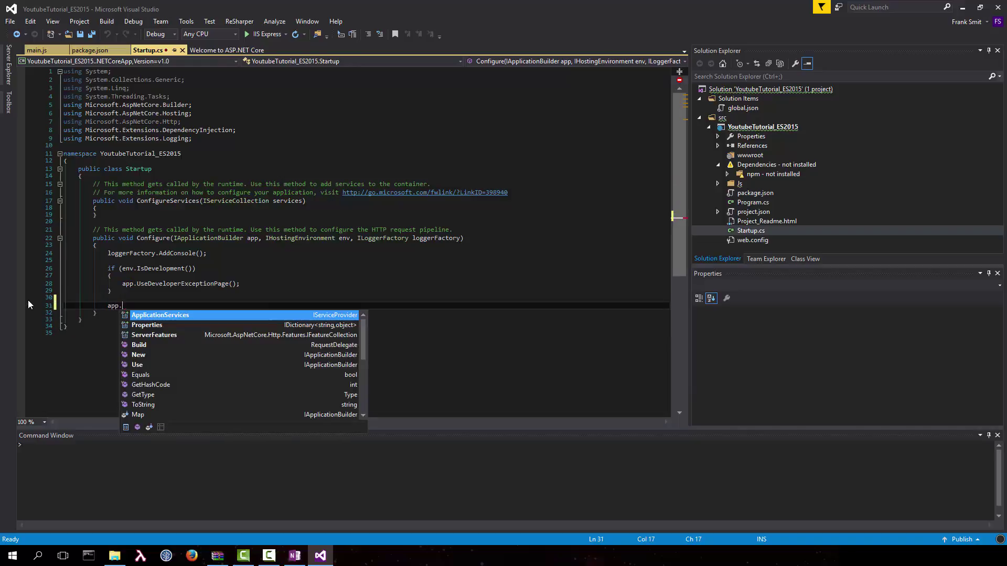
{"action": "type", "text": "UseStaticFi"}
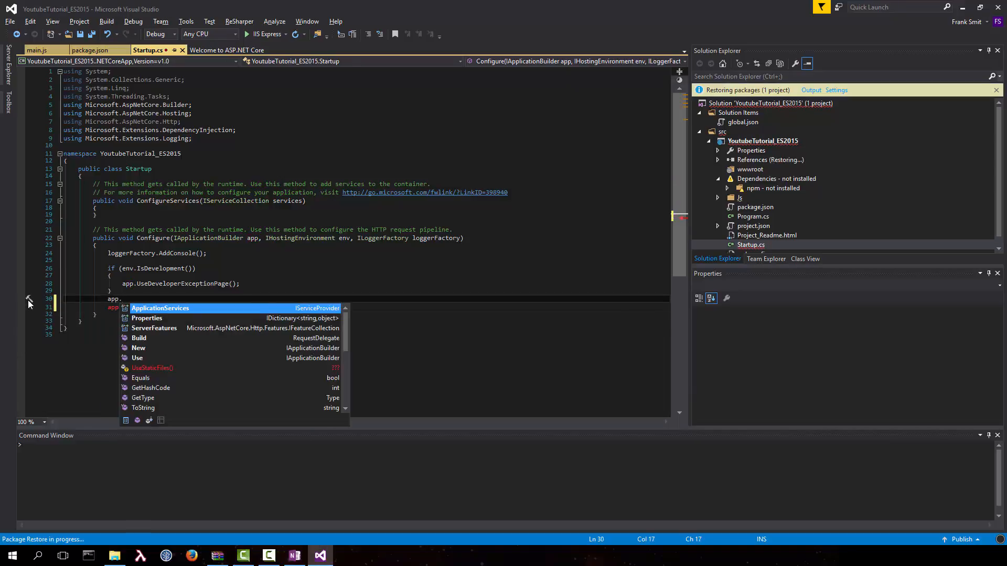
{"action": "type", "text": "UseDefaul"}
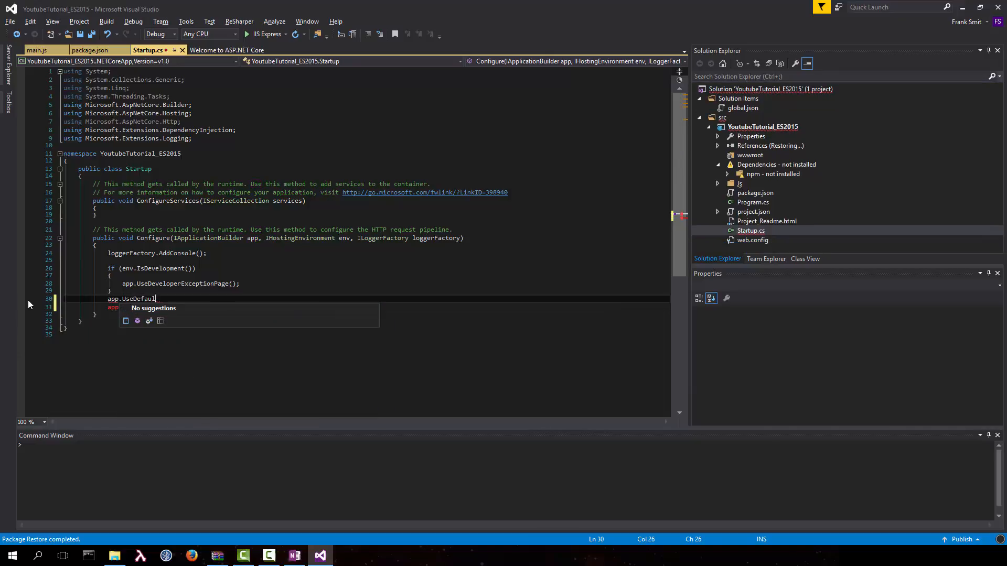
{"action": "type", "text": "tFiles();"}
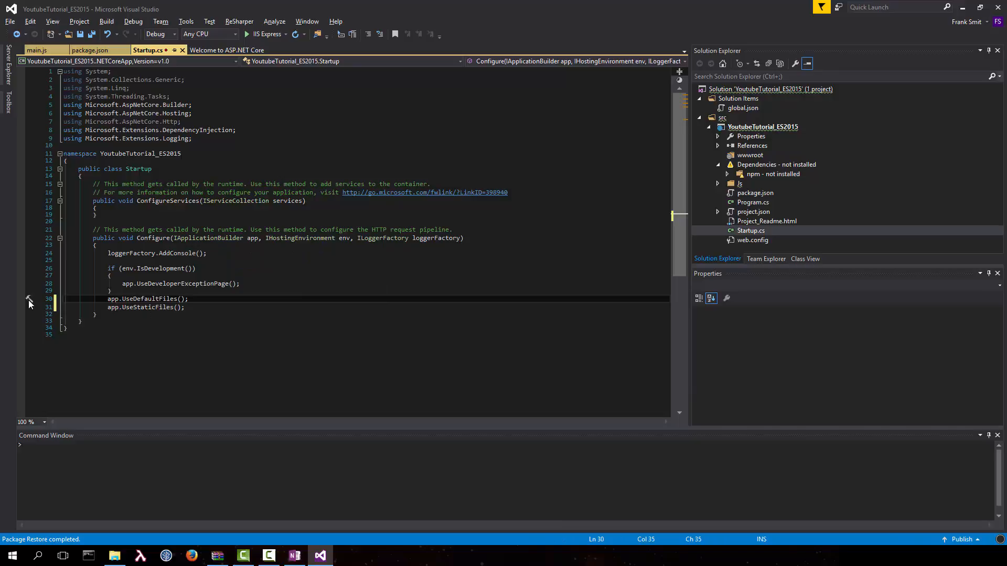
{"action": "key", "text": "ctrl+s"}
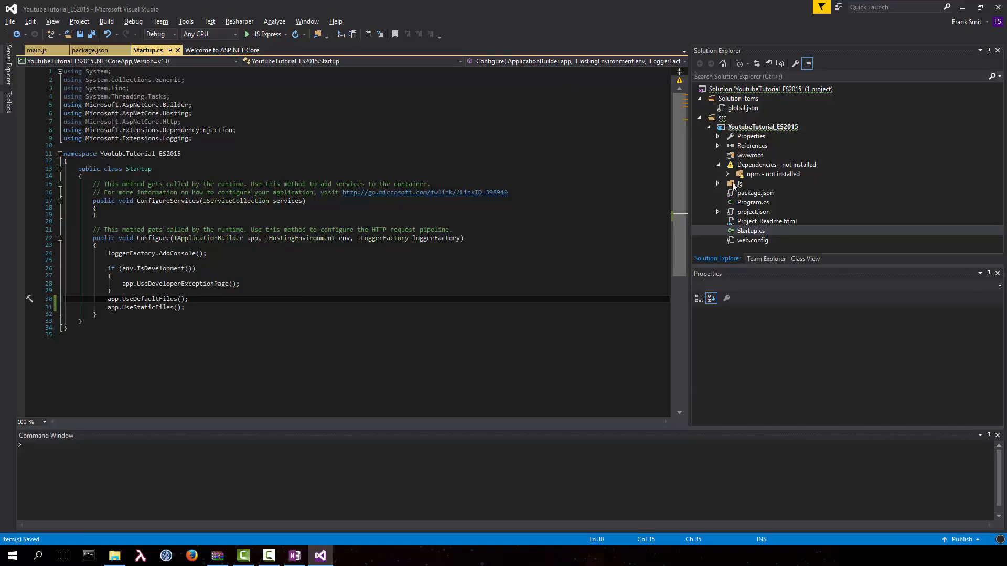
{"action": "right_click", "coordinate": [749, 155]}
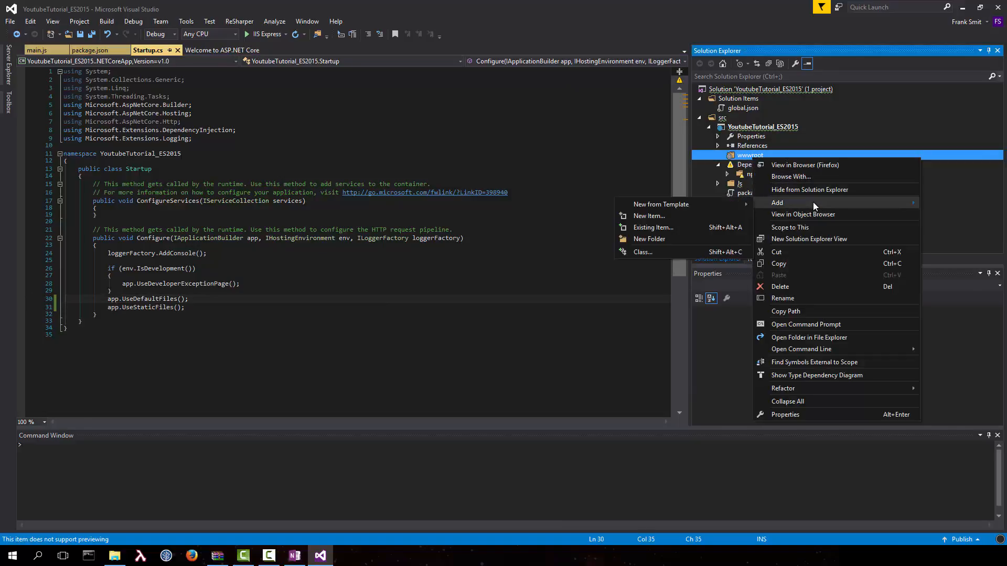
- Add a new HTML Page named index.html to the wwwroot folder
{"action": "left_click", "coordinate": [648, 216]}
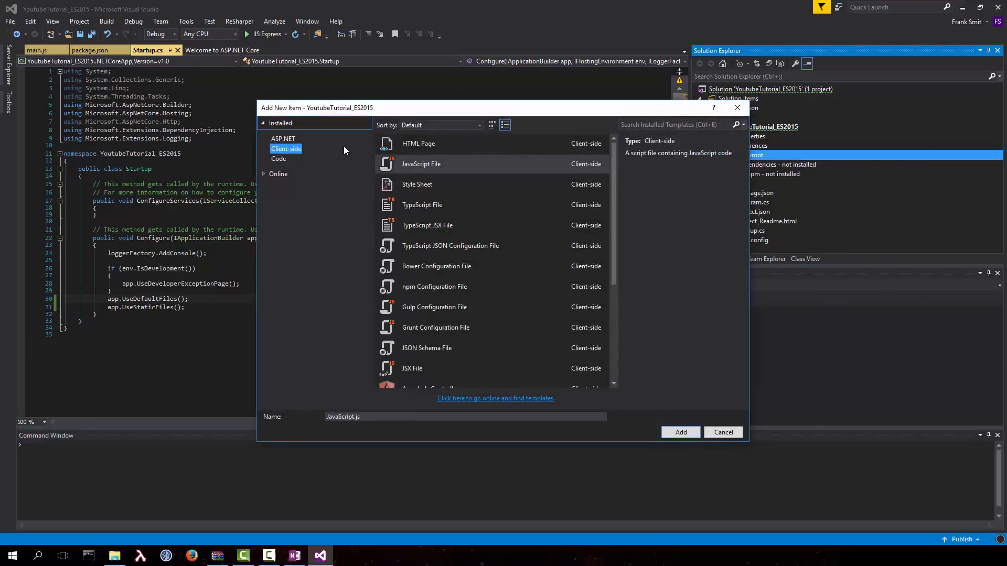
{"action": "left_click", "coordinate": [419, 144]}
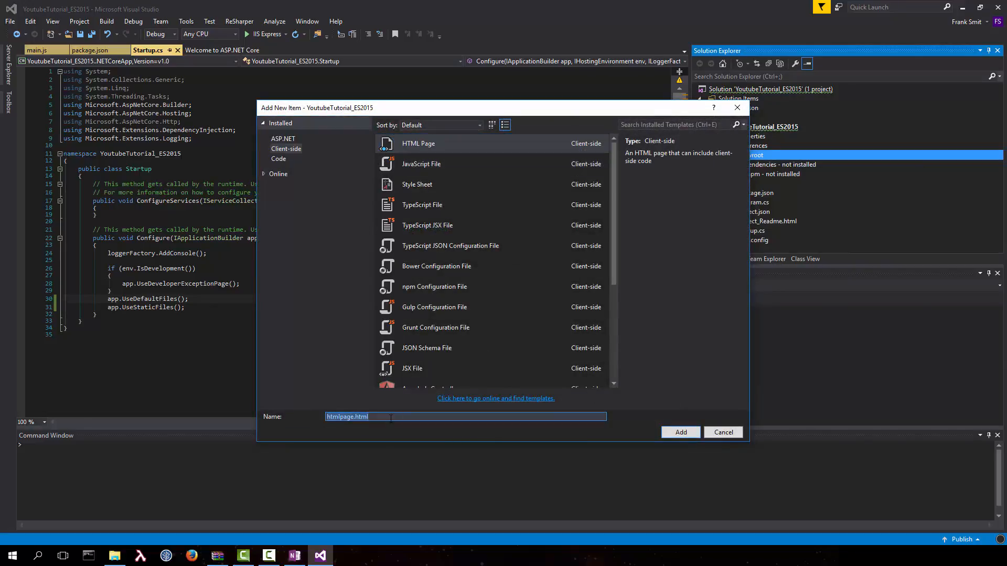
{"action": "type", "text": "index."}
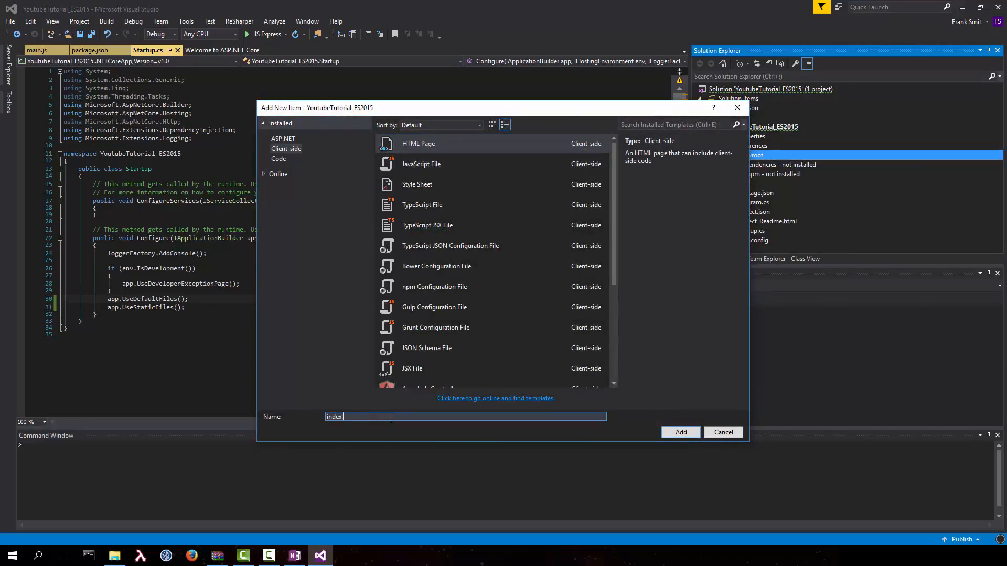
{"action": "left_click", "coordinate": [679, 432]}
{"action": "type", "text": "<script ></script>"}
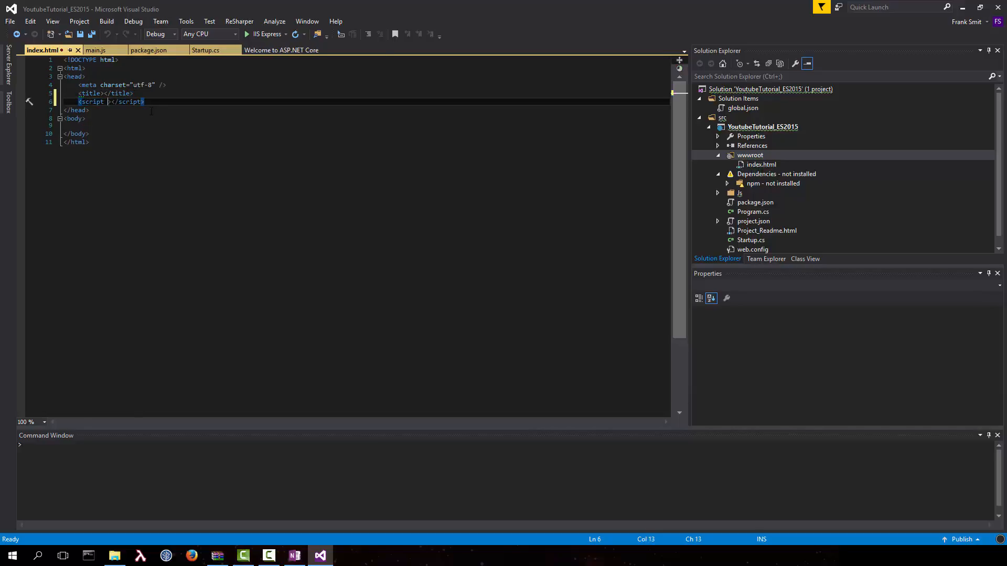
- Point the script tag's src at js/main.js, put index.html in the body, and save the page
{"action": "type", "text": "src=\"js/"}
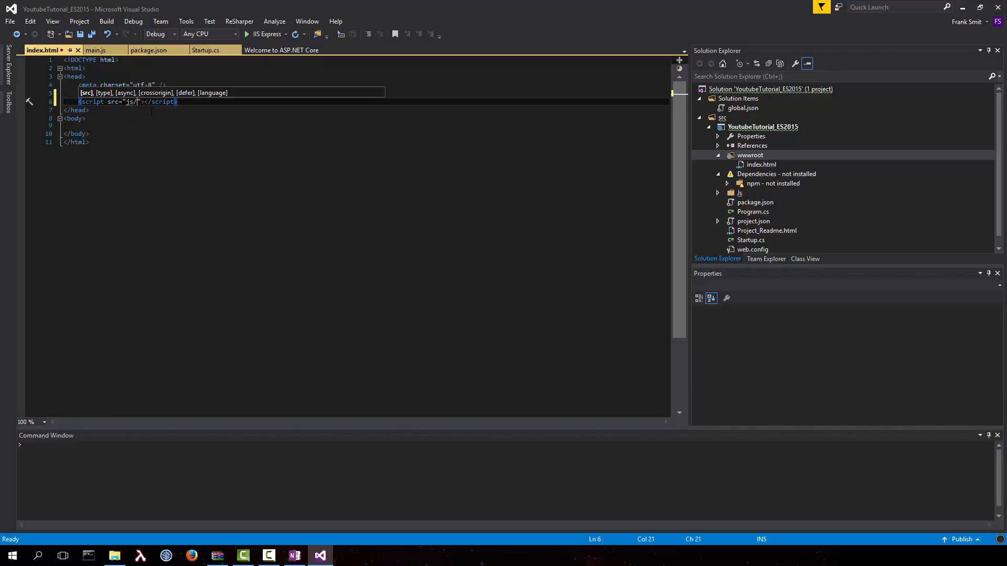
{"action": "type", "text": "mai"}
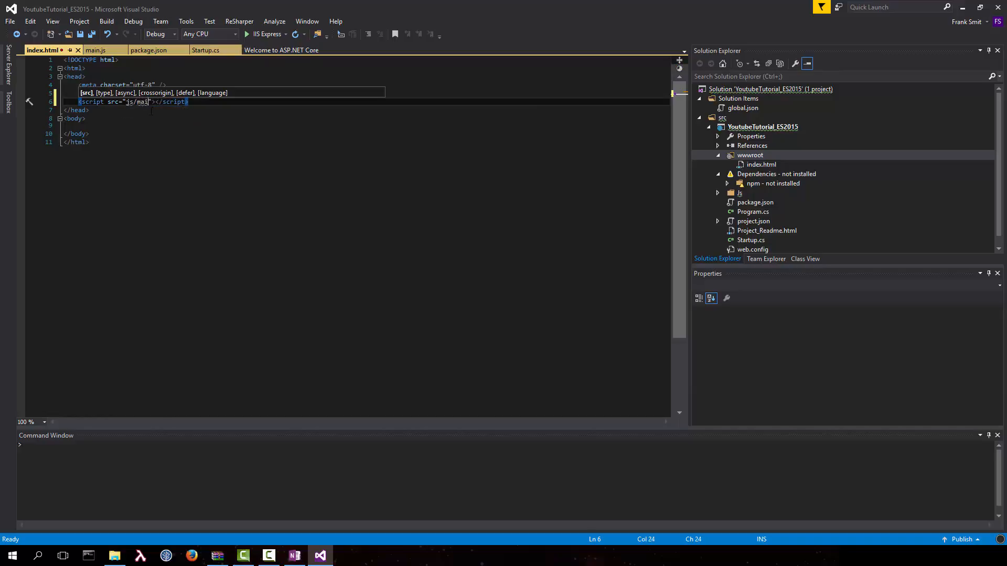
{"action": "type", "text": "n.js"}
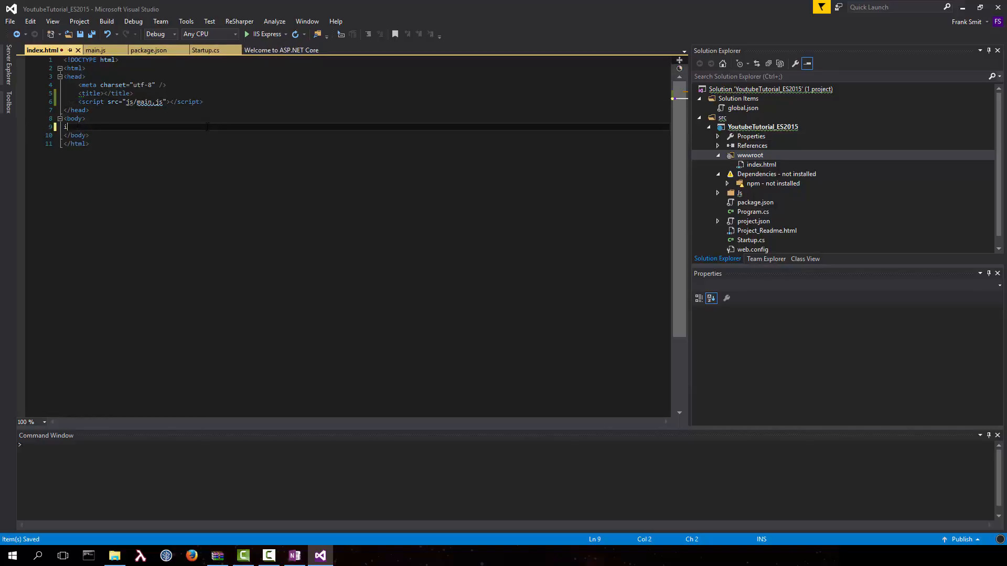
{"action": "type", "text": "ndex.html"}
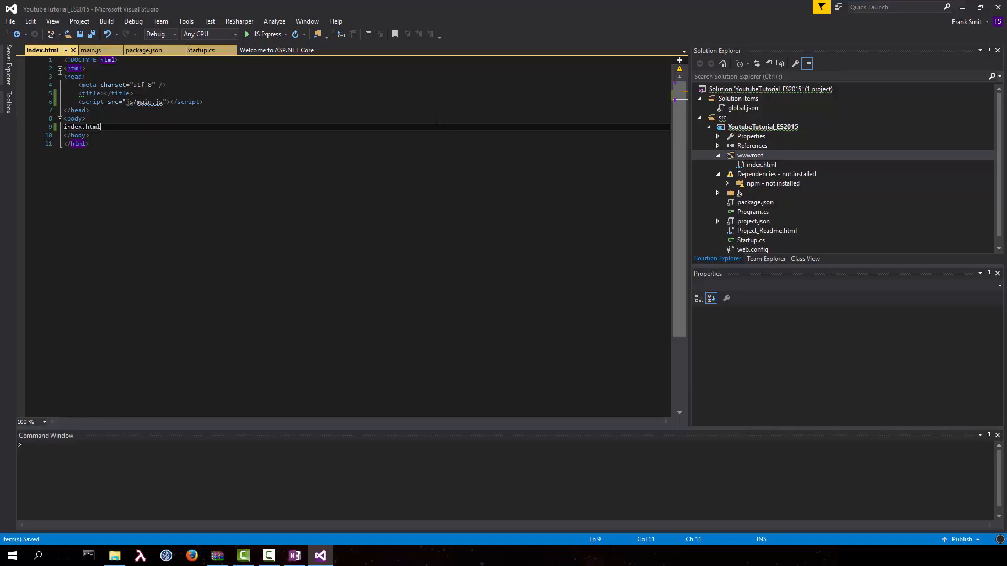
{"action": "left_click", "coordinate": [76, 118]}
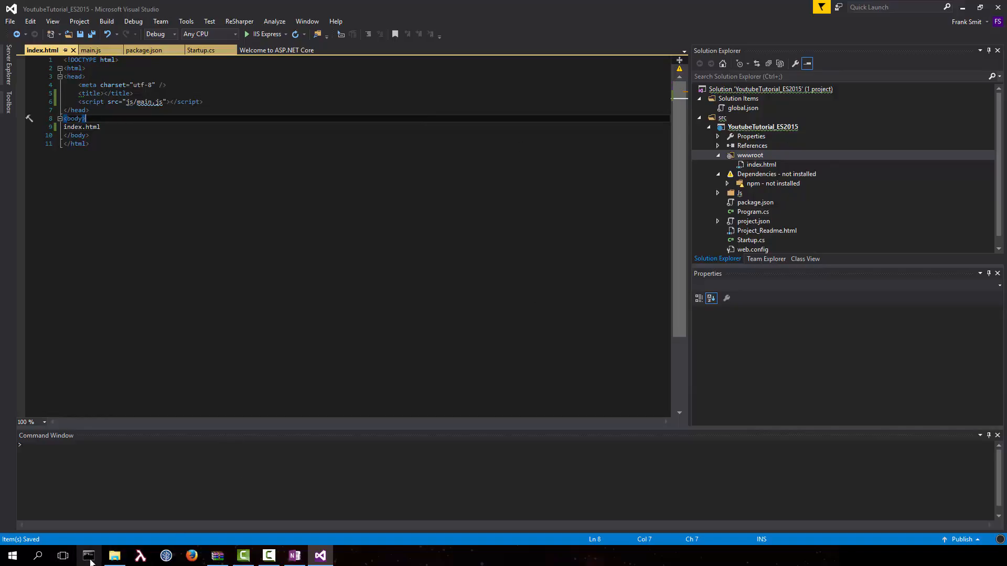
{"action": "left_click", "coordinate": [88, 556]}
{"action": "type", "text": "cd"}
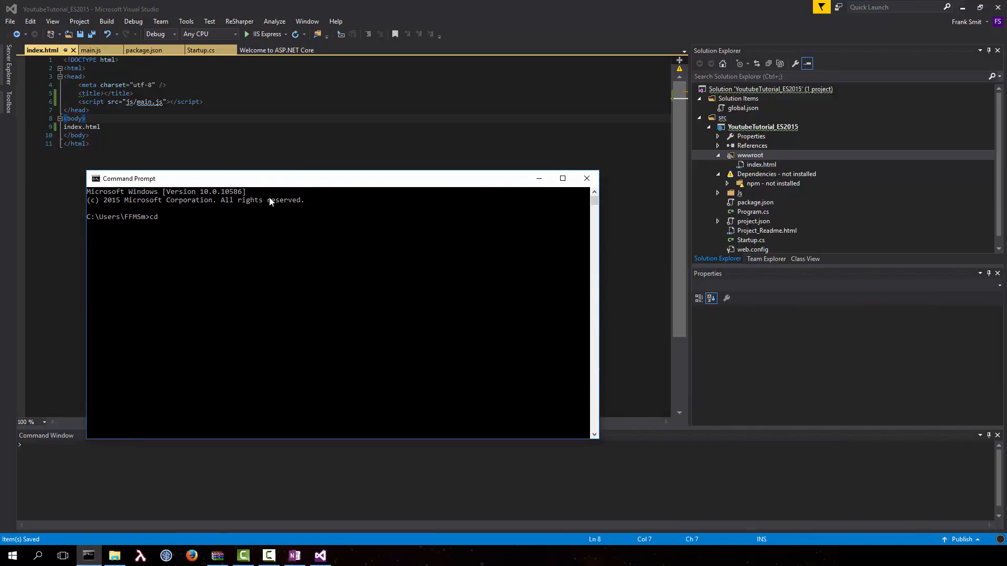
- Copy the project folder path from File Explorer and cd the Command Prompt into YoutubeTutorial_ES2015
{"action": "right_click", "coordinate": [763, 127]}
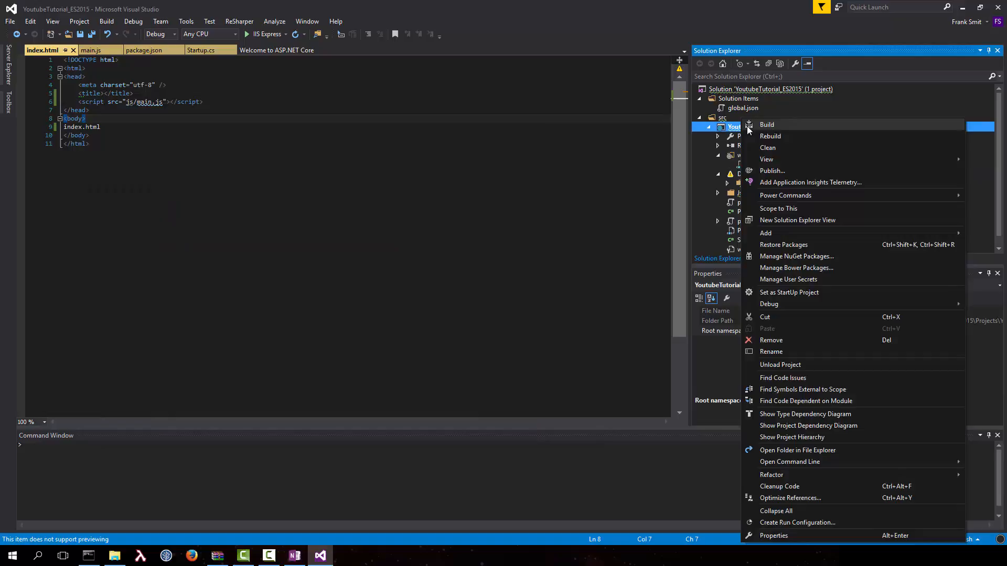
{"action": "mouse_move", "coordinate": [797, 450]}
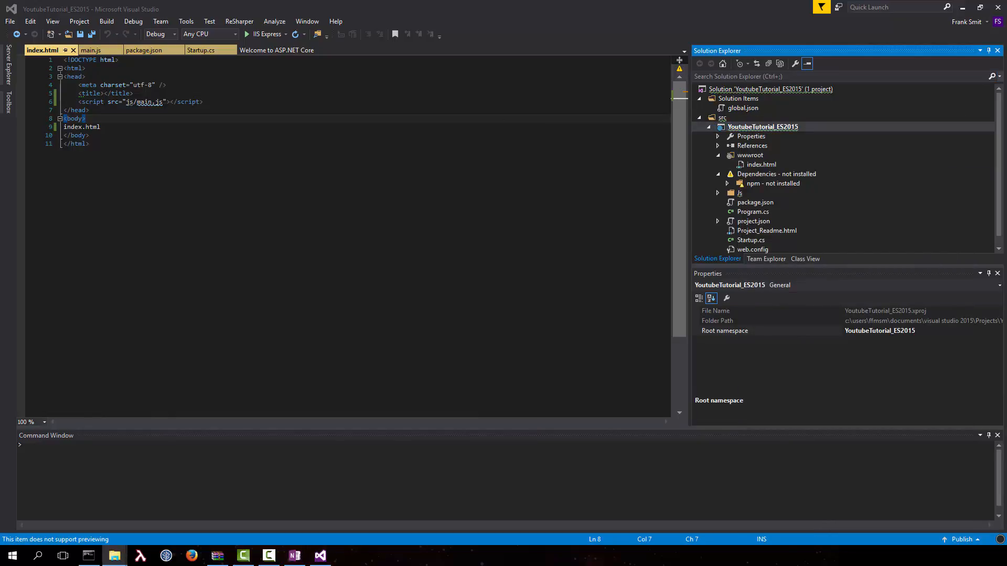
{"action": "left_click", "coordinate": [113, 556]}
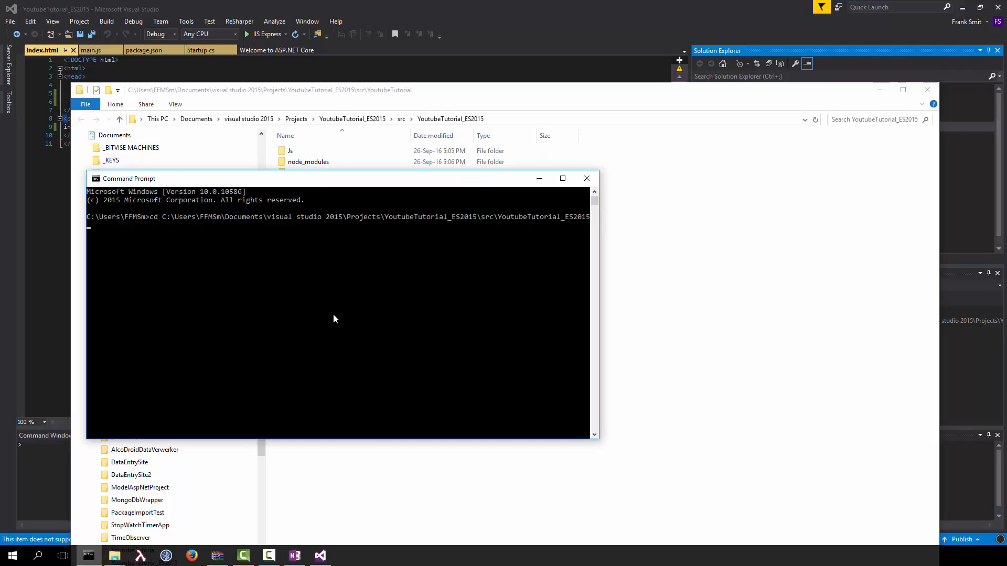
{"action": "key", "text": "Return"}
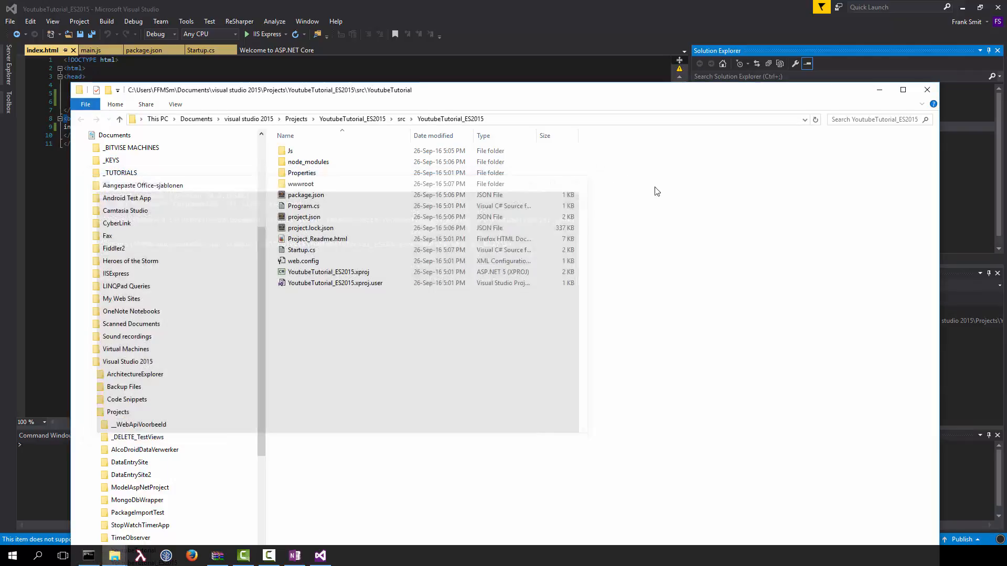
{"action": "left_click", "coordinate": [926, 89]}
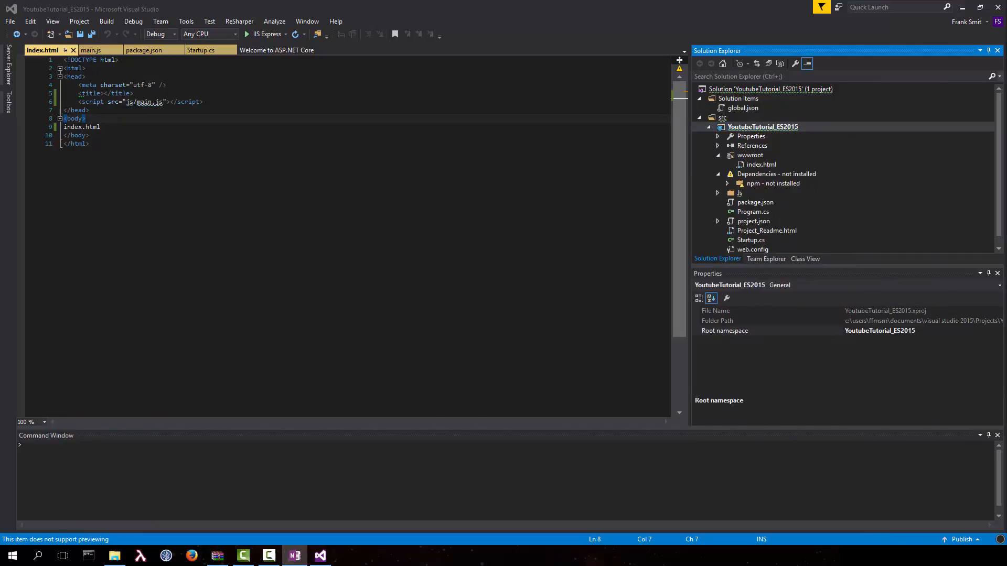
{"action": "left_click", "coordinate": [190, 556]}
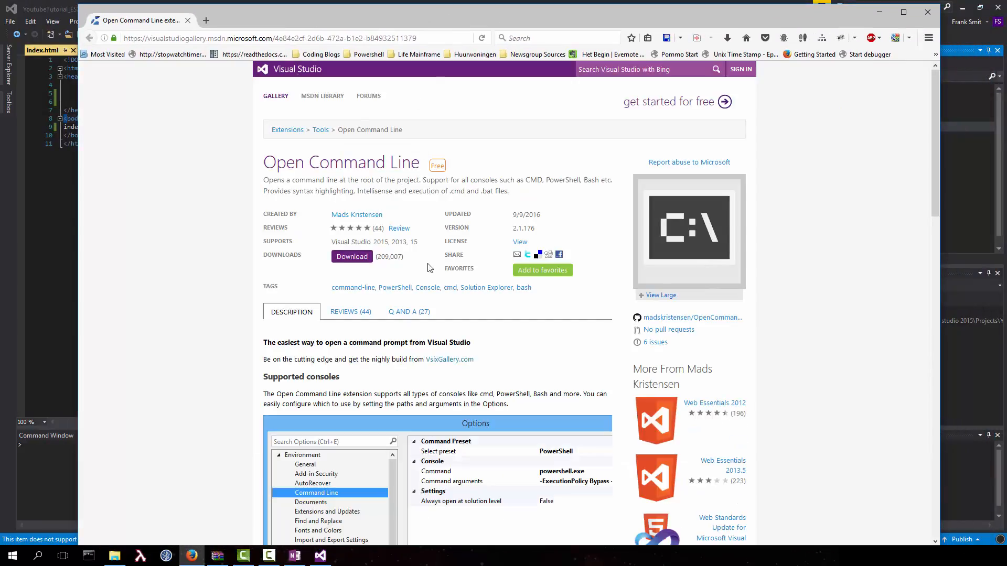
{"action": "mouse_move", "coordinate": [485, 190]}
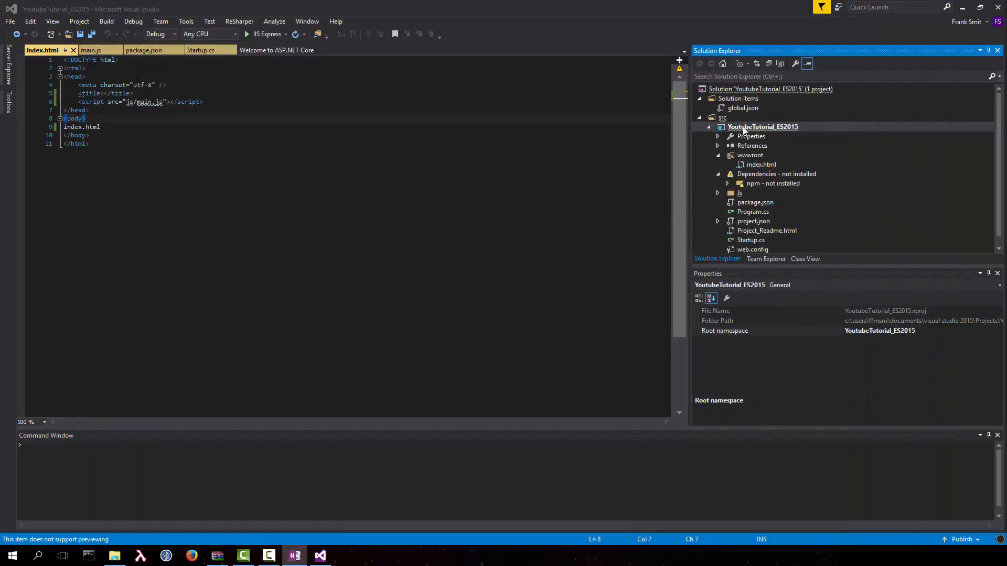
- Launch a default cmd prompt at the project folder via the project's Open Command Line menu
{"action": "right_click", "coordinate": [762, 127]}
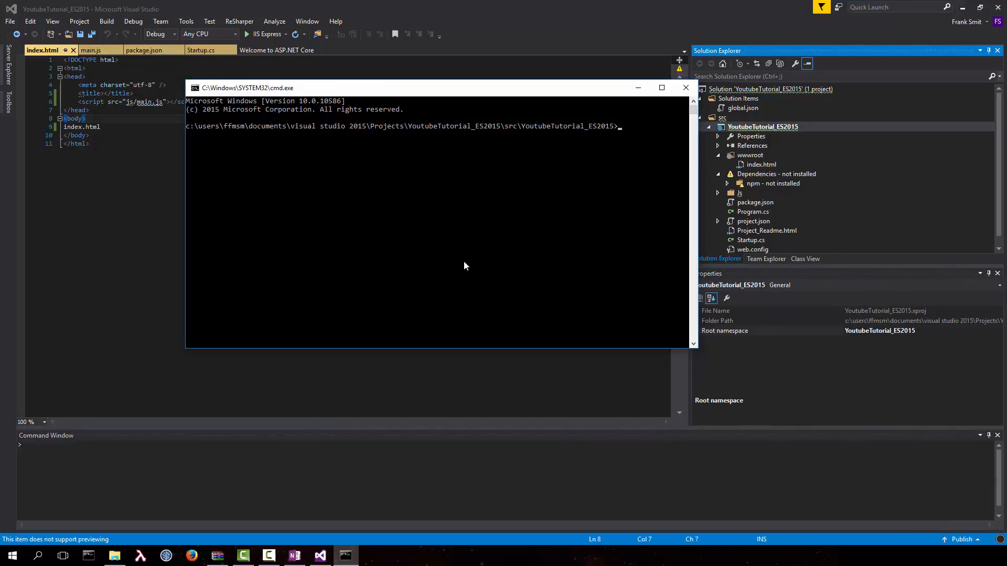
{"action": "mouse_move", "coordinate": [684, 87]}
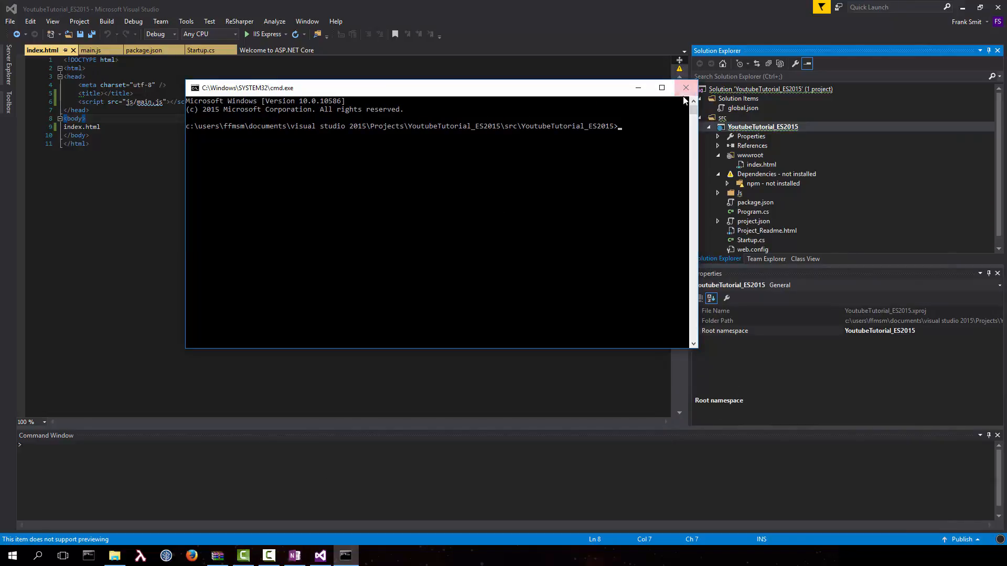
{"action": "left_click", "coordinate": [685, 87]}
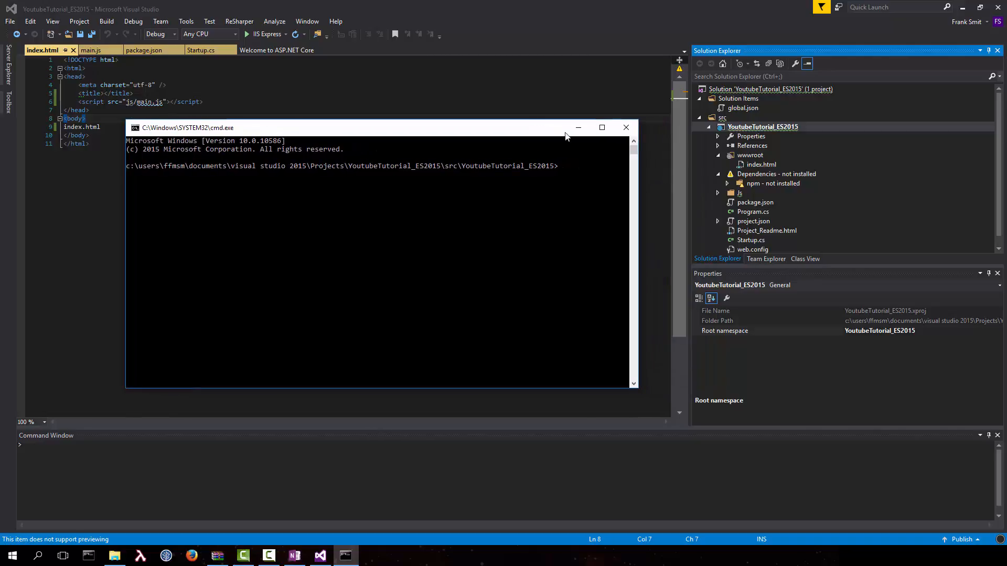
{"action": "left_click", "coordinate": [625, 126]}
{"action": "type", "text": "npm"}
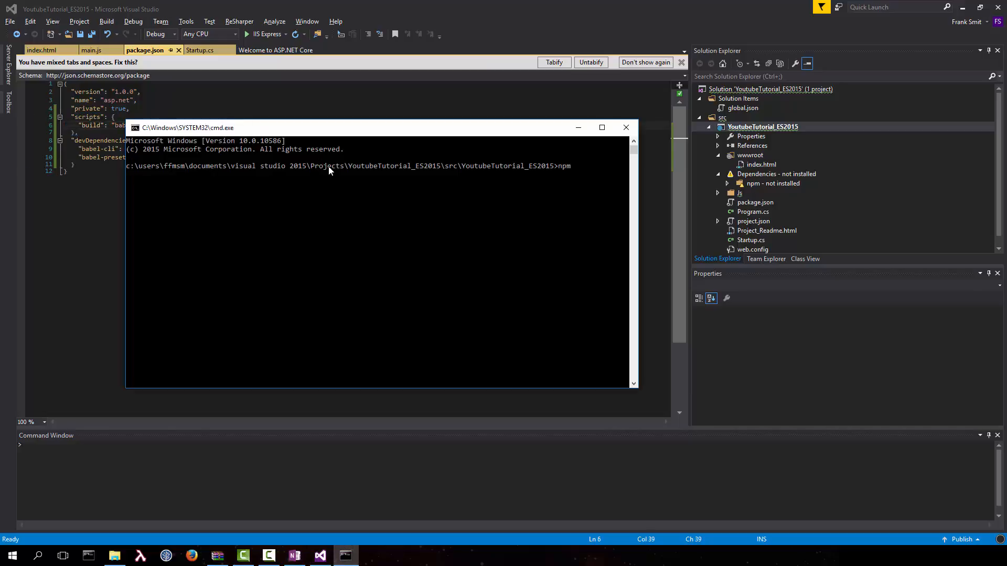
- Run npm run build and confirm the generated main.js appears under wwwroot/js in Solution Explorer
{"action": "type", "text": "run bui"}
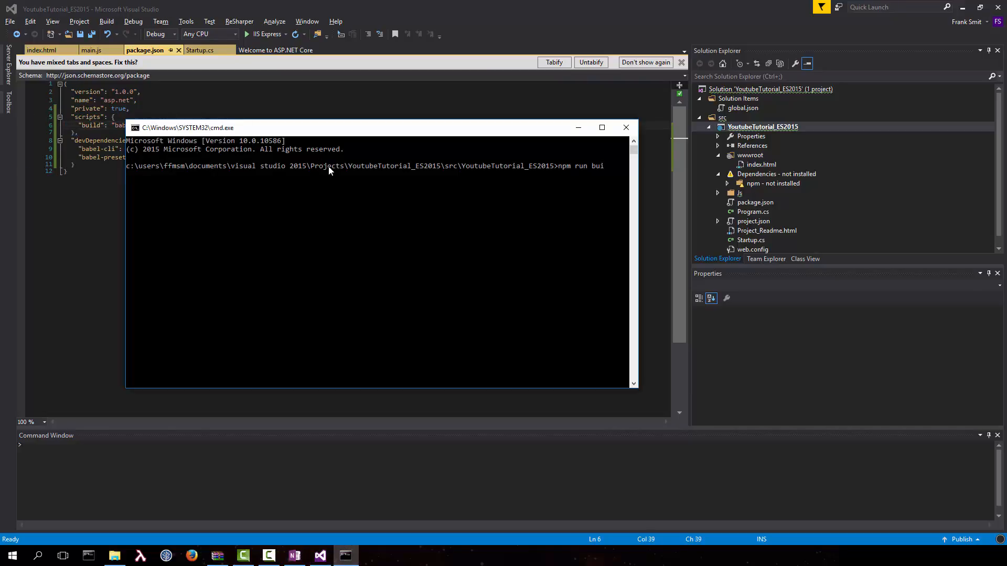
{"action": "type", "text": "ld"}
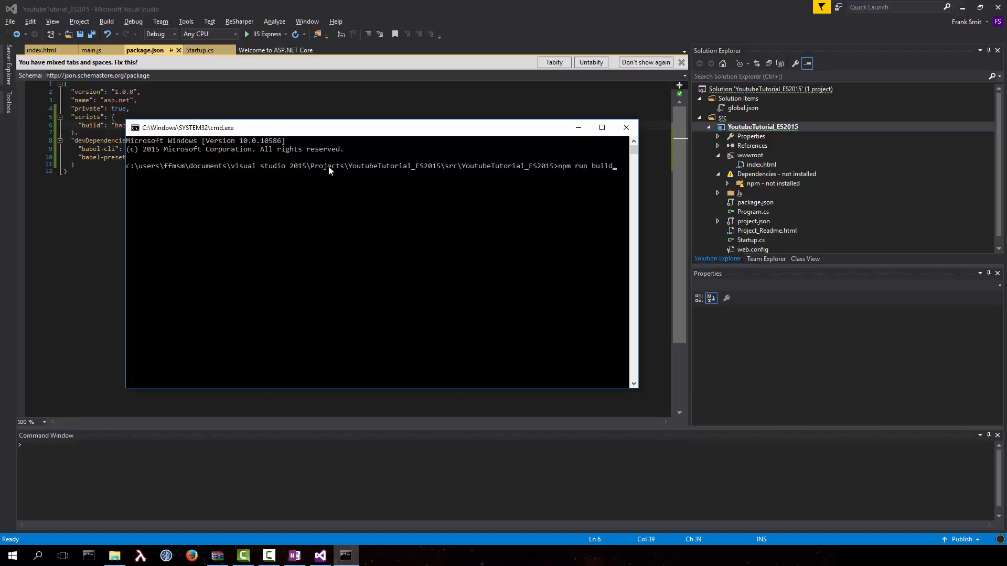
{"action": "key", "text": "Return"}
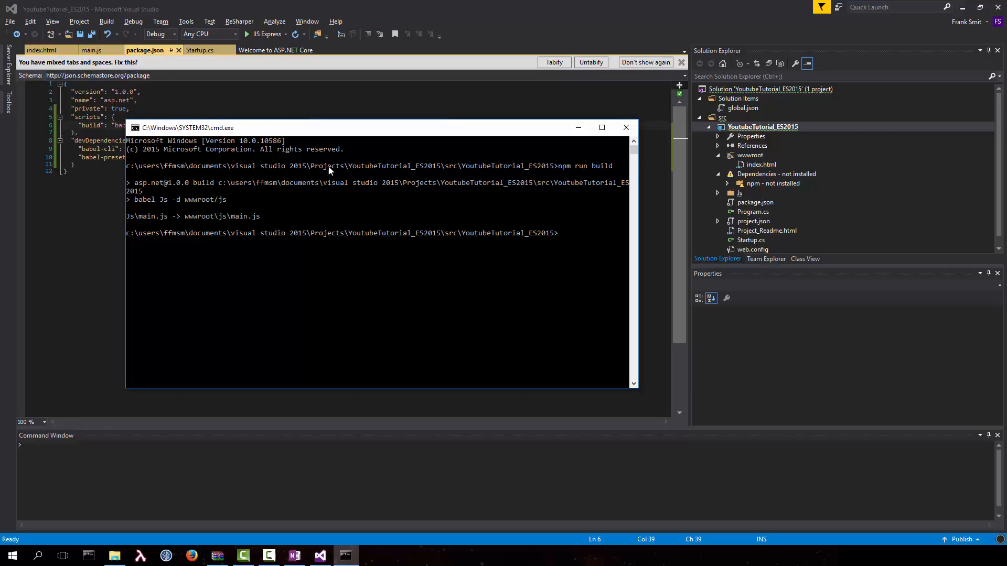
{"action": "left_click", "coordinate": [719, 174]}
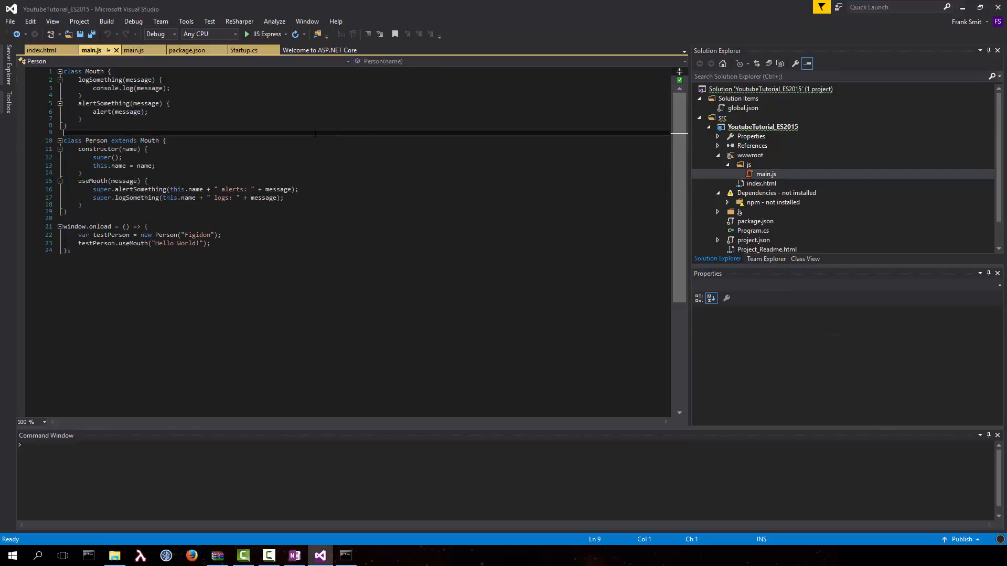
{"action": "left_click", "coordinate": [749, 174]}
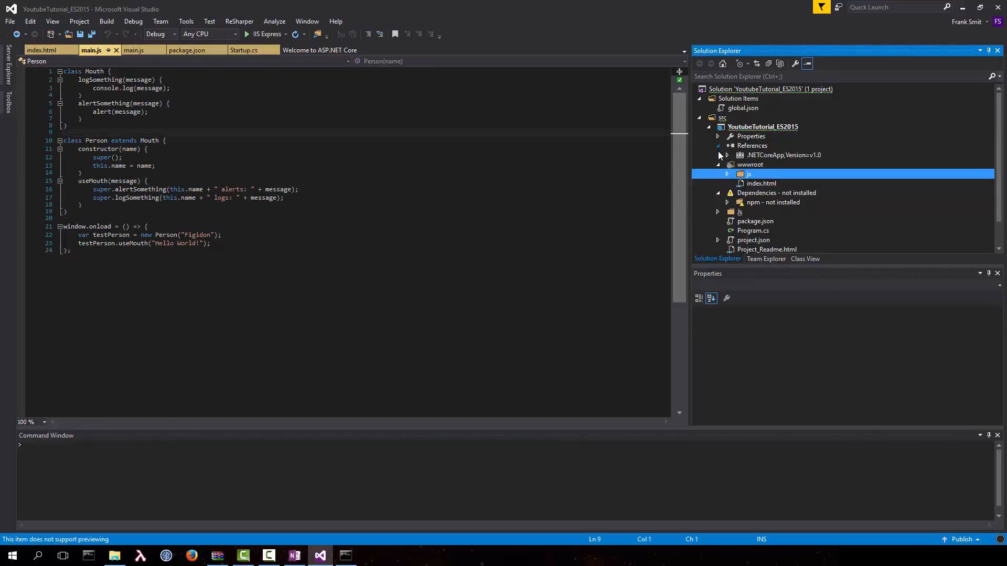
{"action": "left_click", "coordinate": [785, 155]}
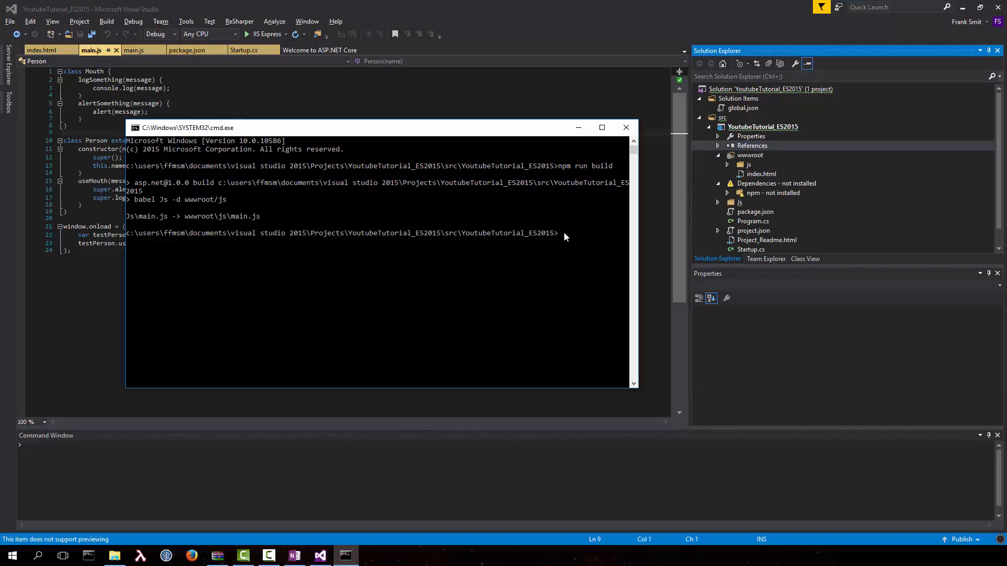
{"action": "type", "text": ".babelrc"}
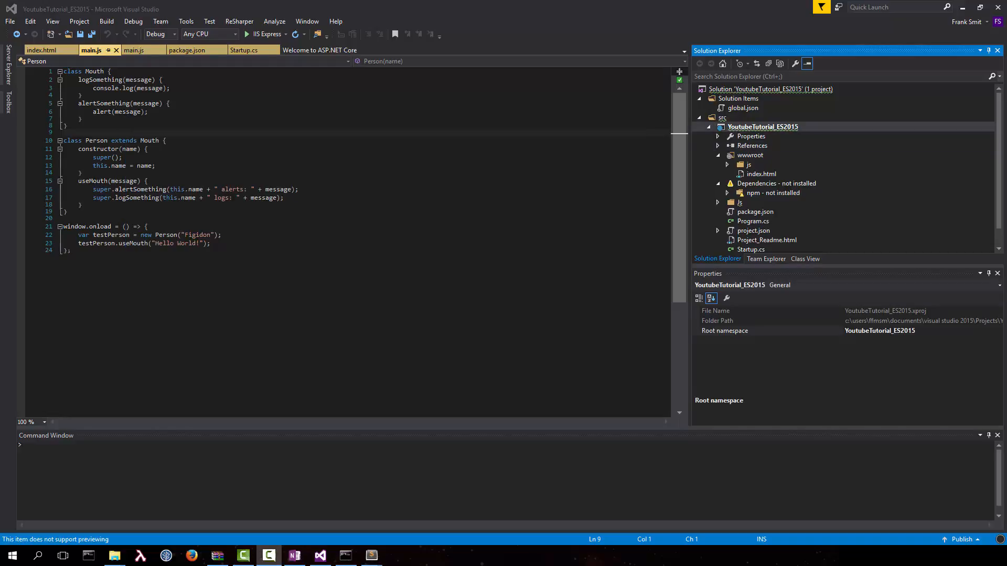
{"action": "mouse_move", "coordinate": [862, 277]}
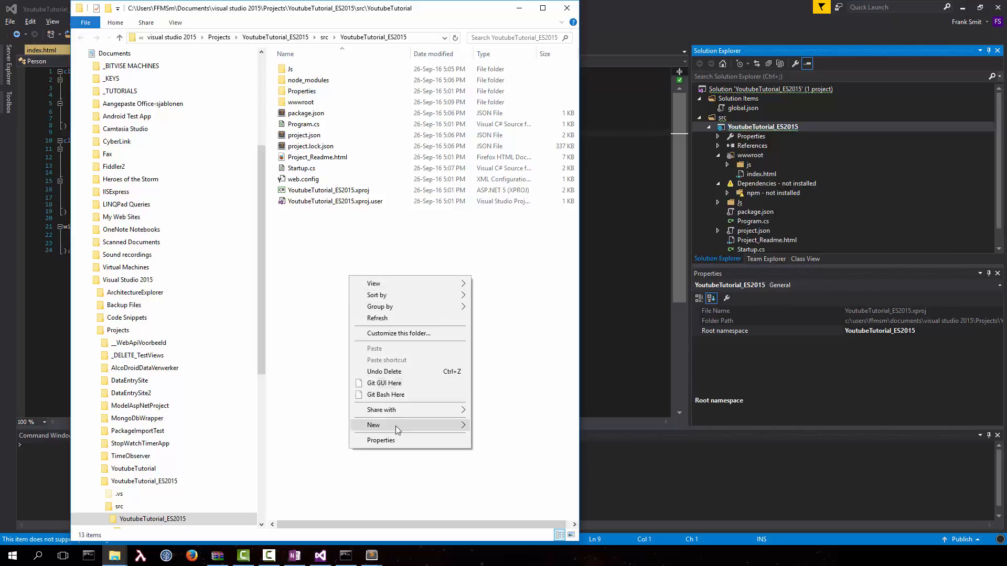
{"action": "left_click", "coordinate": [373, 424]}
{"action": "type", "text": ".b"}
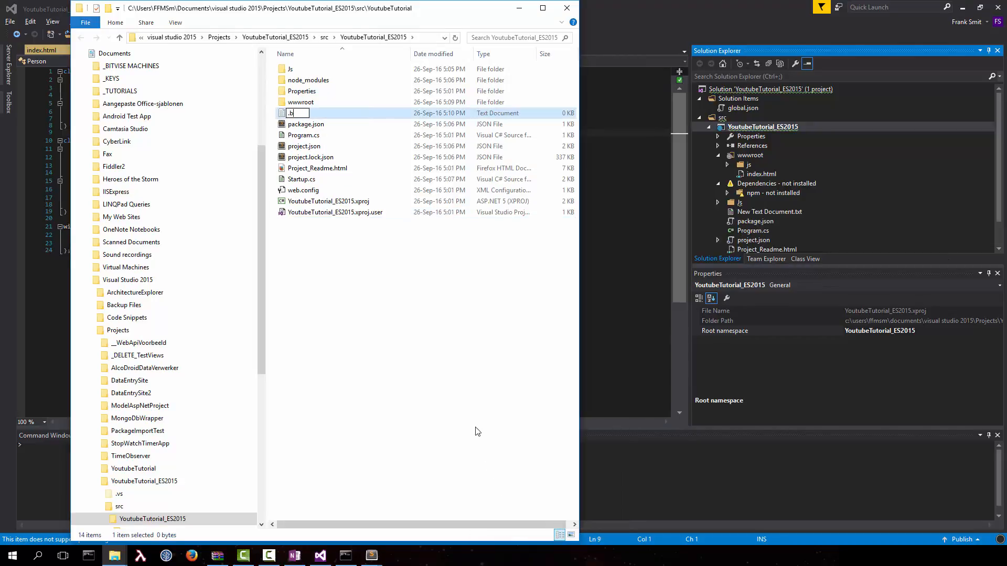
{"action": "key", "text": "Return"}
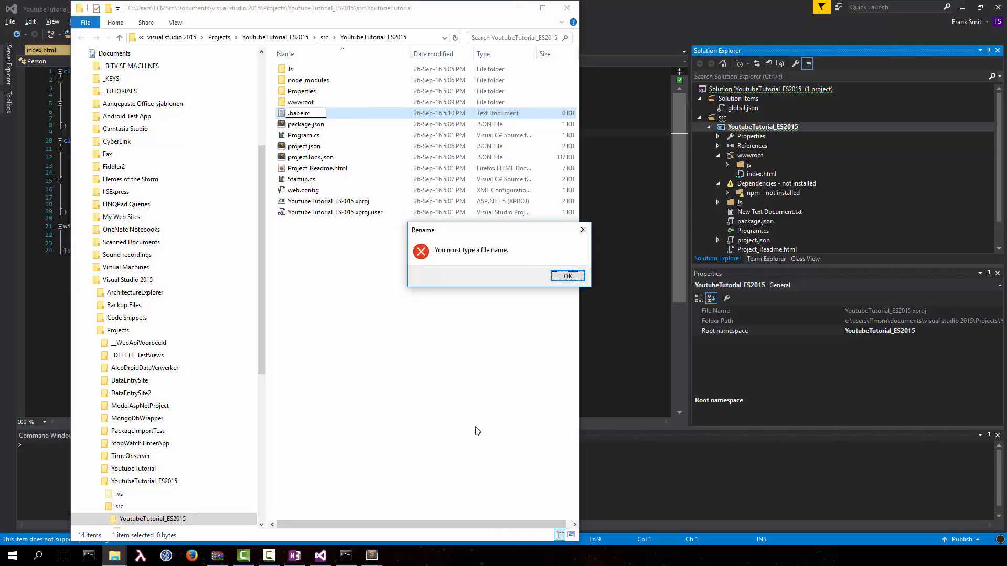
{"action": "left_click", "coordinate": [567, 275]}
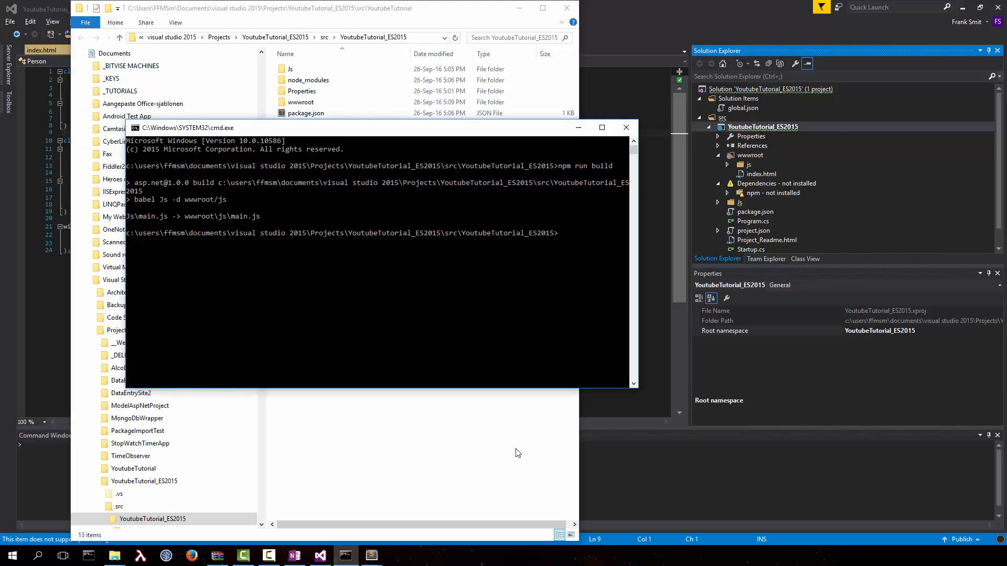
- Write {"presets":["es2015"]} into a new .babelrc file with an echo redirect
{"action": "type", "text": "echo {["}
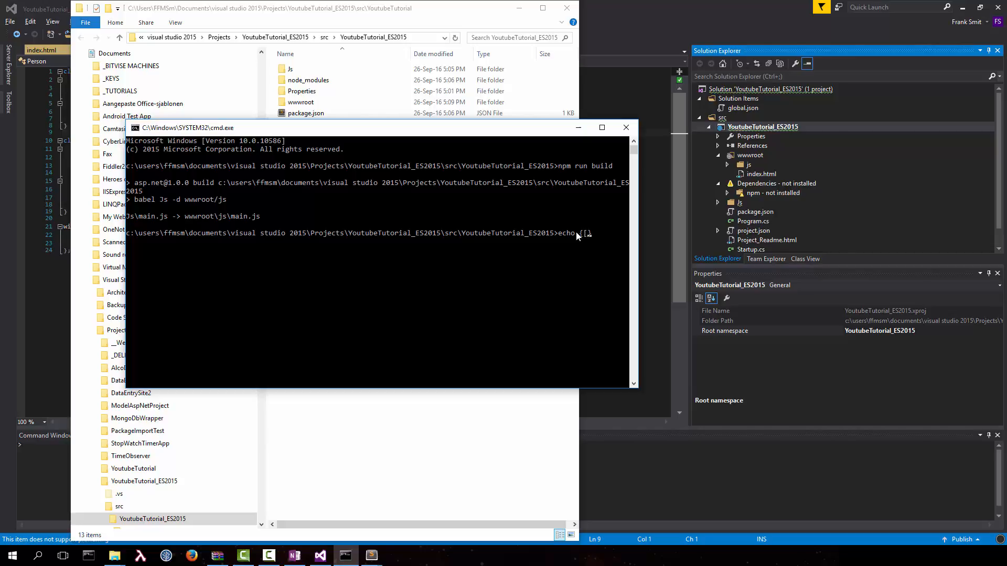
{"action": "type", "text": "p"}
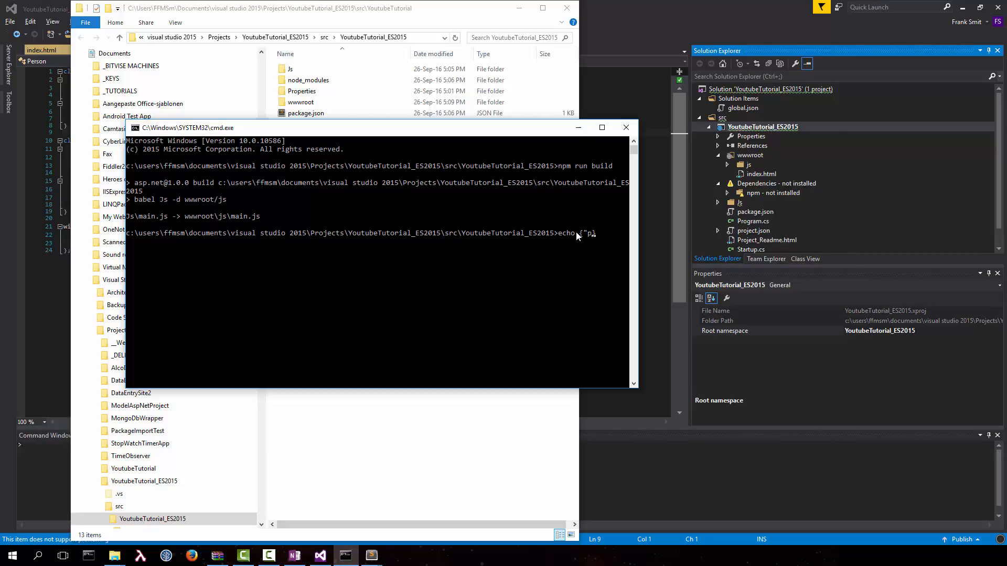
{"action": "type", "text": "resets\":["}
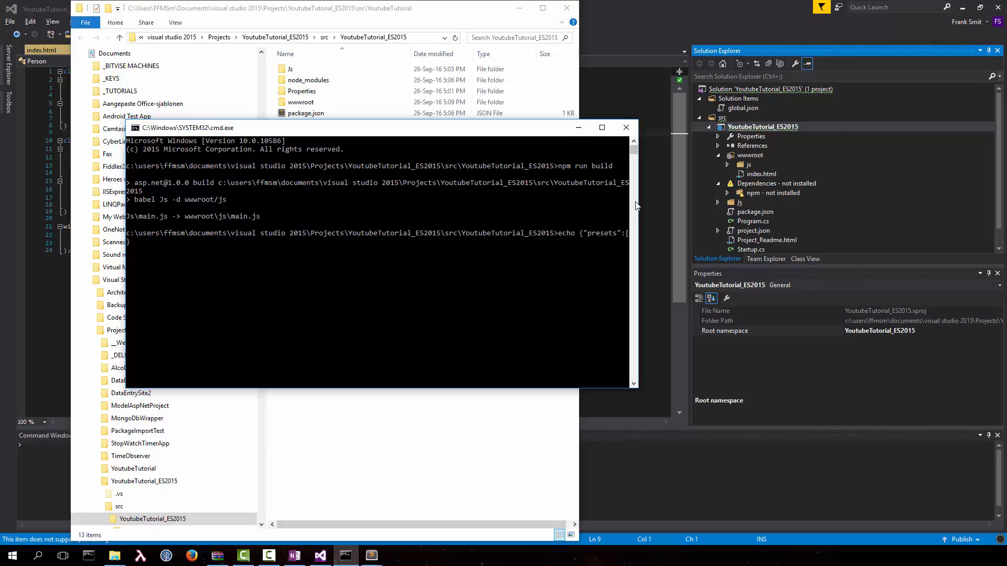
{"action": "left_click", "coordinate": [601, 127]}
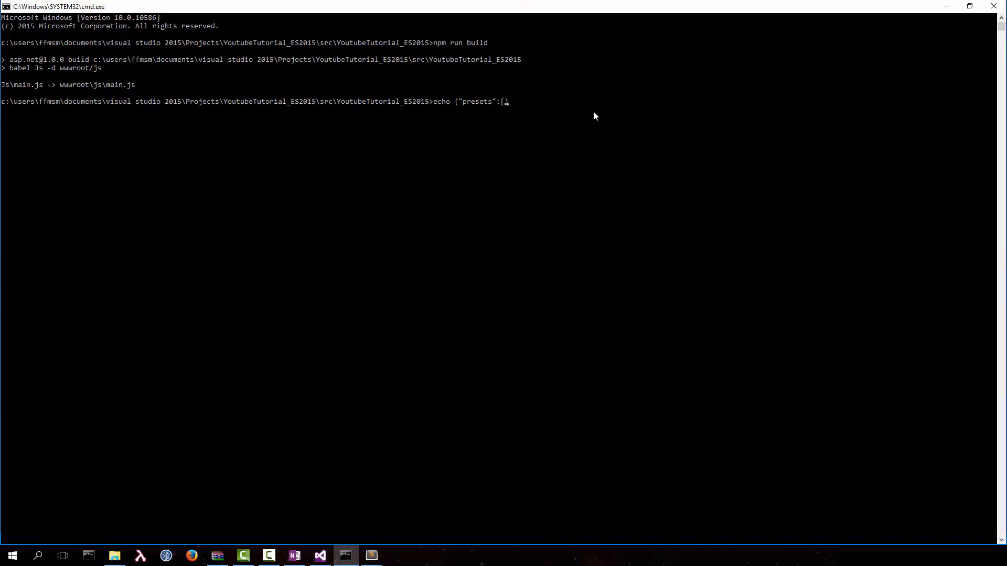
{"action": "type", "text": "es2"}
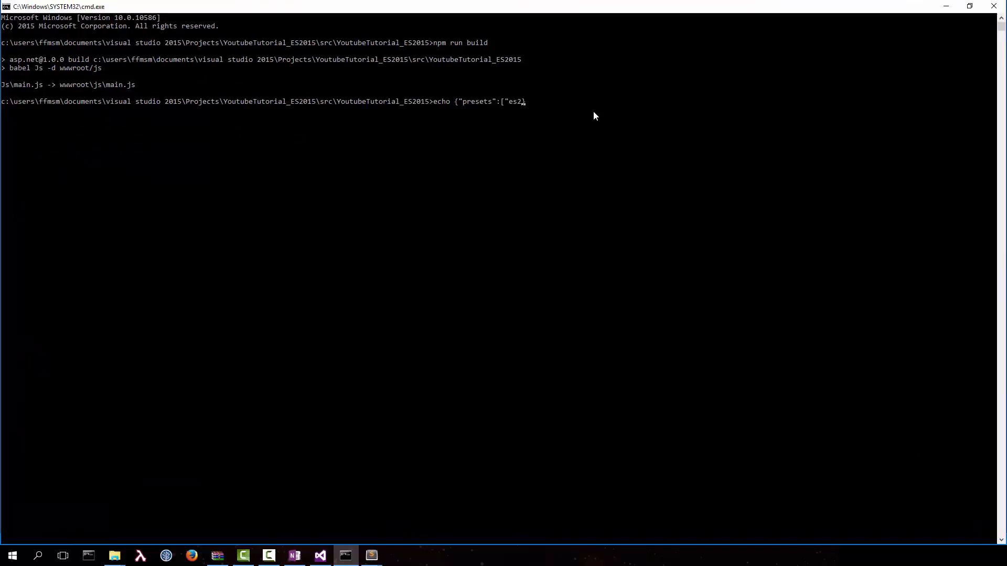
{"action": "type", "text": "015\"]}"}
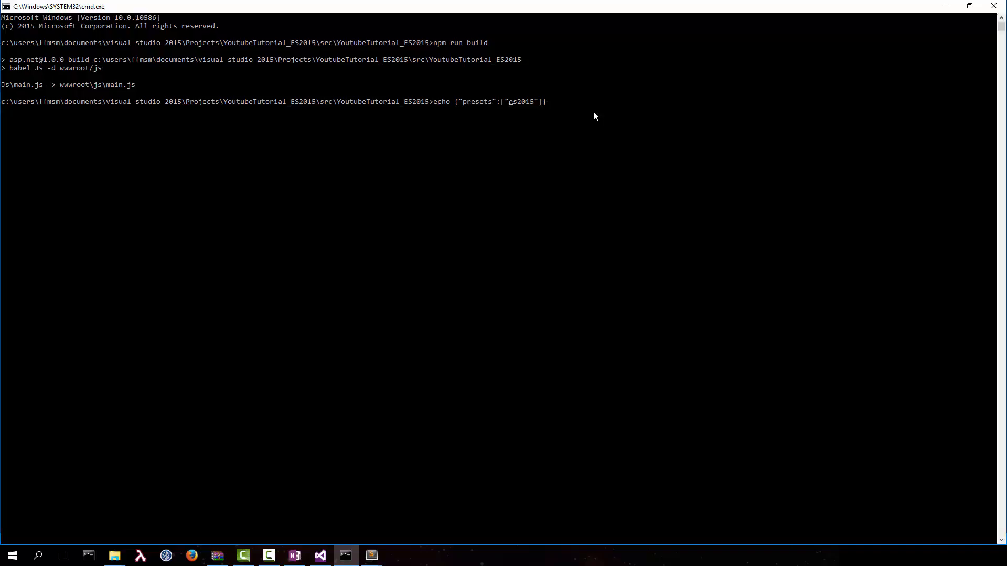
{"action": "type", "text": ">"}
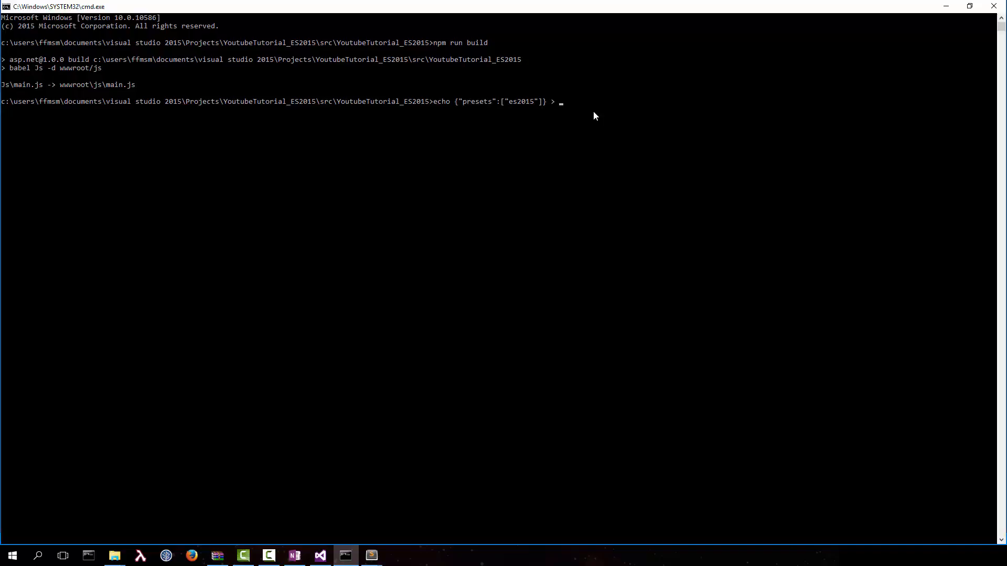
{"action": "type", "text": ".bab"}
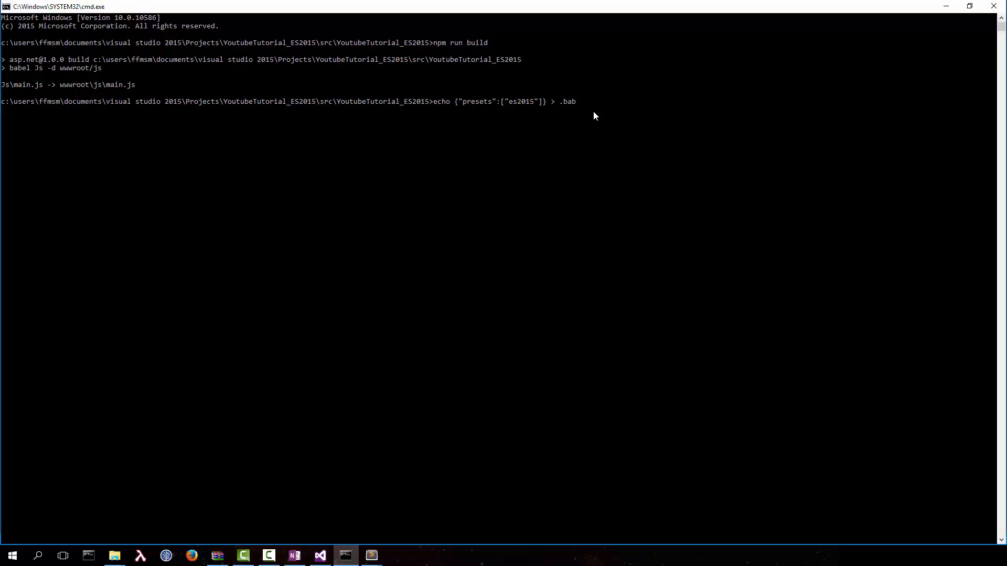
{"action": "key", "text": "Return"}
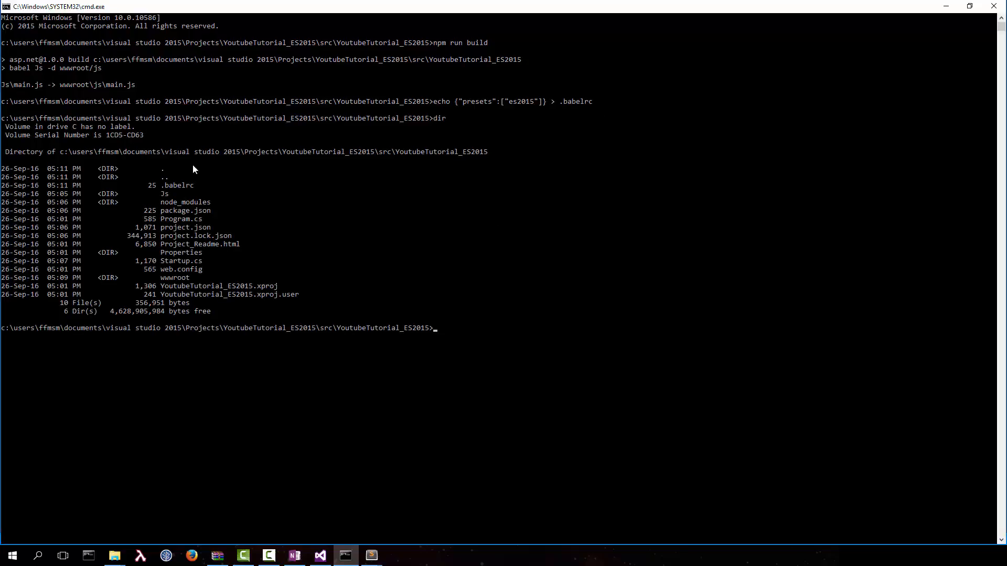
{"action": "left_click", "coordinate": [275, 177]}
{"action": "type", "text": "echo {\"presets\":[\"es2015\"]} > .babelrc"}
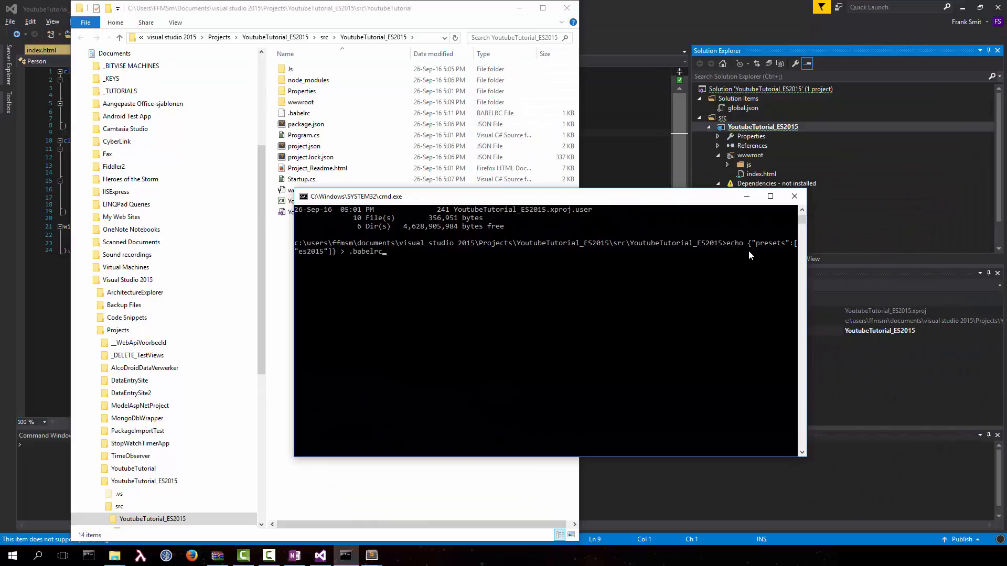
- Rerun npm run build with the es2015 preset, then start the app with dotnet run on localhost:5000
{"action": "key", "text": "Return"}
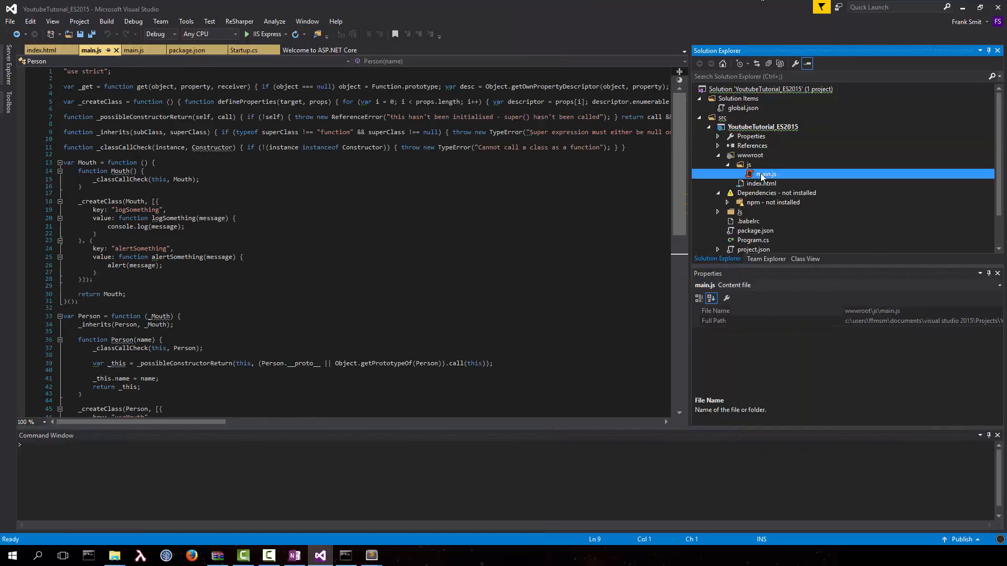
{"action": "scroll", "scroll_direction": "down", "scroll_amount": 3}
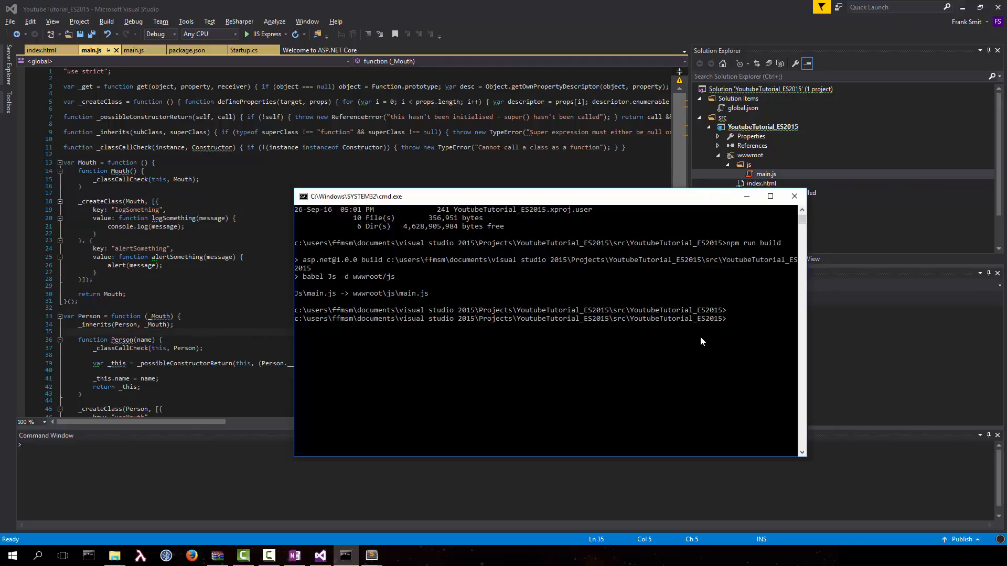
{"action": "type", "text": "dotnet run"}
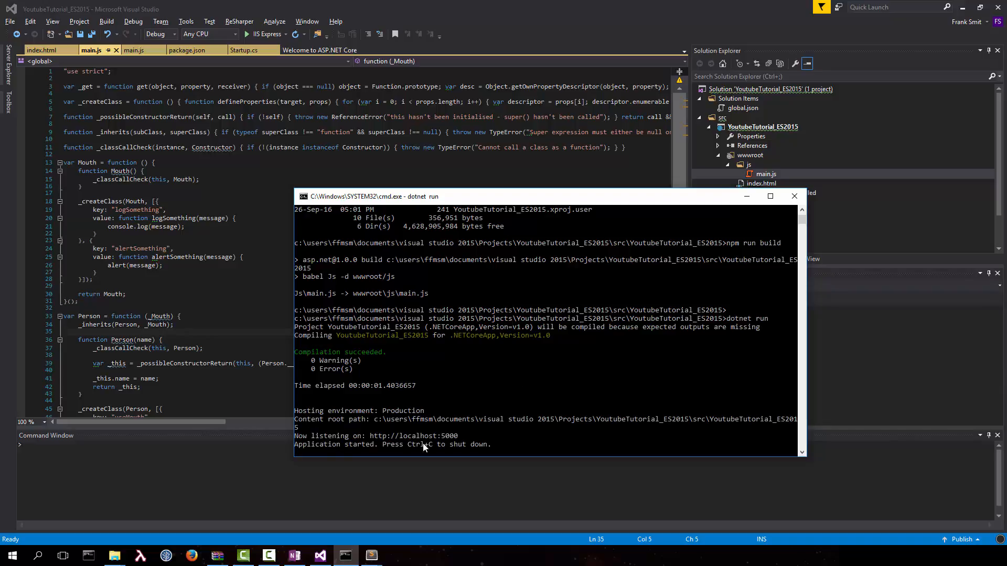
{"action": "mouse_move", "coordinate": [216, 554]}
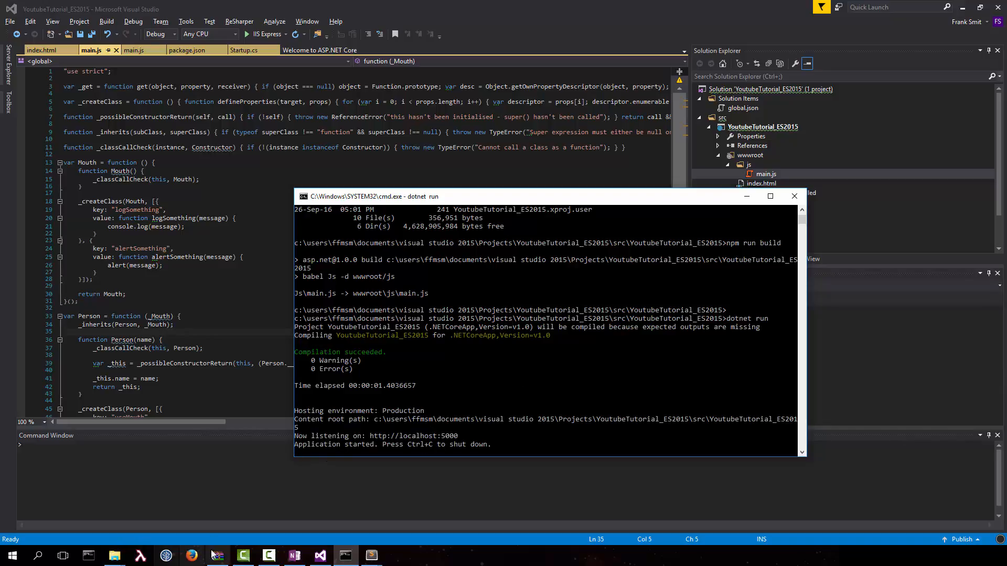
- Browse to localhost:5000 in Firefox, acknowledge the Hello World alert, and inspect the page with Firebug
{"action": "left_click", "coordinate": [190, 556]}
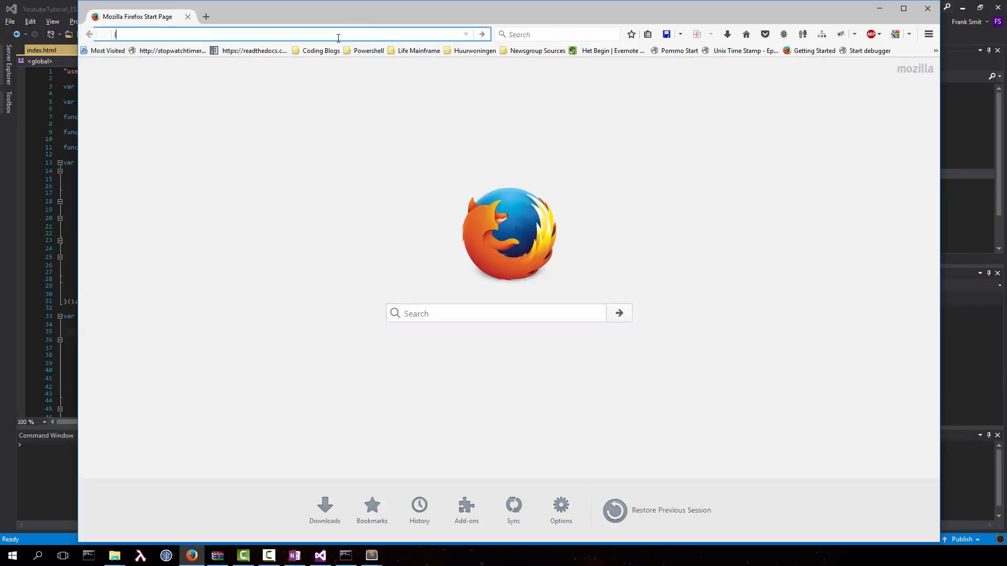
{"action": "type", "text": "localhost/"}
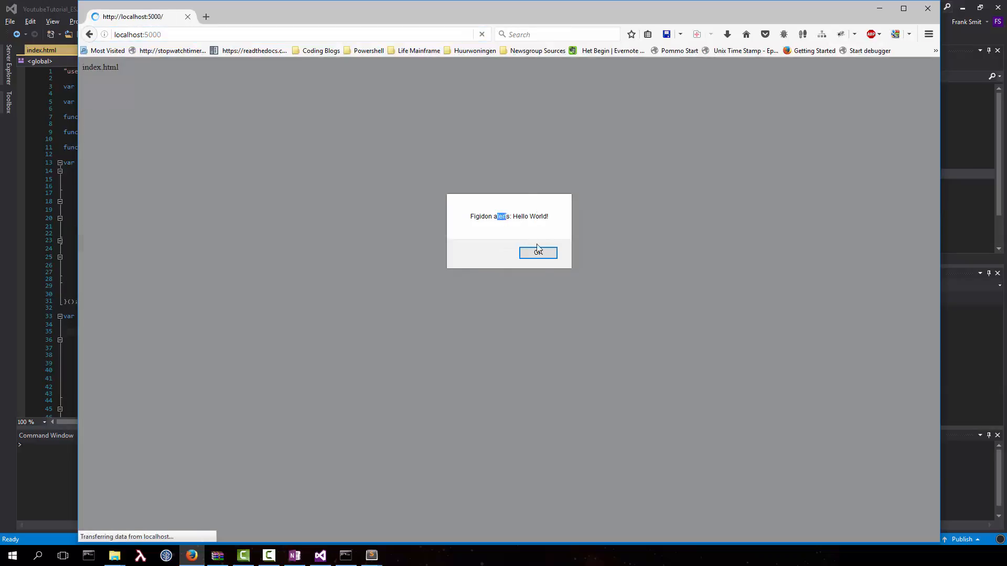
{"action": "left_click", "coordinate": [537, 253]}
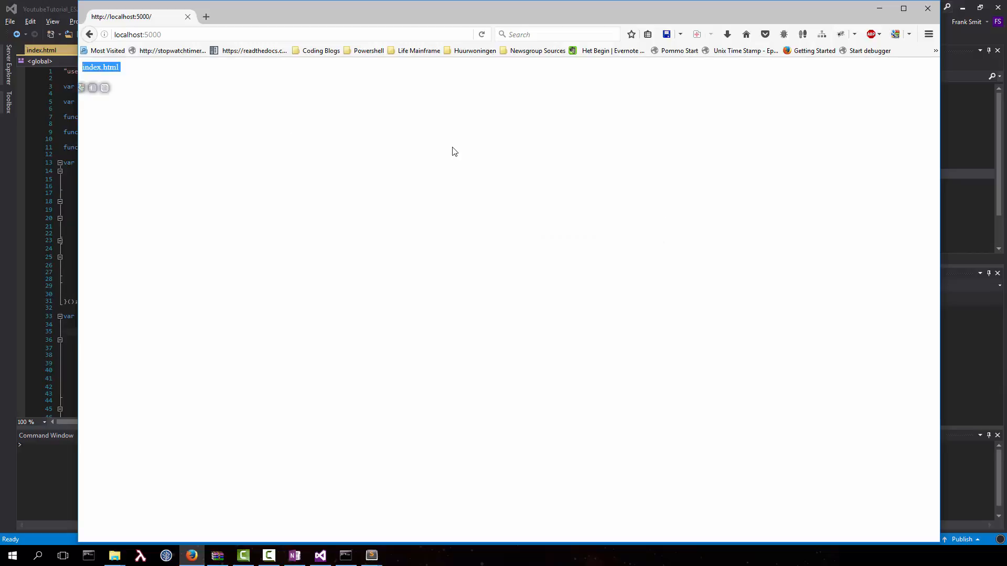
{"action": "right_click", "coordinate": [454, 151]}
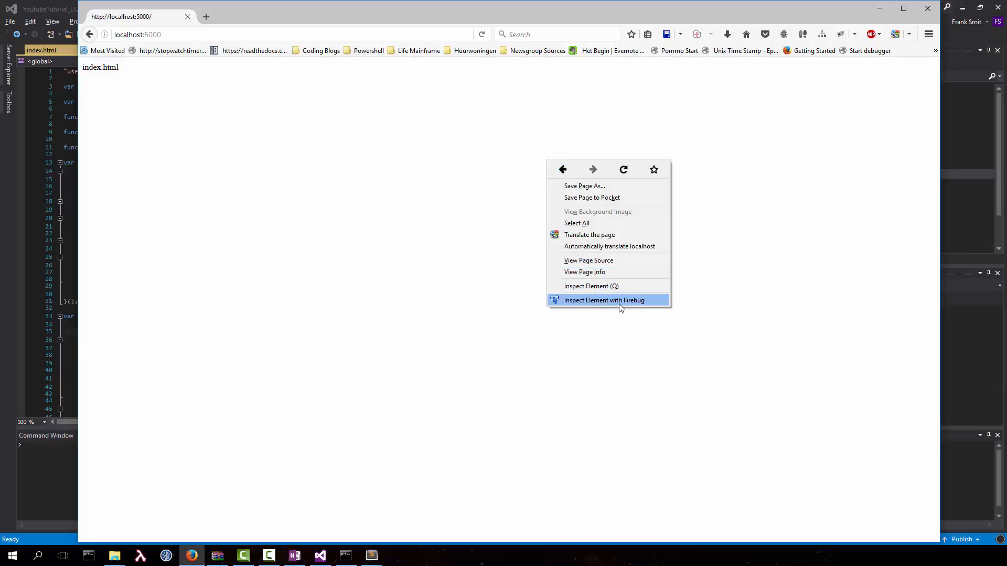
{"action": "left_click", "coordinate": [604, 300]}
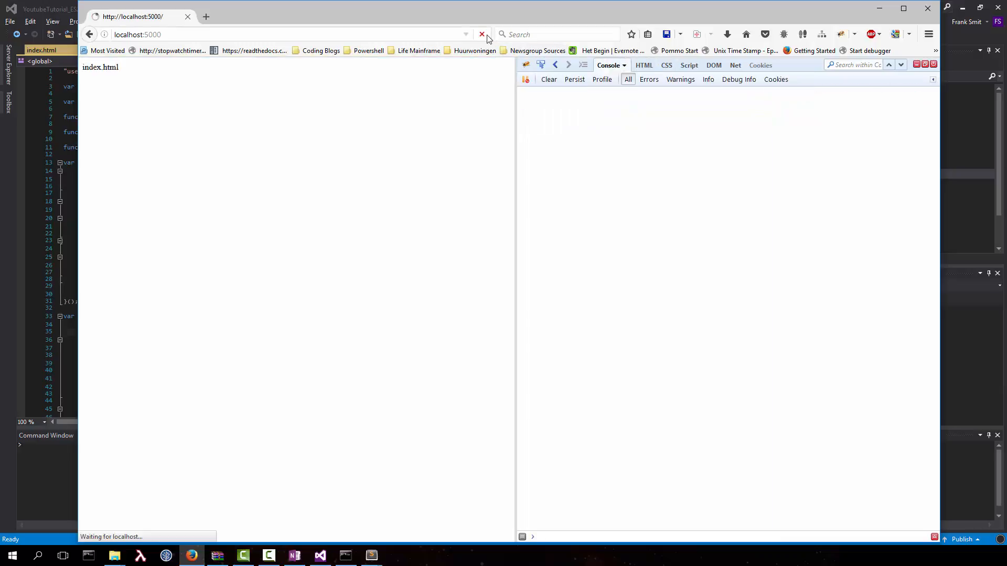
{"action": "left_click", "coordinate": [482, 34]}
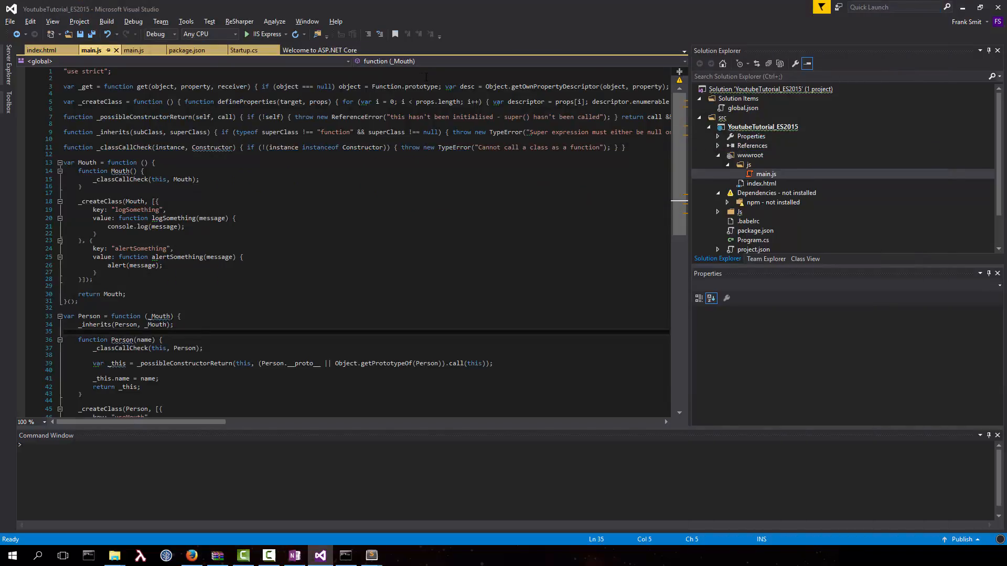
- Compare the ES5 output with the ES6 source, close the compiled main.js, and collapse the wwwroot js folder
{"action": "left_click", "coordinate": [133, 50]}
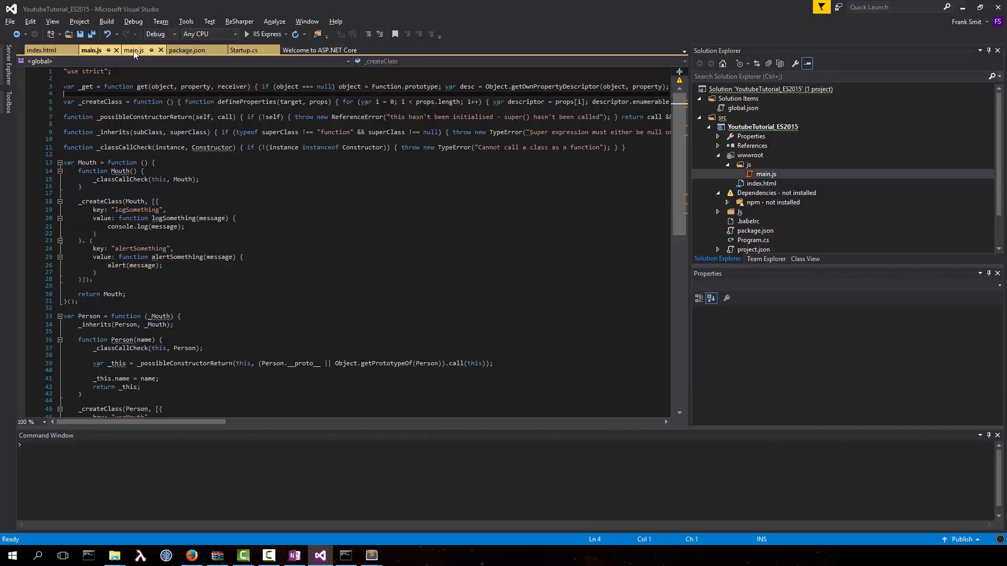
{"action": "left_click", "coordinate": [160, 50]}
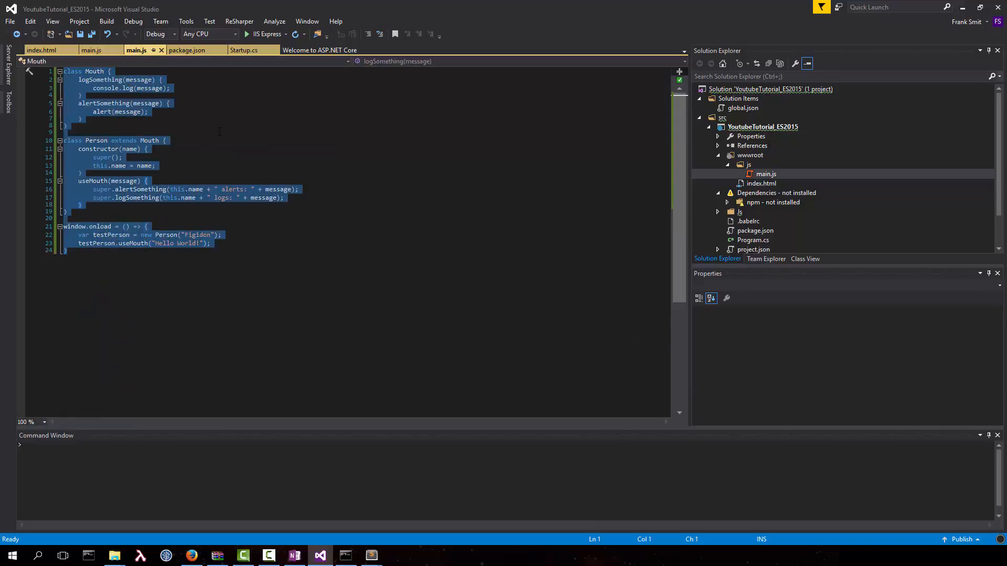
{"action": "left_click", "coordinate": [80, 119]}
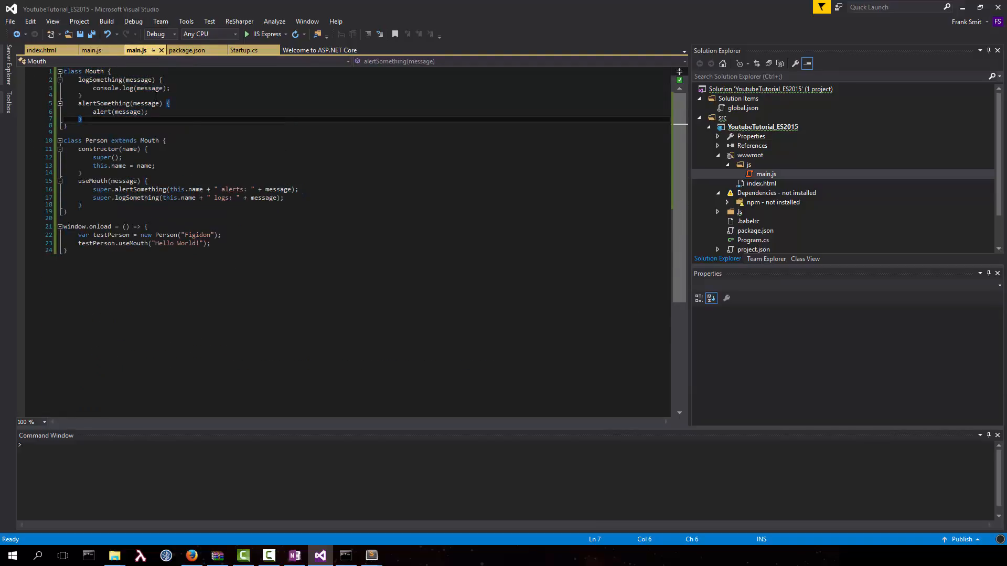
{"action": "left_click", "coordinate": [91, 50]}
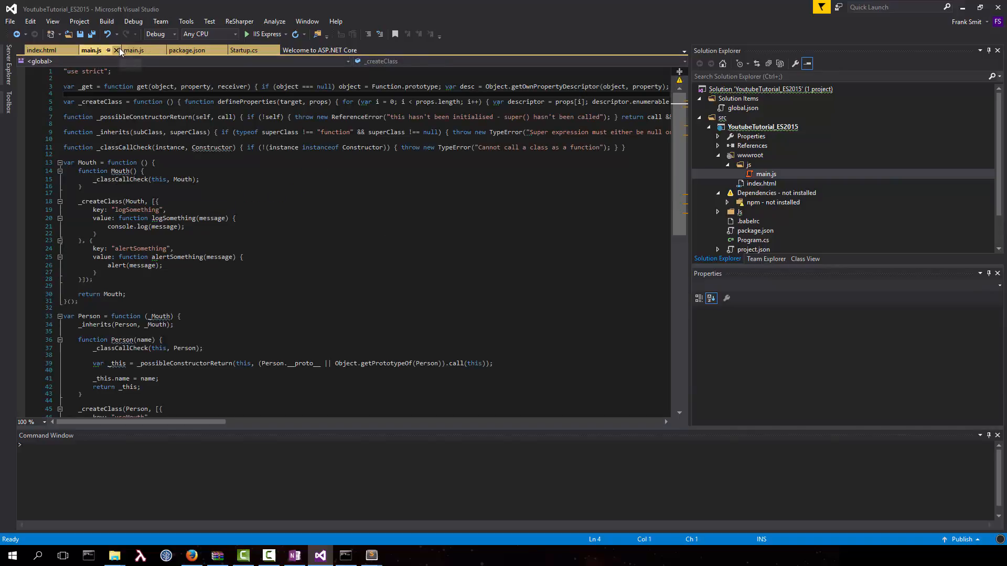
{"action": "left_click", "coordinate": [117, 50]}
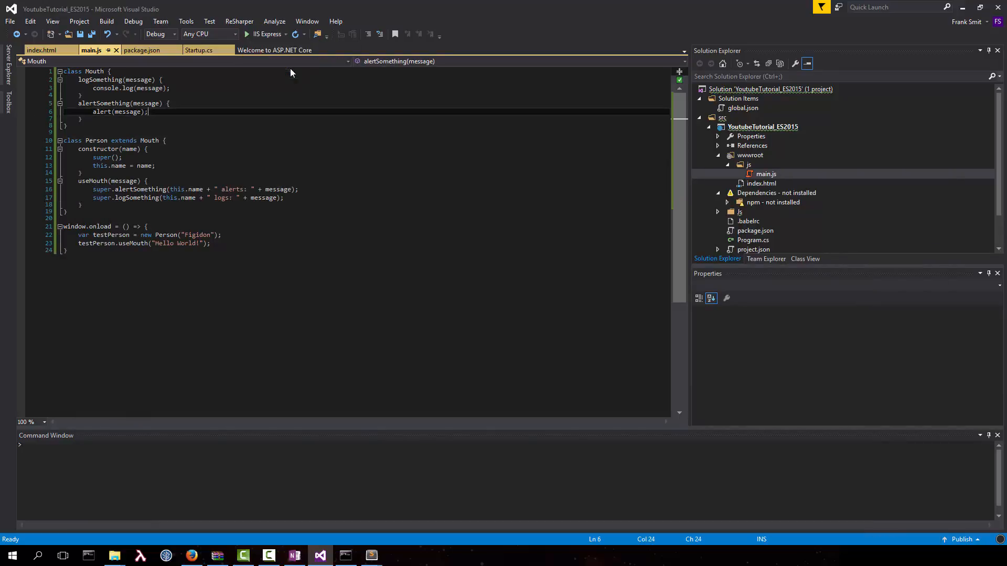
{"action": "left_click", "coordinate": [246, 34]}
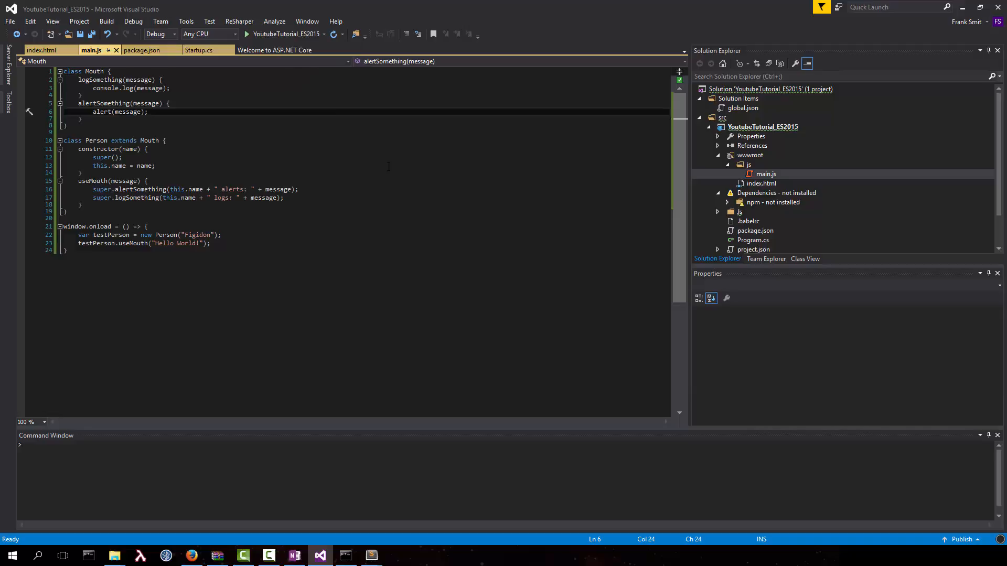
{"action": "mouse_move", "coordinate": [447, 221]}
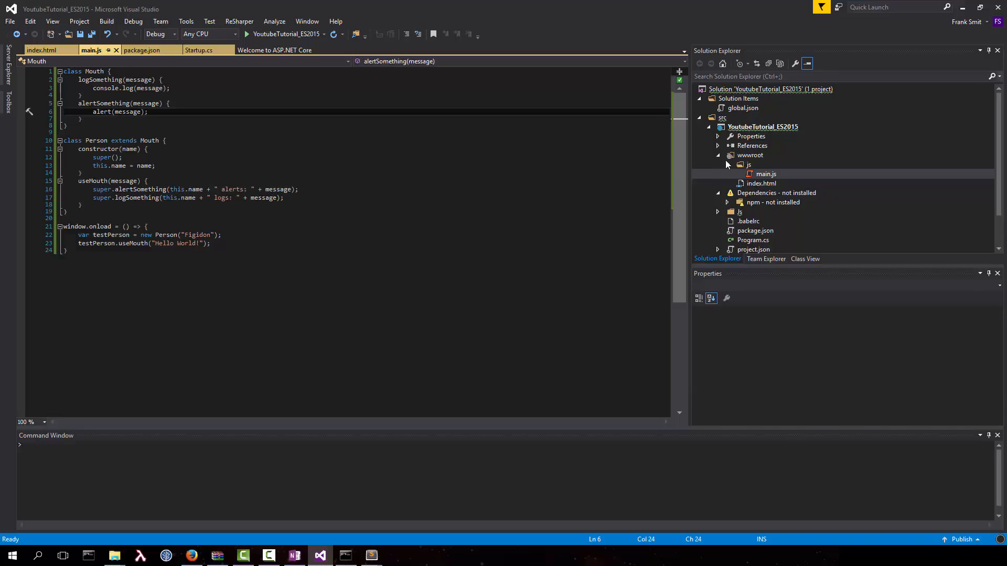
{"action": "left_click", "coordinate": [746, 165]}
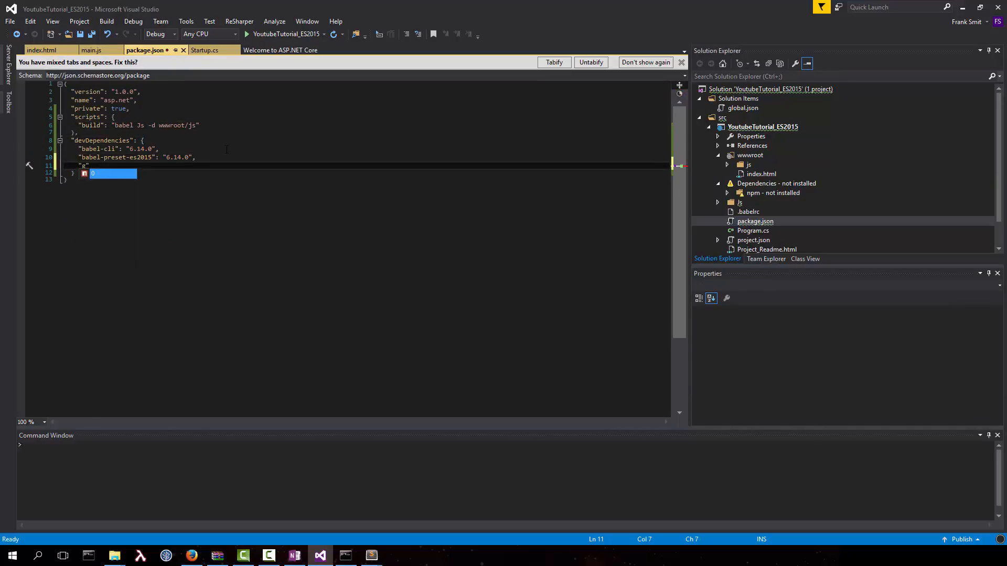
- Add gulp 3.9.1 and gulp-babel 6.1.2 to devDependencies in package.json and save
{"action": "type", "text": "\"gulp\": \""}
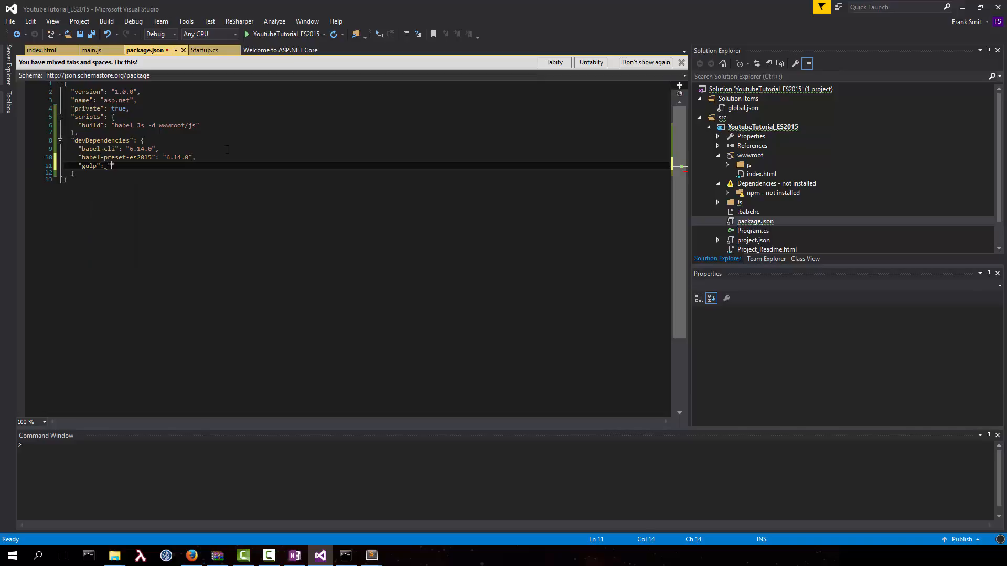
{"action": "type", "text": "\"3.9.1\","}
{"action": "type", "text": "\"gulp-b"}
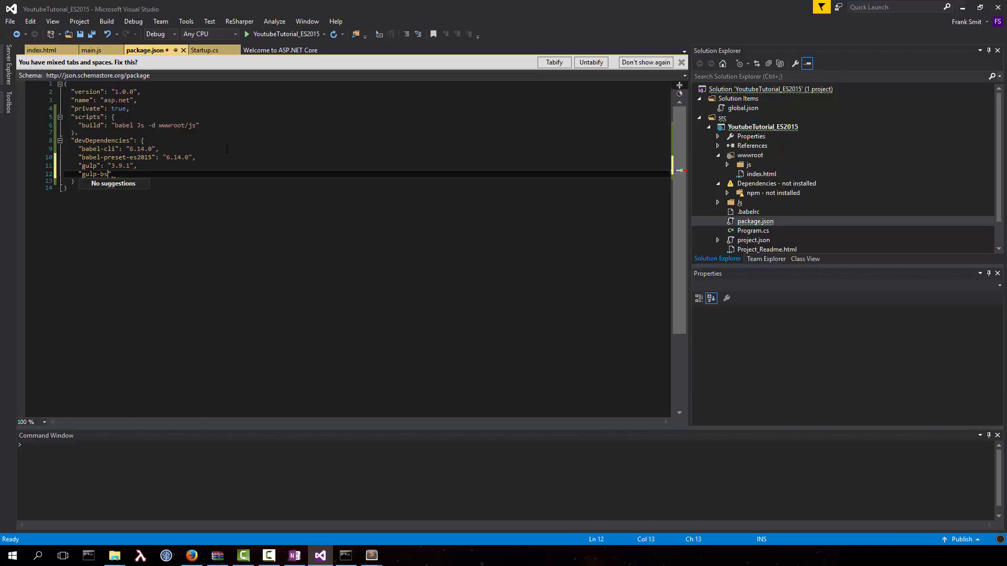
{"action": "type", "text": "abel"}
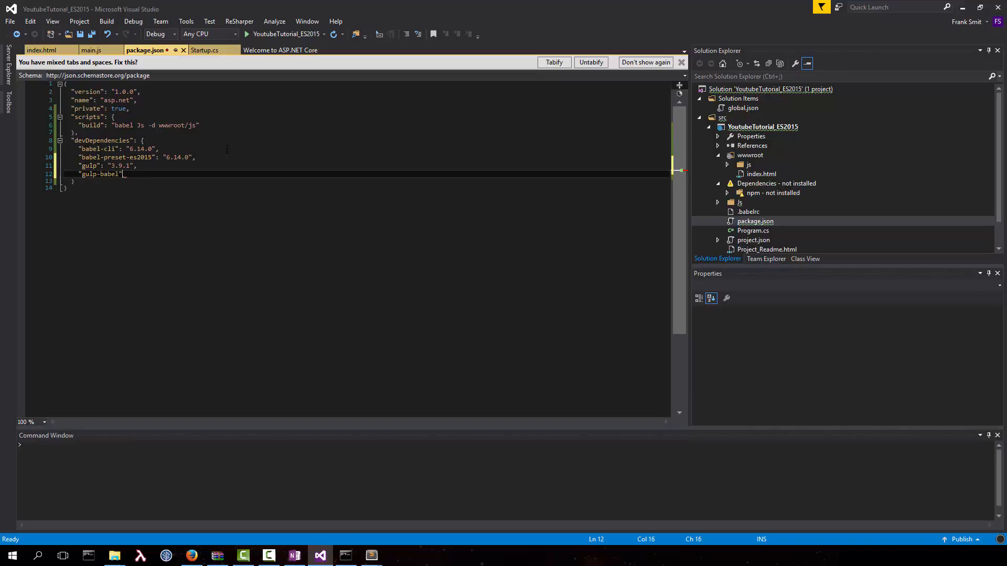
{"action": "type", "text": ": \"6.1.2\""}
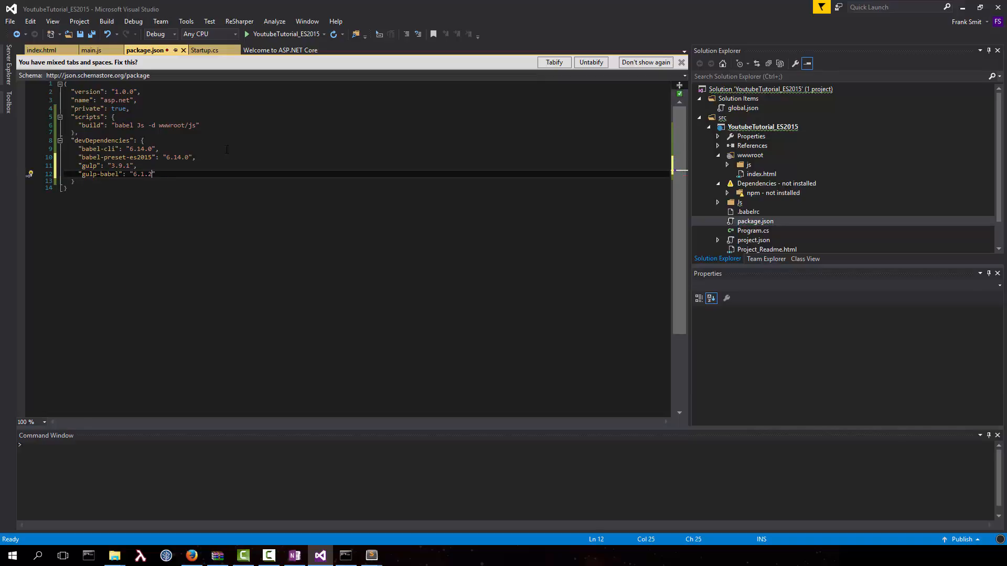
{"action": "key", "text": "ctrl+s"}
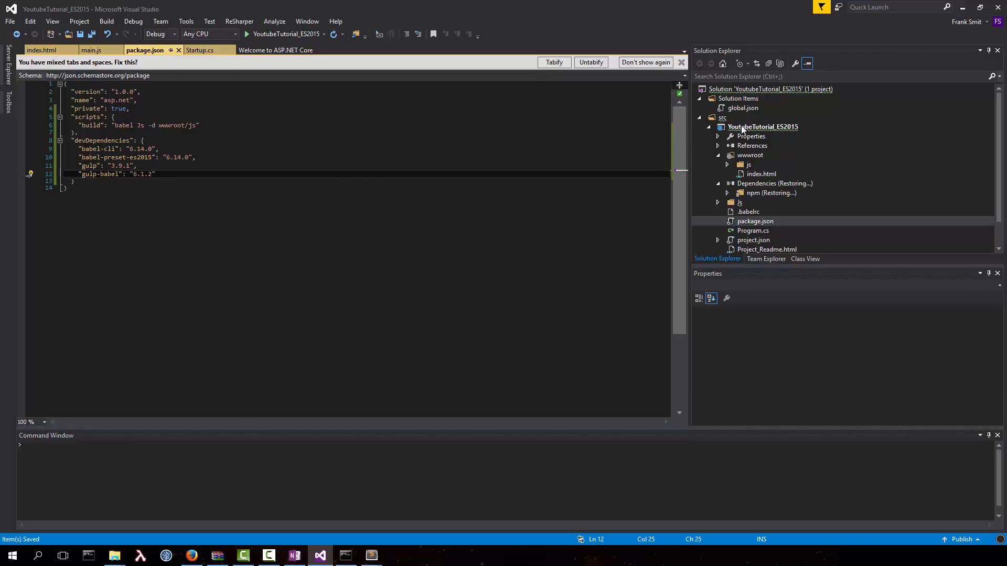
- Add a Gulp Configuration File (gulpfile.js) to the project via Add > New Item
{"action": "right_click", "coordinate": [762, 126]}
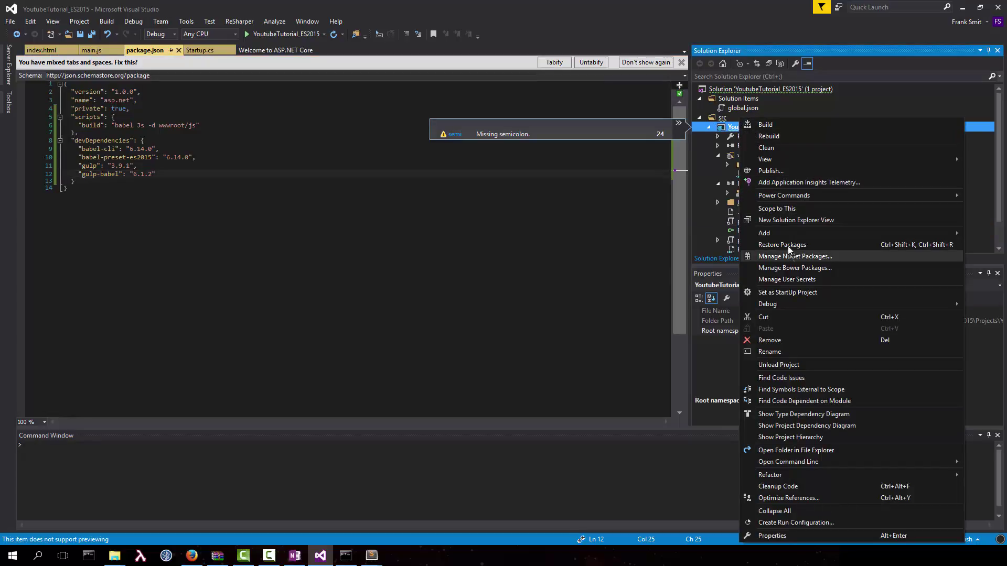
{"action": "left_click", "coordinate": [764, 233]}
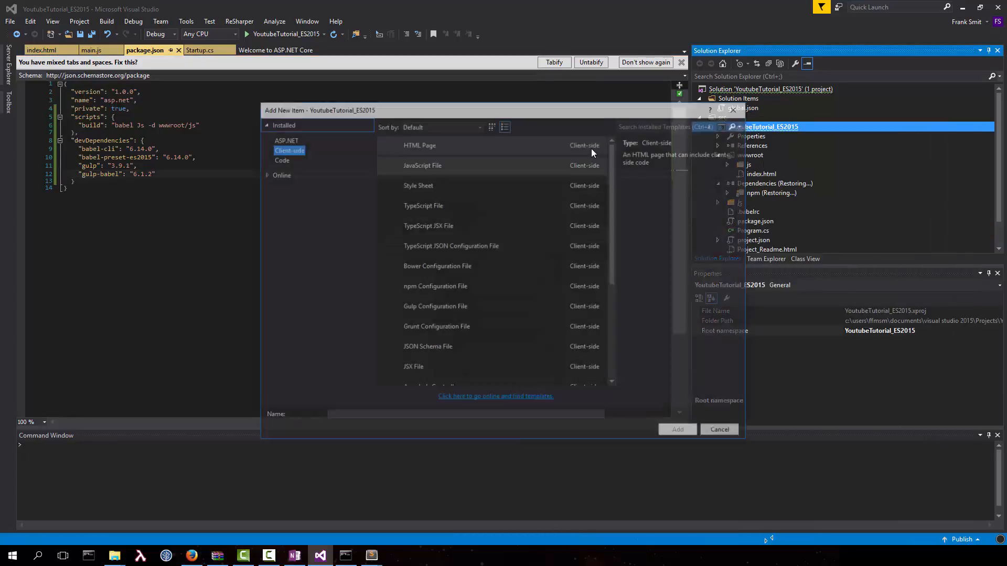
{"action": "left_click", "coordinate": [718, 429]}
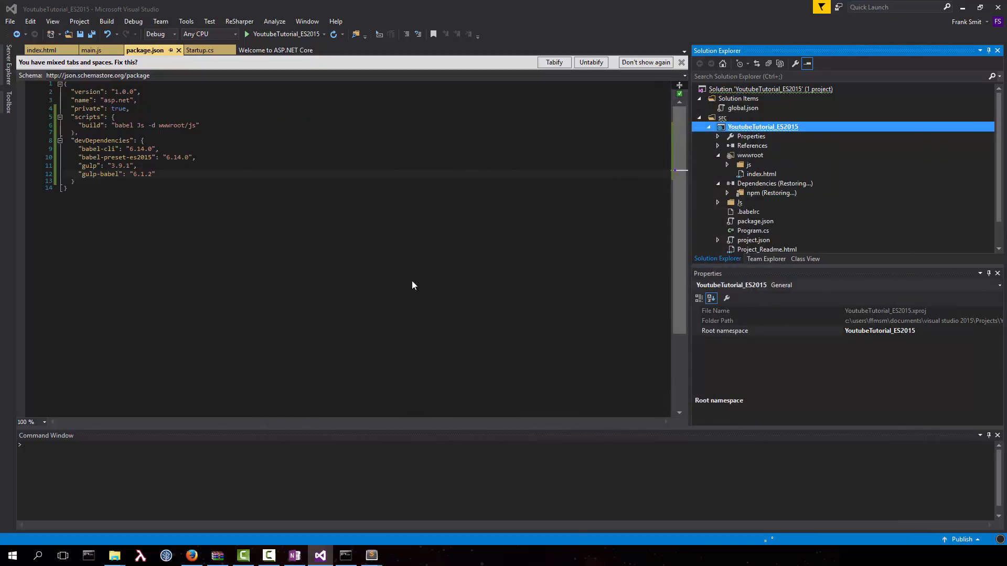
{"action": "double_click", "coordinate": [750, 221]}
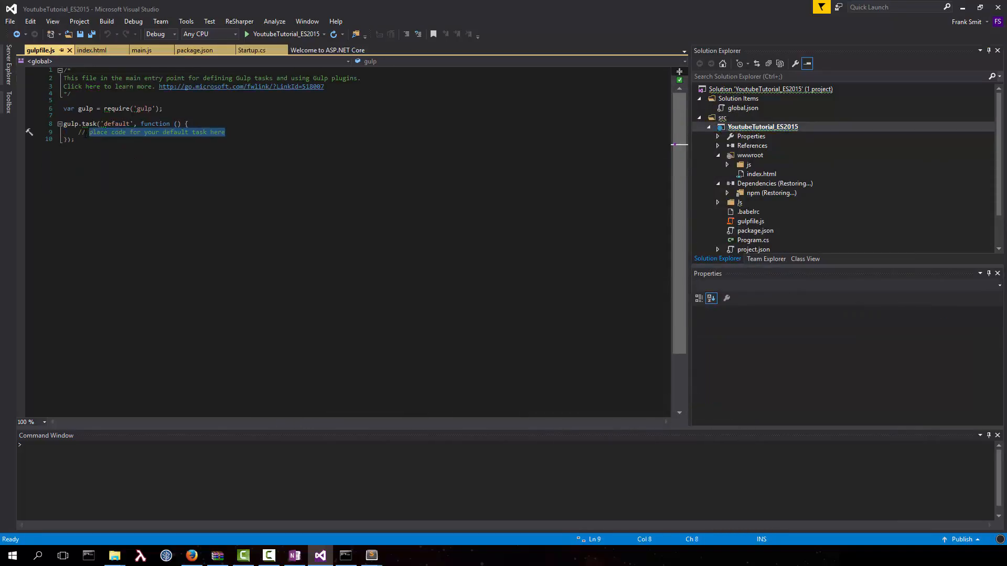
- Write the default task to pipe ./Js/main.js through babel with the es2015 preset
{"action": "key", "text": "Delete"}
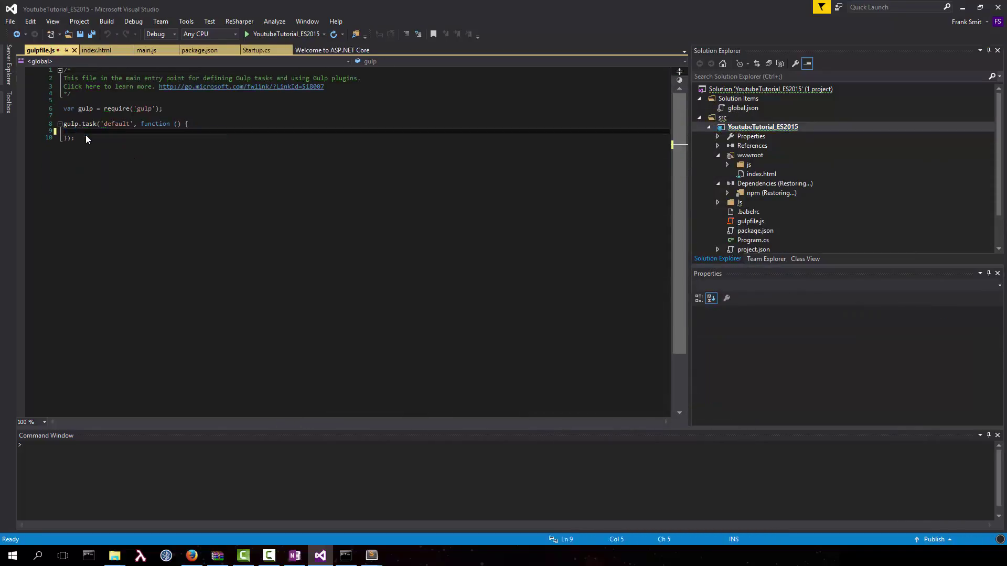
{"action": "type", "text": "gulp.src"}
{"action": "type", "text": "babel = require();"}
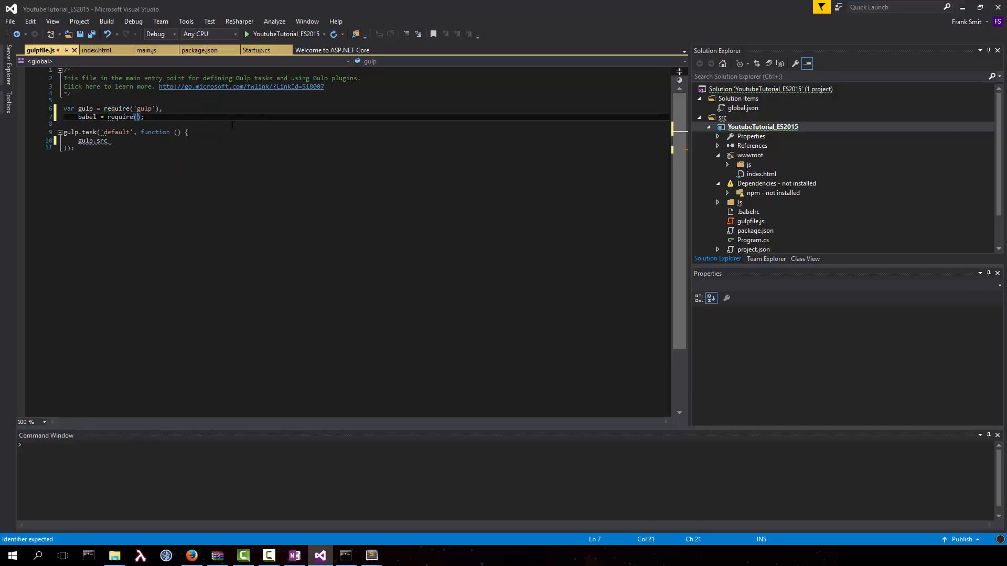
{"action": "type", "text": "gulp-babel'"}
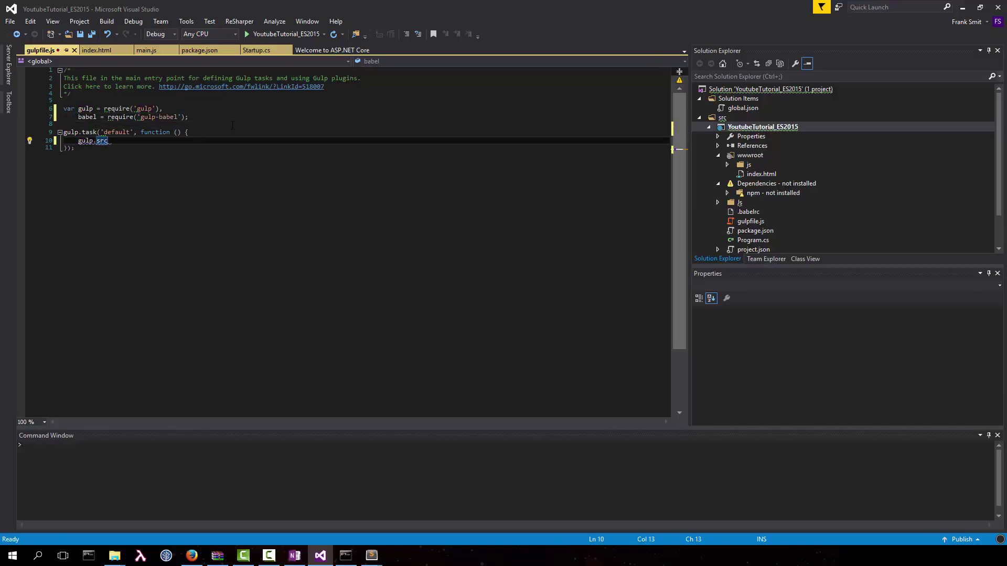
{"action": "type", "text": "([\"\"])"}
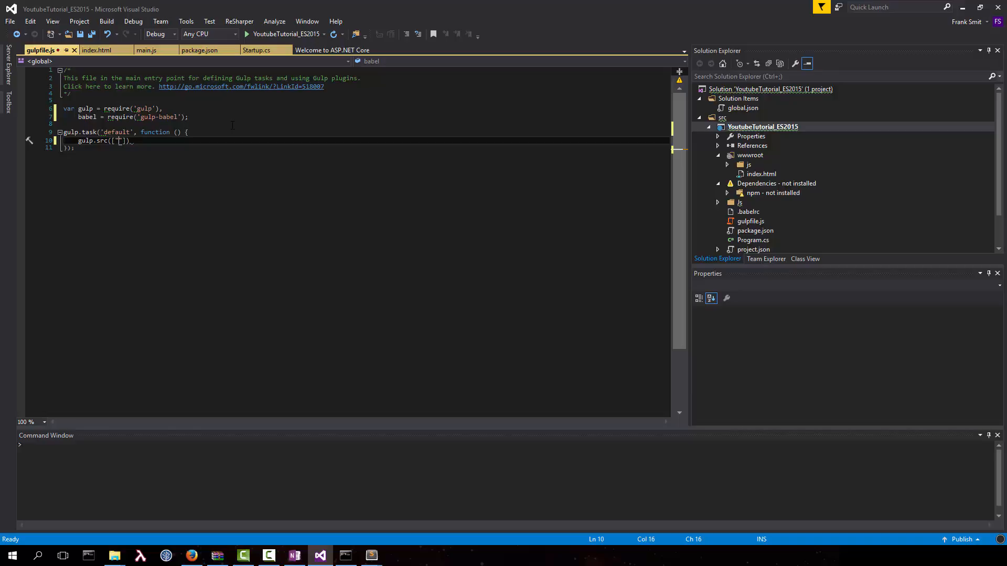
{"action": "type", "text": "./Js/*"}
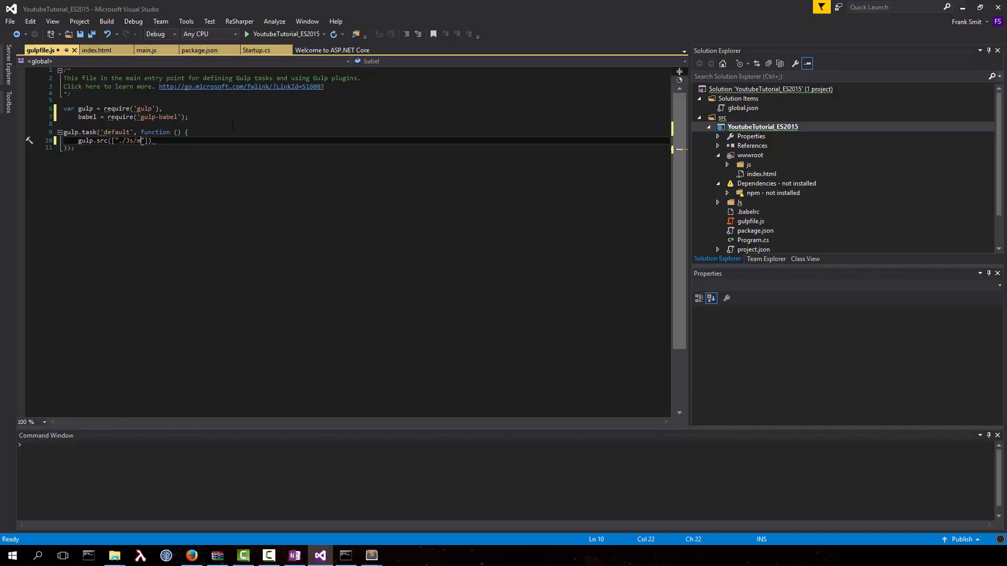
{"action": "type", "text": "main.js"}
{"action": "type", "text": ".pipe(babel({"}
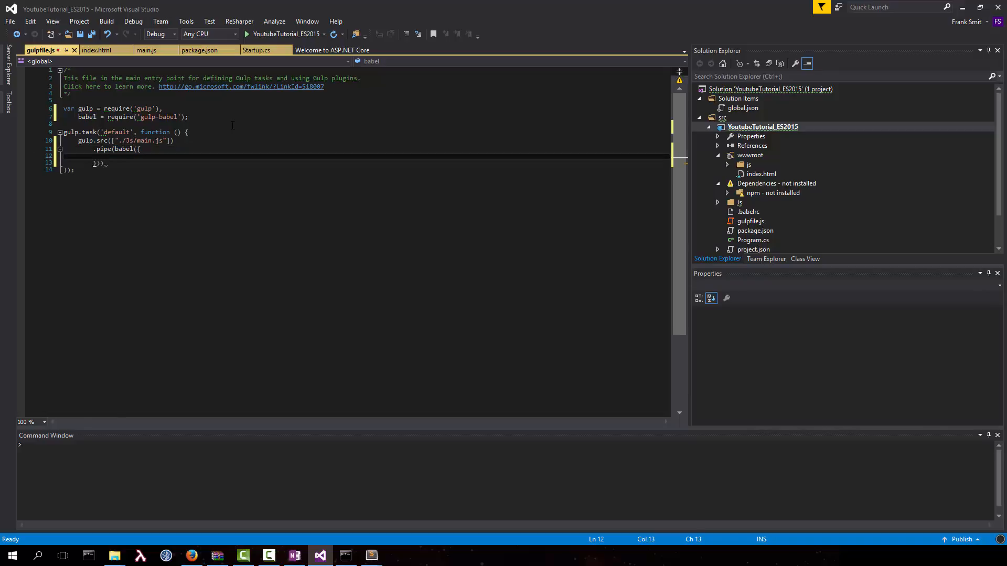
{"action": "type", "text": "presets"}
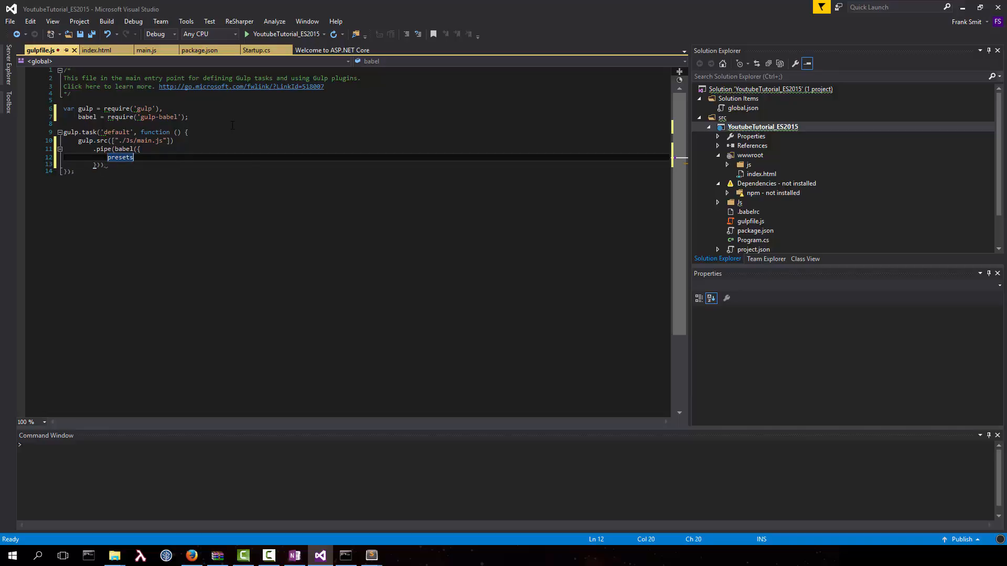
{"action": "type", "text": ": [\"es2\"]"}
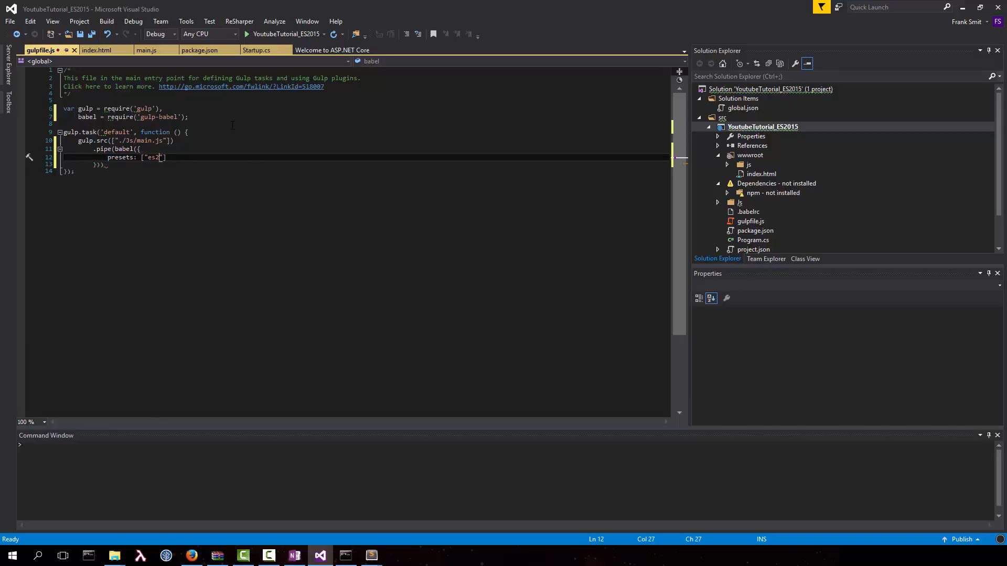
{"action": "type", "text": "015"}
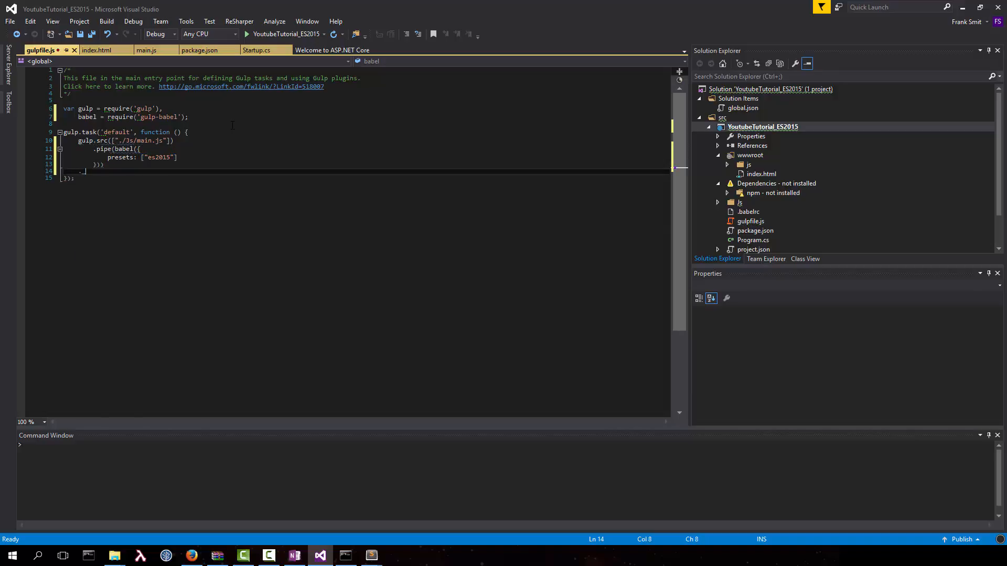
- Pipe the babel output into gulp.dest('./wwwroot/js')
{"action": "type", "text": ".pipe"}
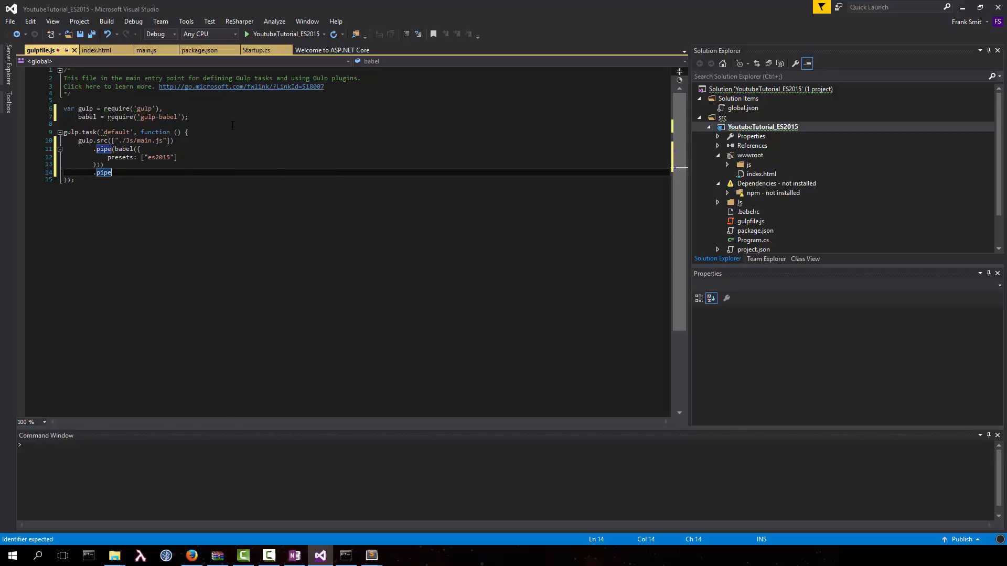
{"action": "type", "text": "()"}
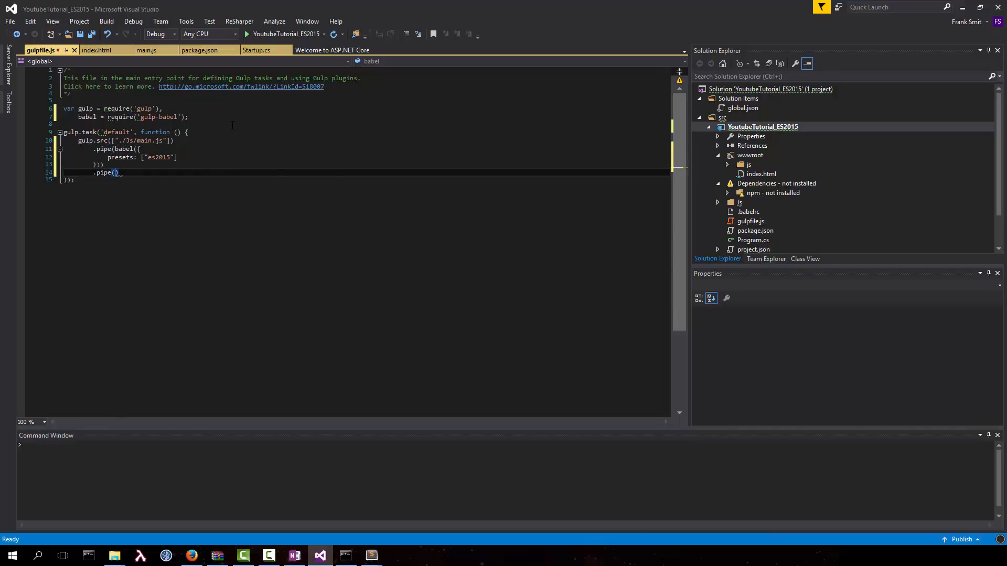
{"action": "type", "text": "gulp.d"}
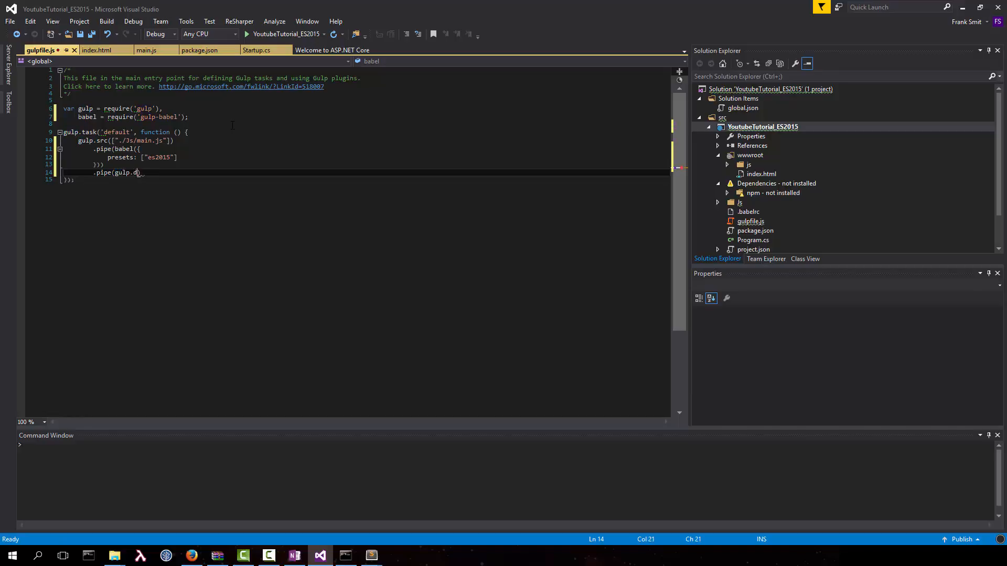
{"action": "type", "text": "est("}
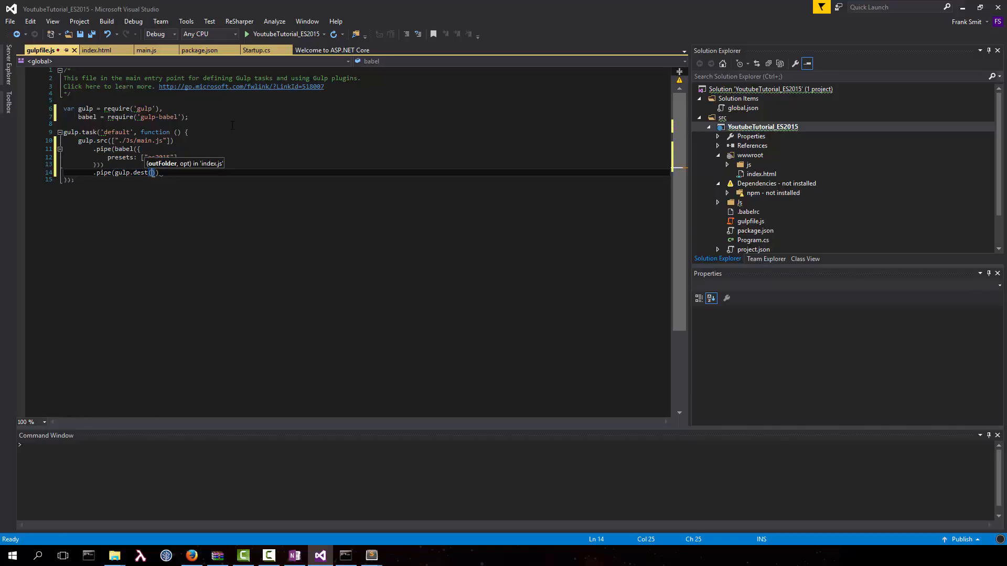
{"action": "type", "text": "../wwwroot/'"}
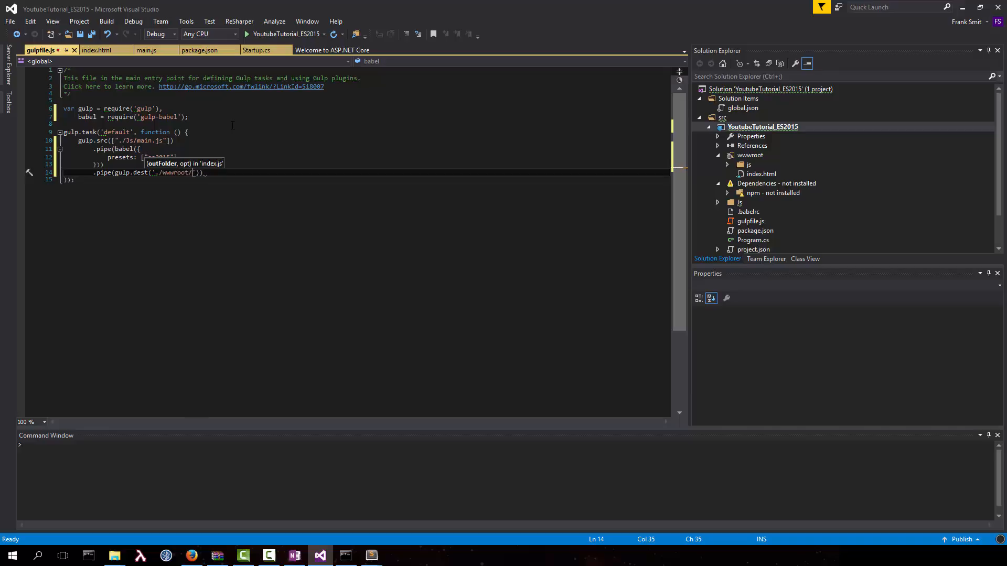
{"action": "type", "text": "js"}
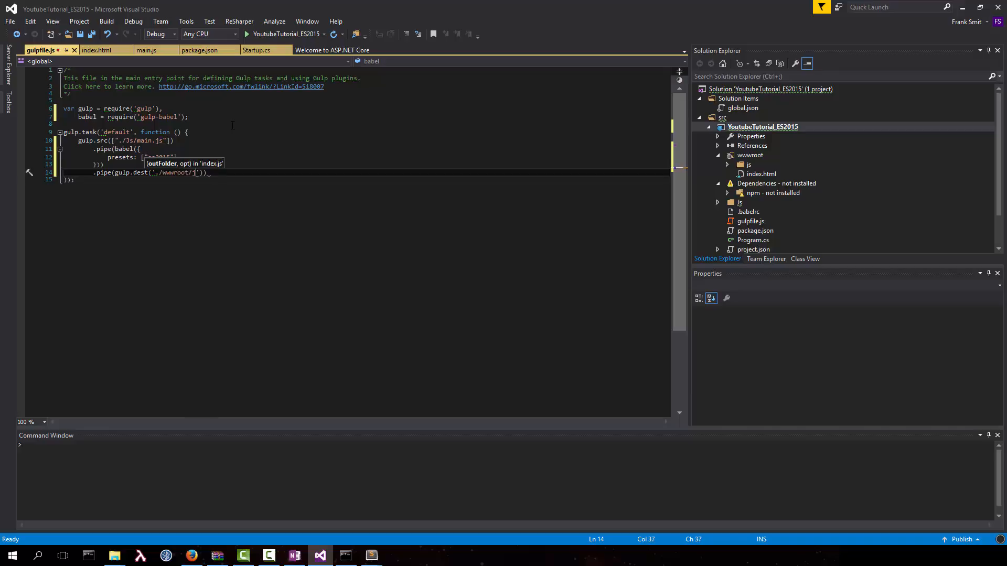
{"action": "type", "text": "'"}
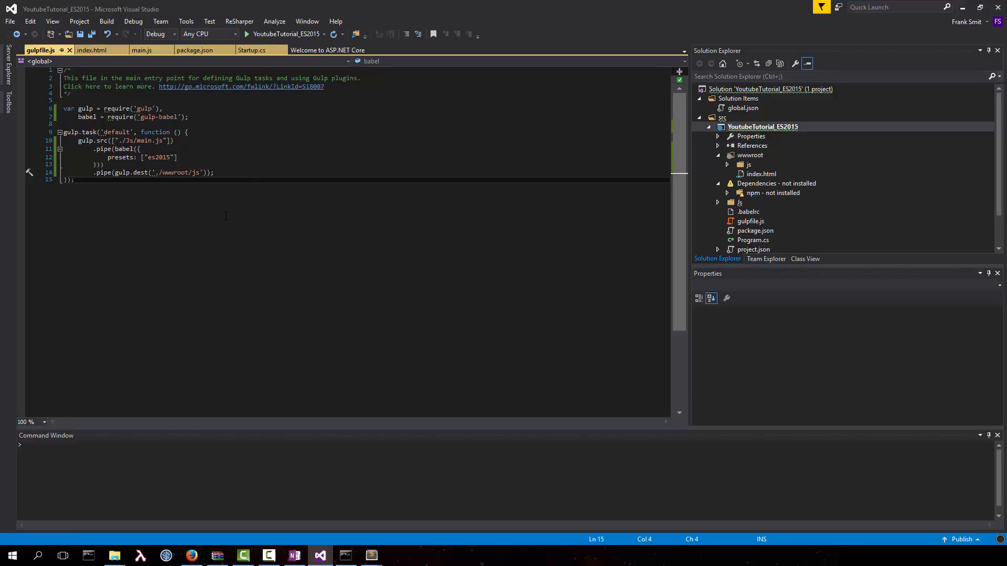
{"action": "left_click", "coordinate": [53, 21]}
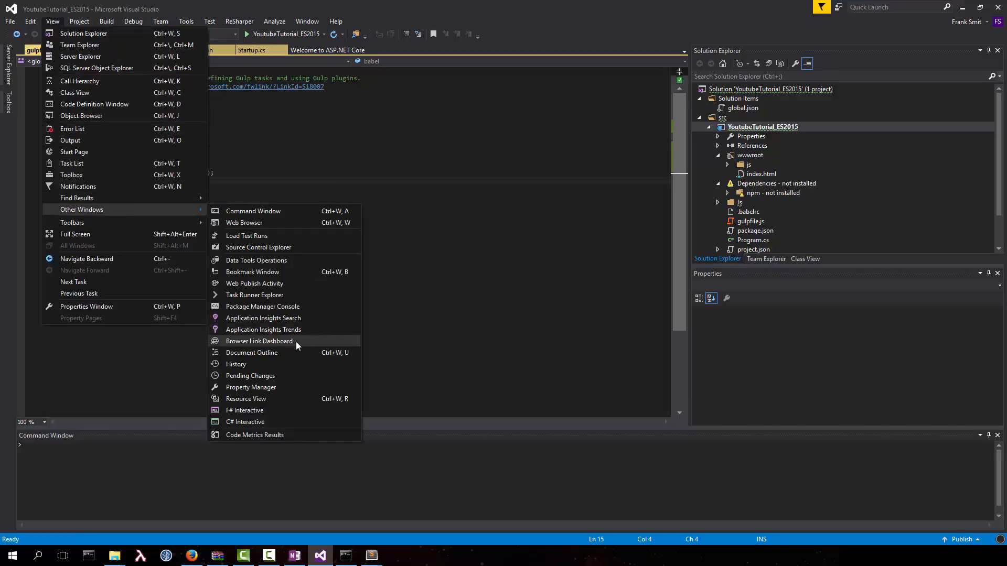
- In Task Runner Explorer, refresh and bind the default gulp task to Before Build
{"action": "left_click", "coordinate": [255, 295]}
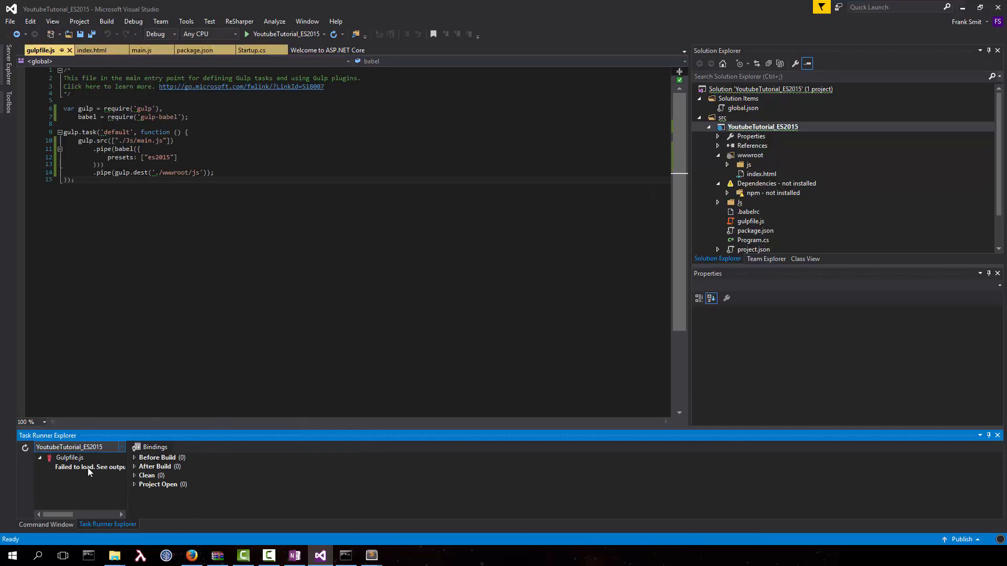
{"action": "left_click", "coordinate": [24, 448]}
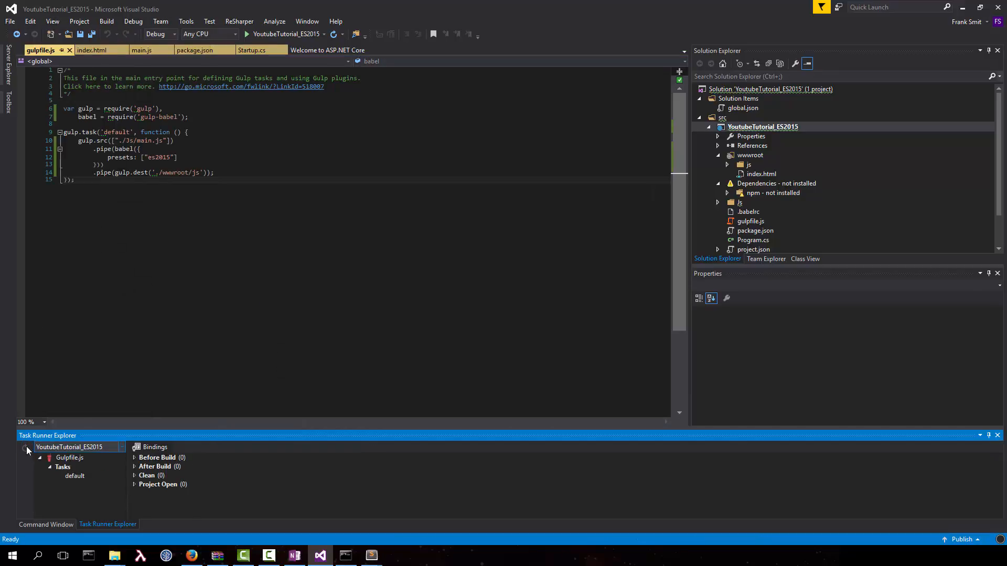
{"action": "left_click", "coordinate": [74, 476]}
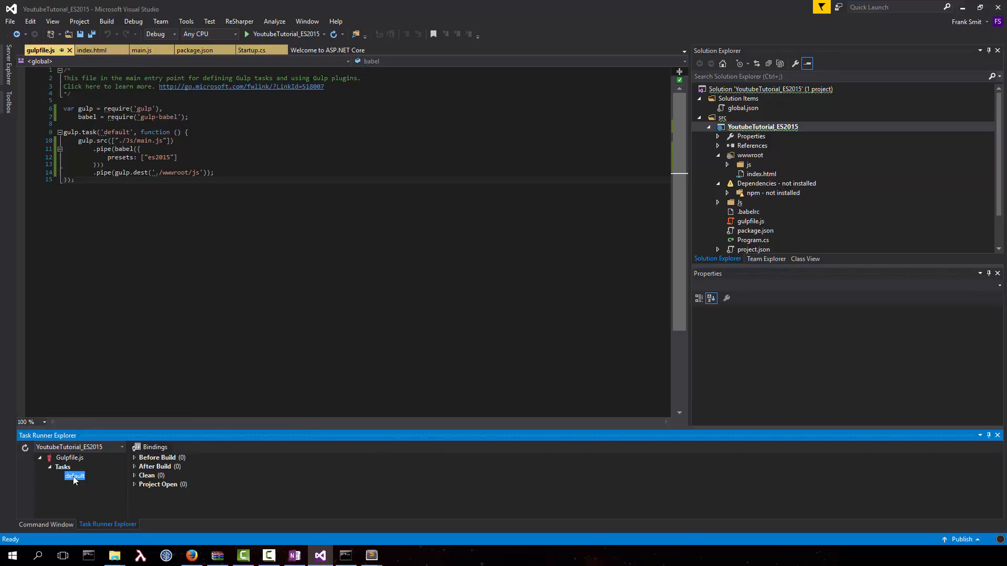
{"action": "right_click", "coordinate": [75, 476]}
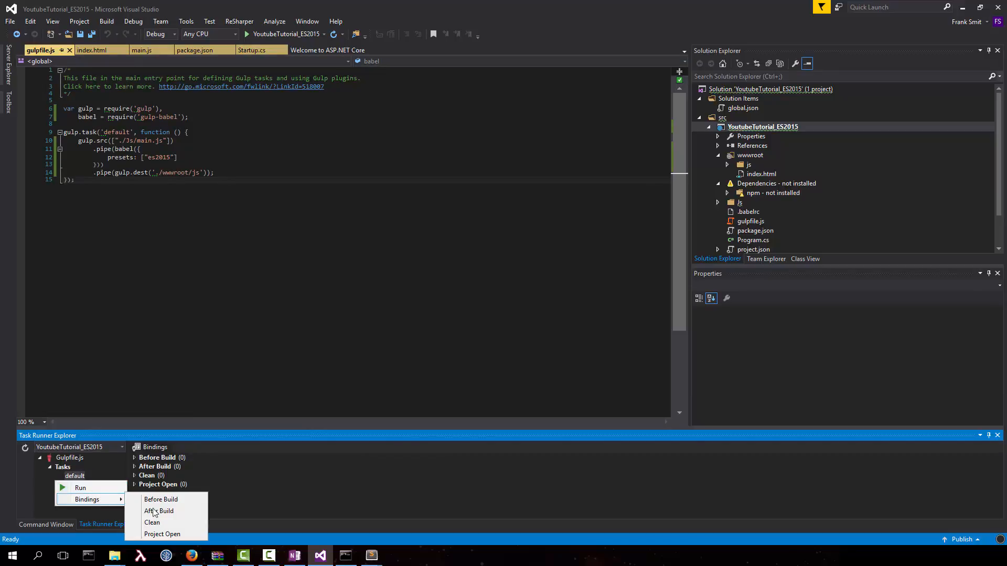
{"action": "left_click", "coordinate": [162, 500]}
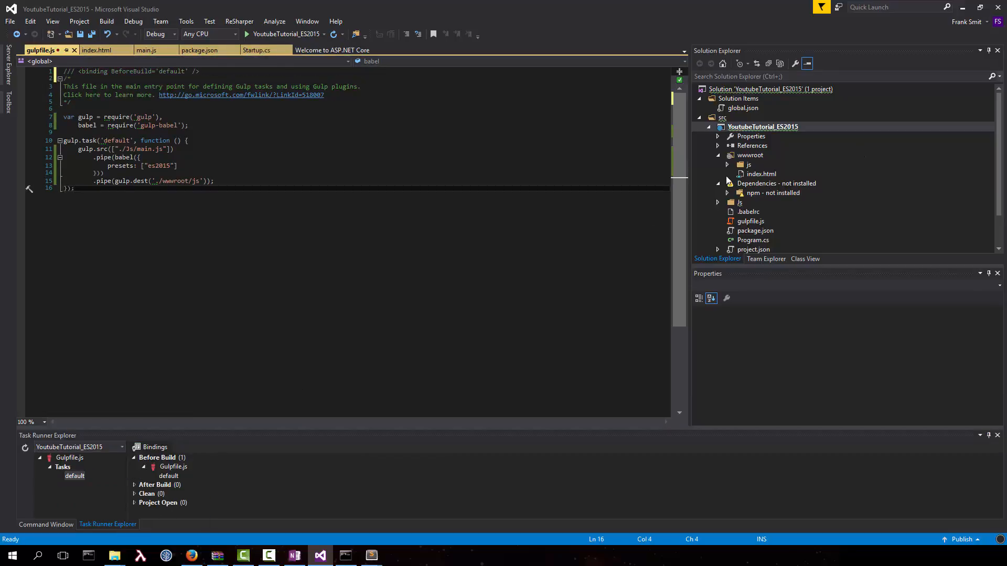
{"action": "right_click", "coordinate": [746, 165]}
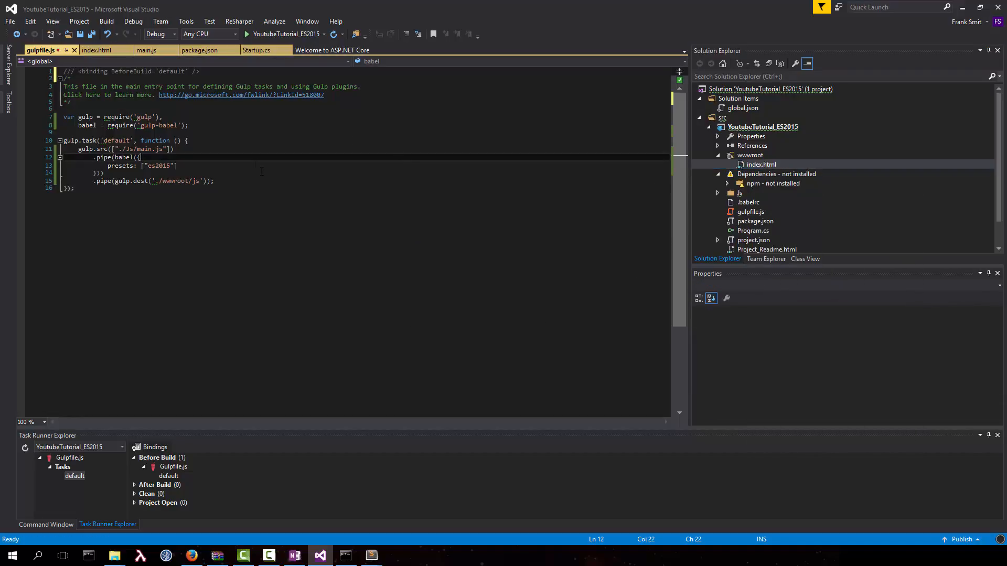
- Build the solution, then open the regenerated wwwroot/js/main.js
{"action": "left_click", "coordinate": [106, 21]}
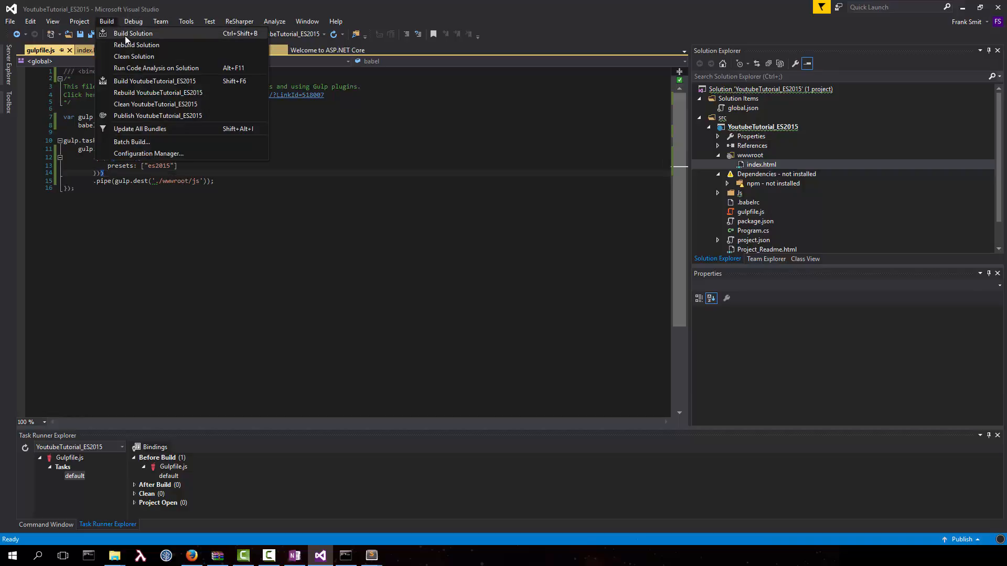
{"action": "left_click", "coordinate": [134, 33]}
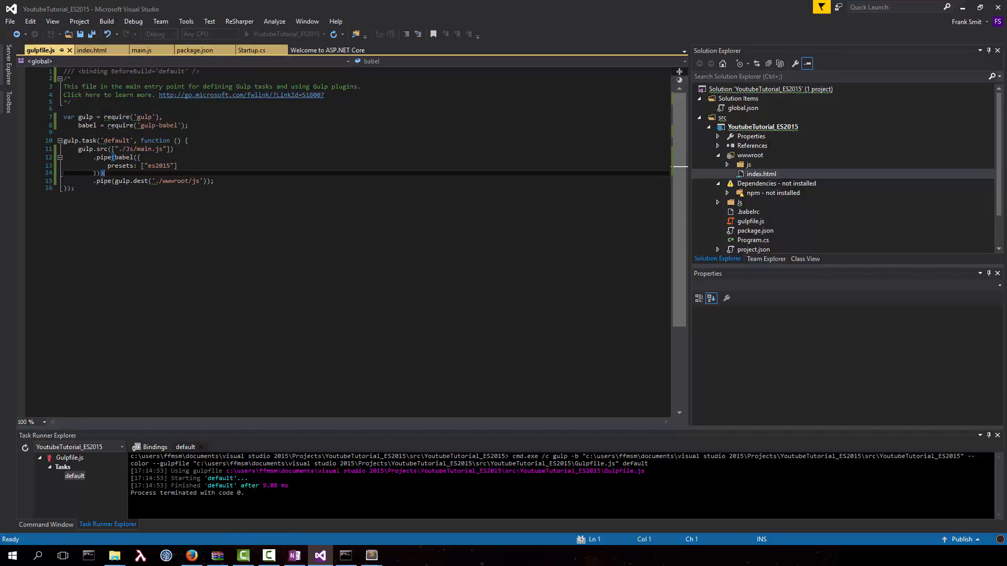
{"action": "left_click", "coordinate": [765, 174]}
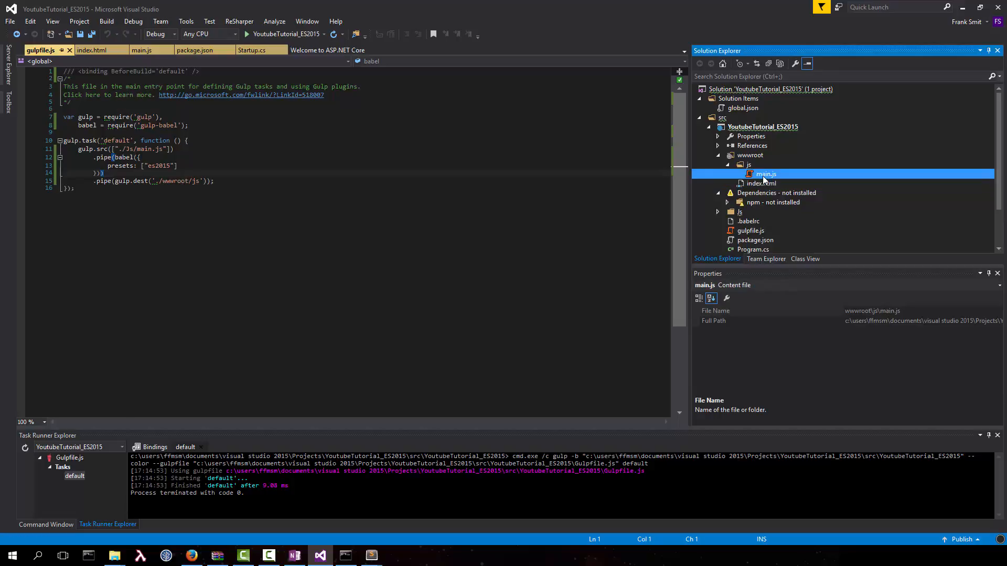
{"action": "double_click", "coordinate": [766, 173]}
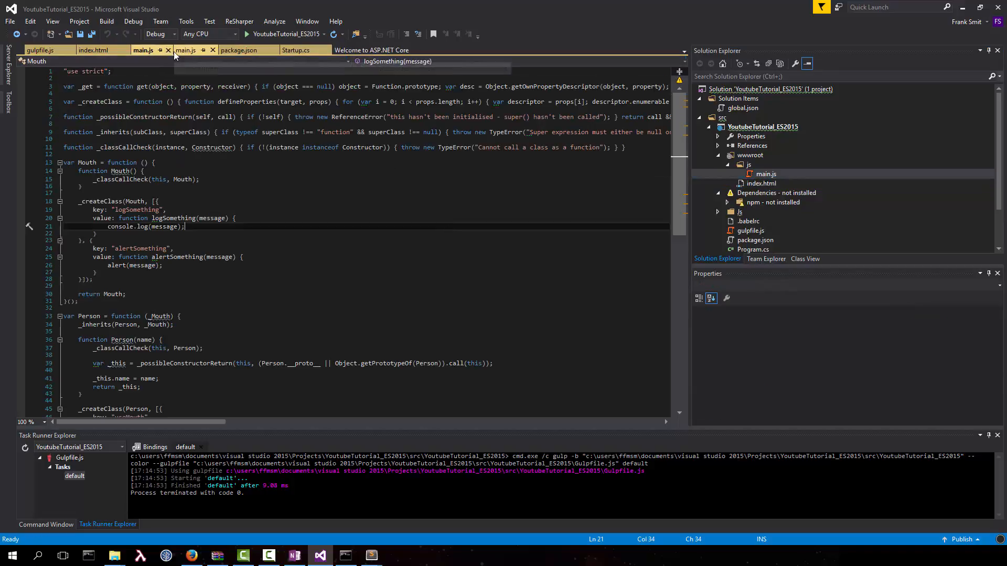
{"action": "left_click", "coordinate": [247, 33]}
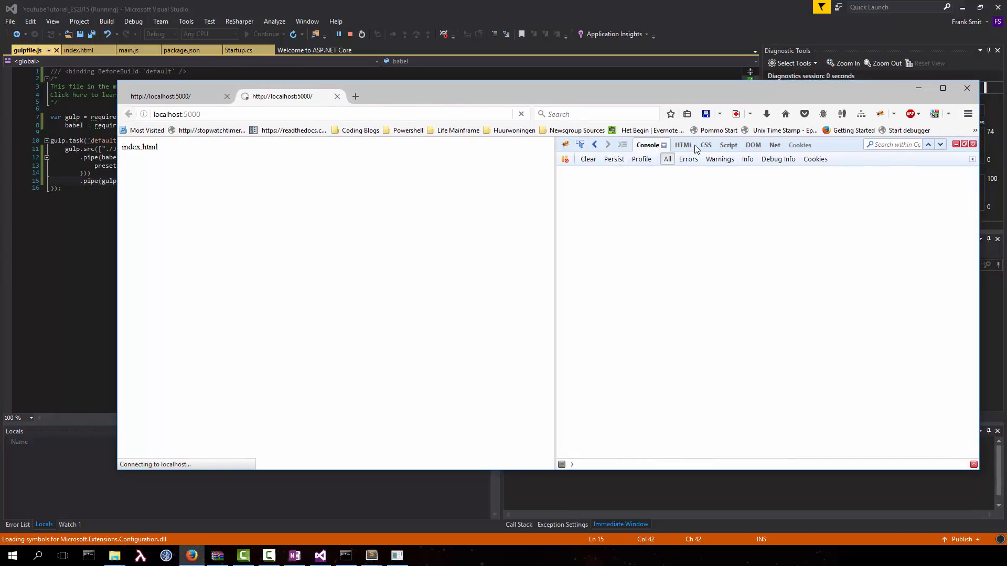
- Retry loading localhost:5000 in Firefox and dismiss the Hello World alert
{"action": "left_click", "coordinate": [683, 145]}
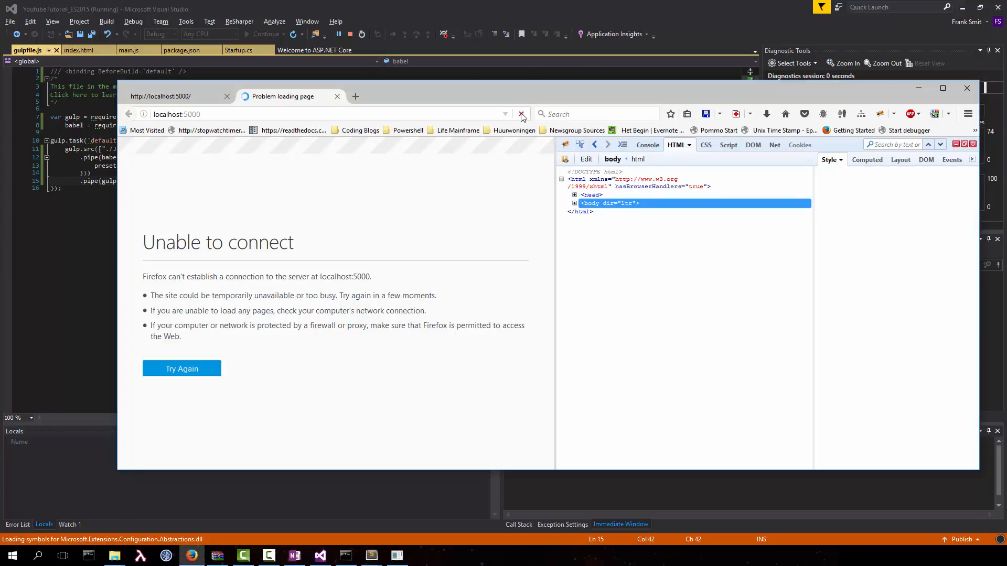
{"action": "mouse_move", "coordinate": [181, 368]}
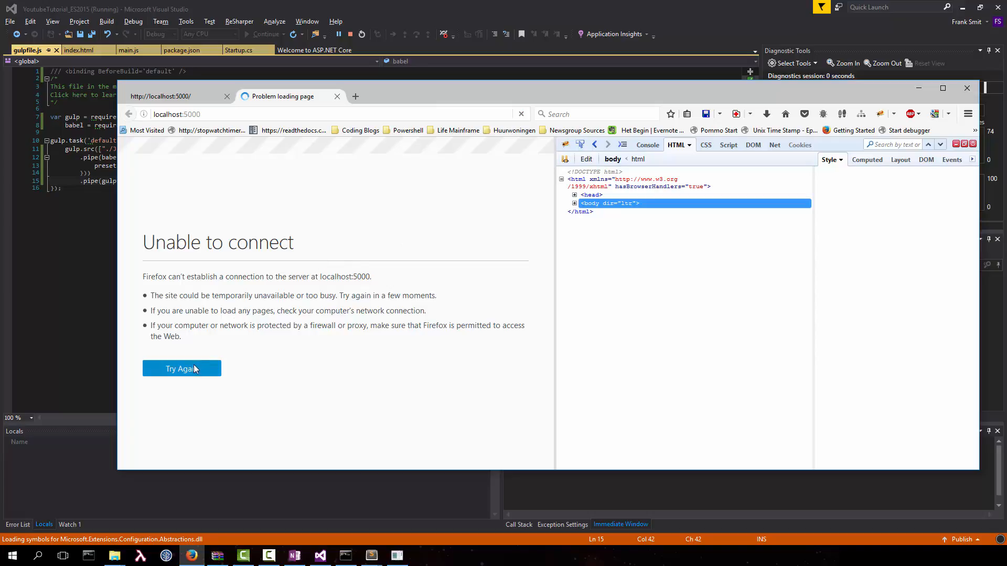
{"action": "left_click", "coordinate": [182, 368]}
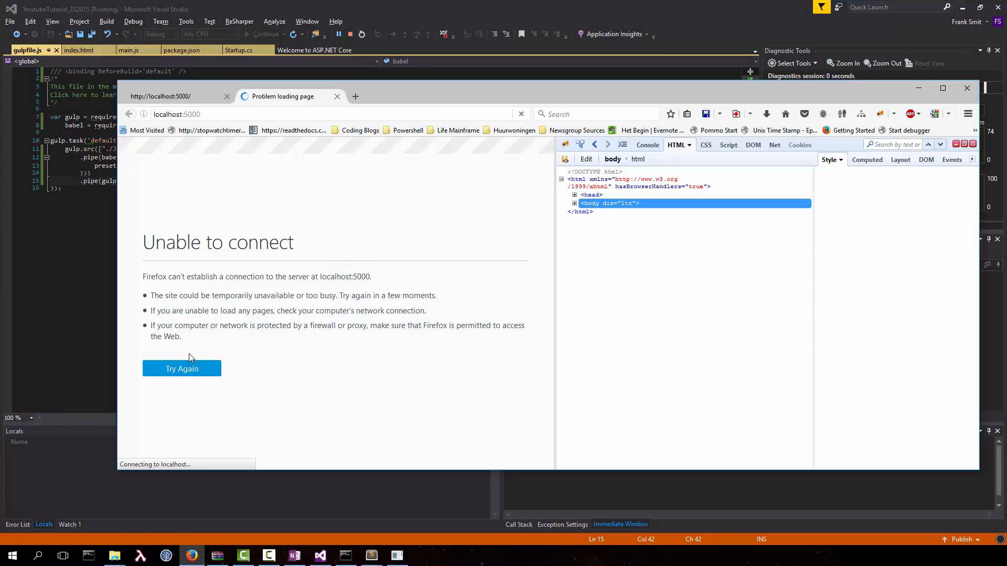
{"action": "left_click", "coordinate": [181, 368]}
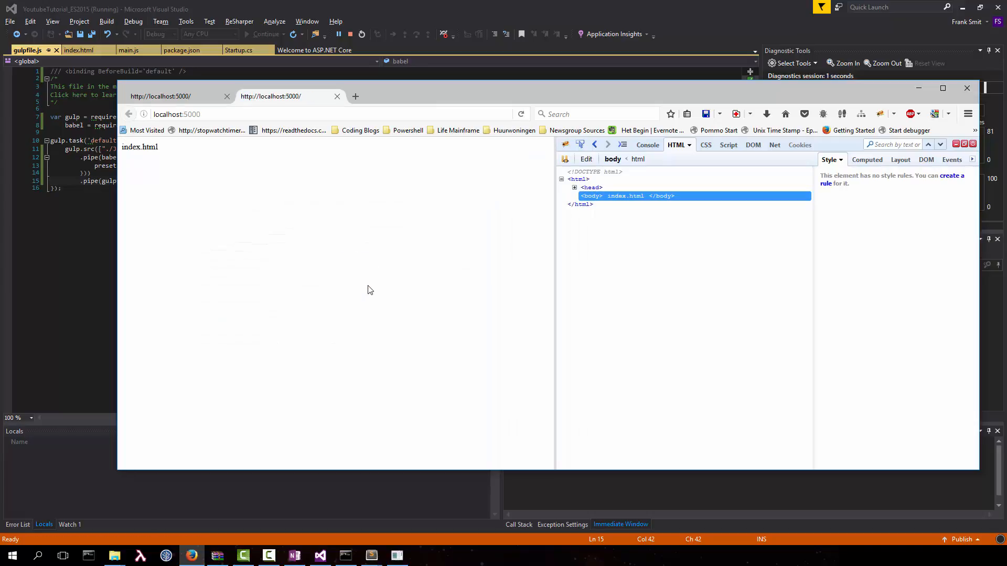
{"action": "left_click", "coordinate": [520, 114]}
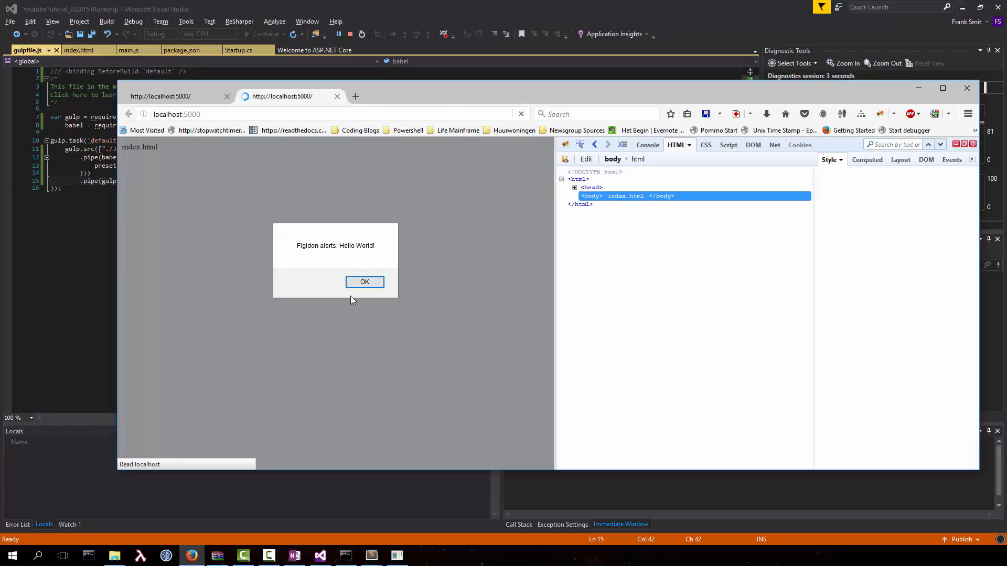
{"action": "left_click", "coordinate": [364, 282]}
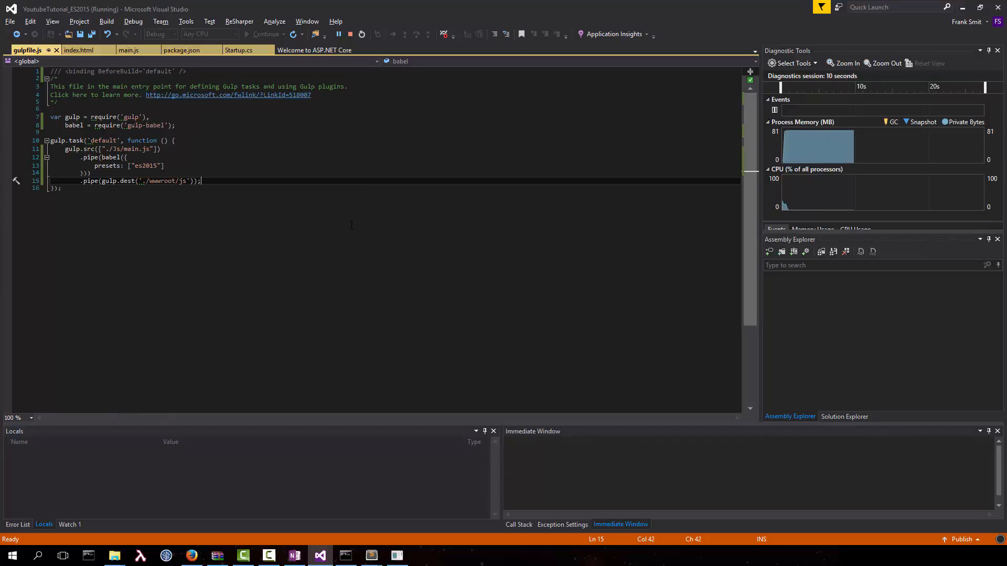
- Bring the Command Prompt forward and start typing an npm run build command
{"action": "left_click", "coordinate": [190, 556]}
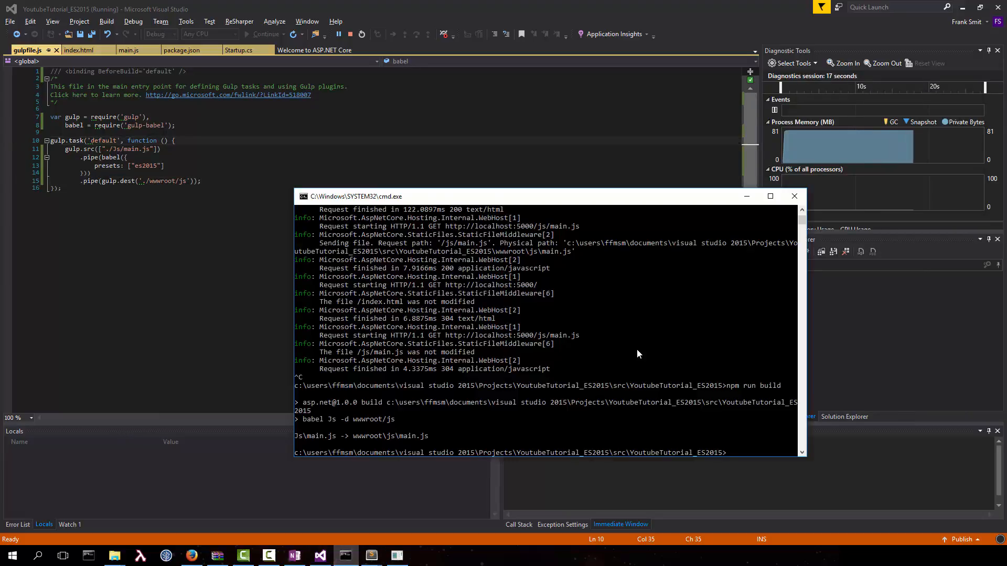
{"action": "type", "text": "npm run b"}
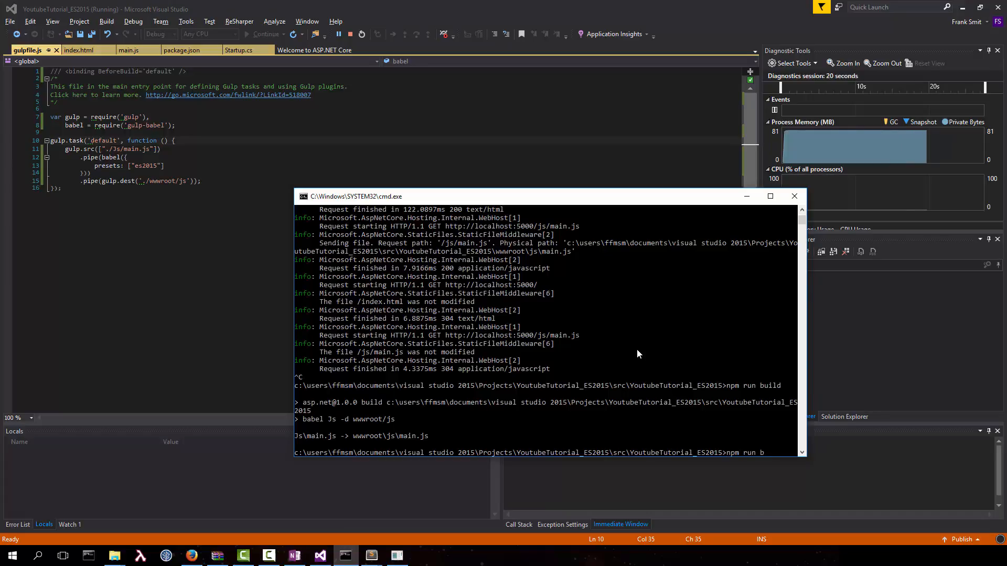